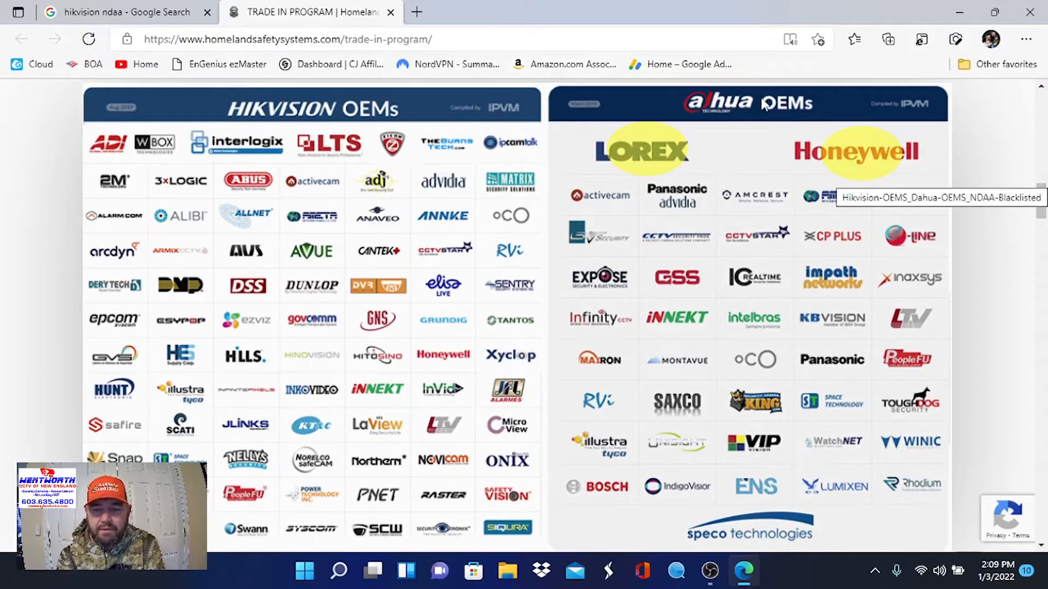
{"action": "mouse_move", "coordinate": [764, 167]}
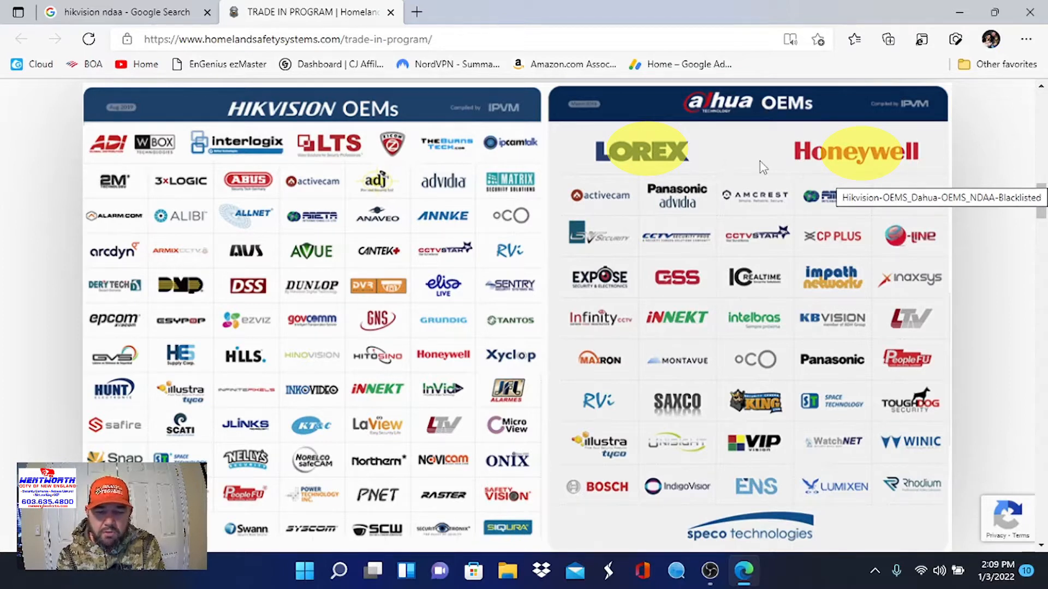
{"action": "mouse_move", "coordinate": [671, 513]}
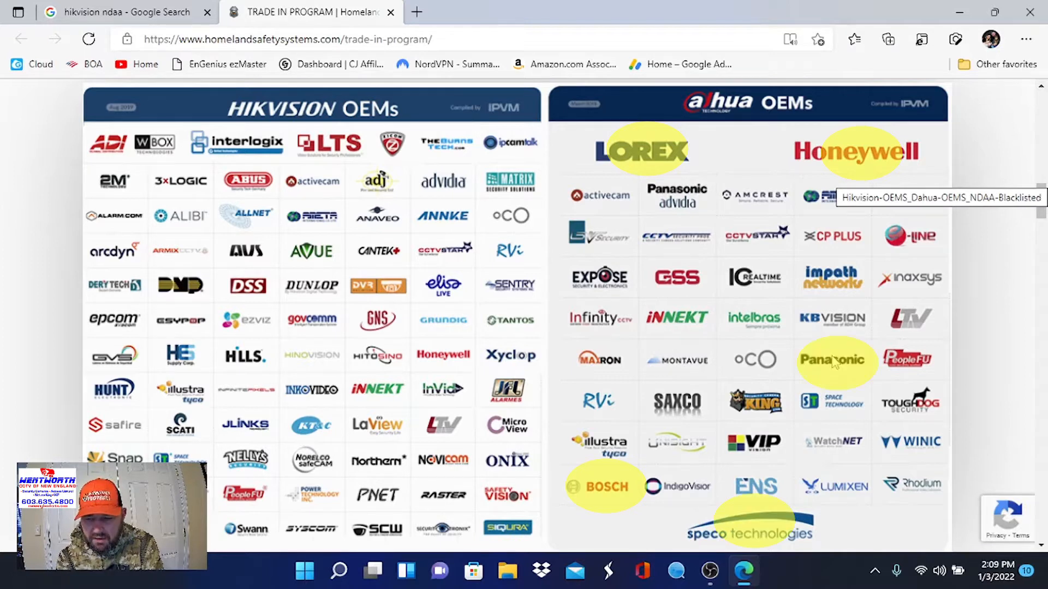
{"action": "mouse_move", "coordinate": [615, 345]}
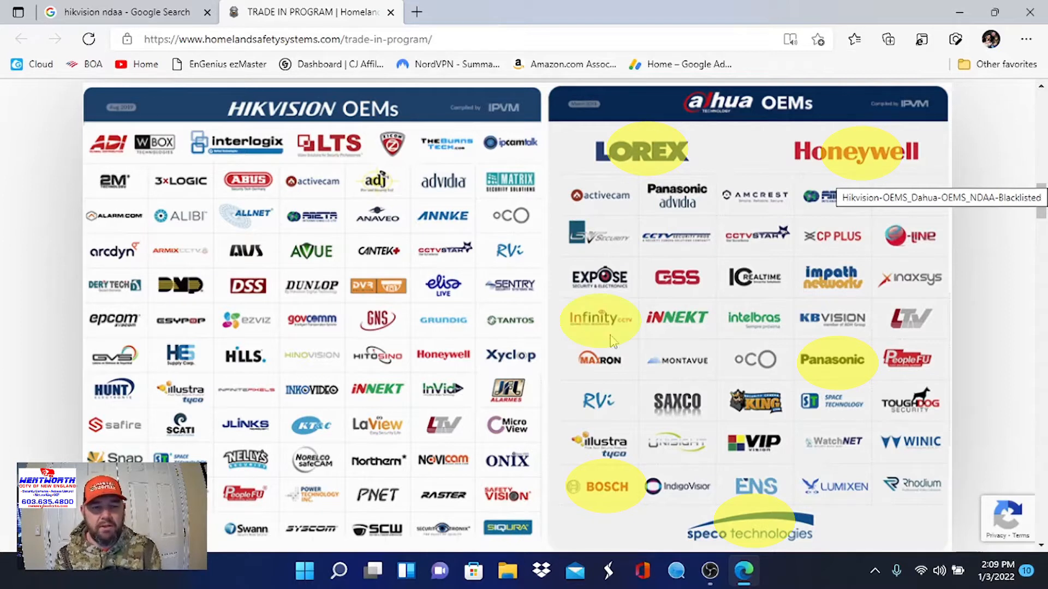
{"action": "mouse_move", "coordinate": [107, 155]}
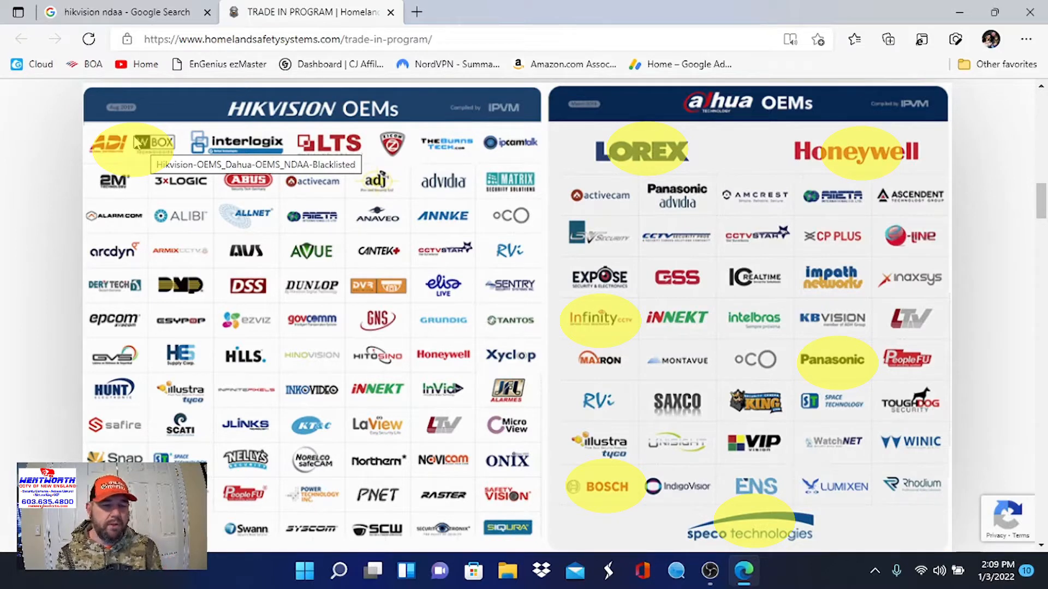
{"action": "mouse_move", "coordinate": [164, 211]}
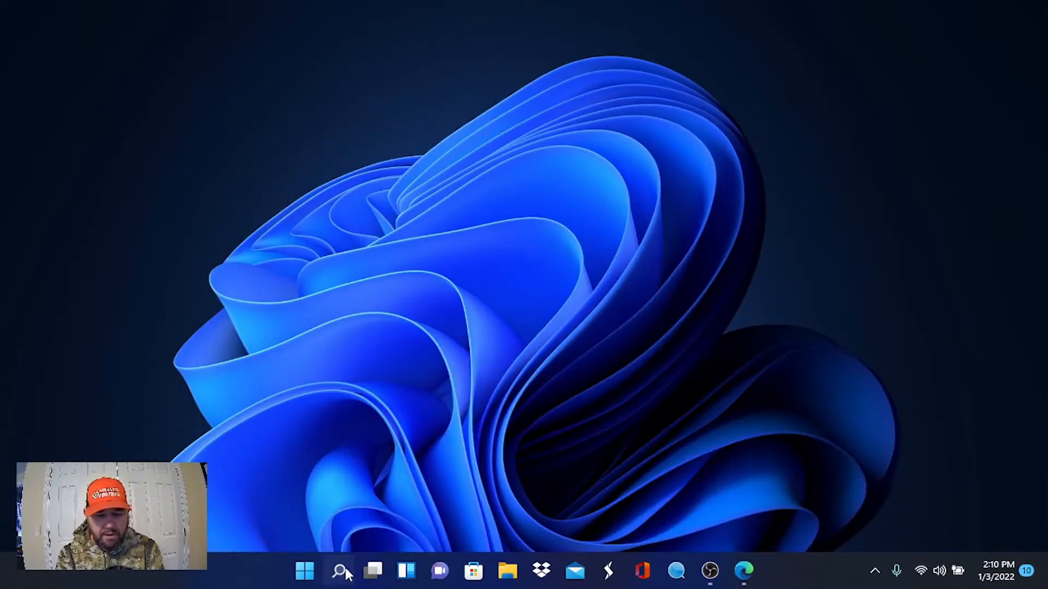
Launch iVMS-4200 from Windows search and open its Remote Playback camera list.
{"action": "left_click", "coordinate": [338, 571]}
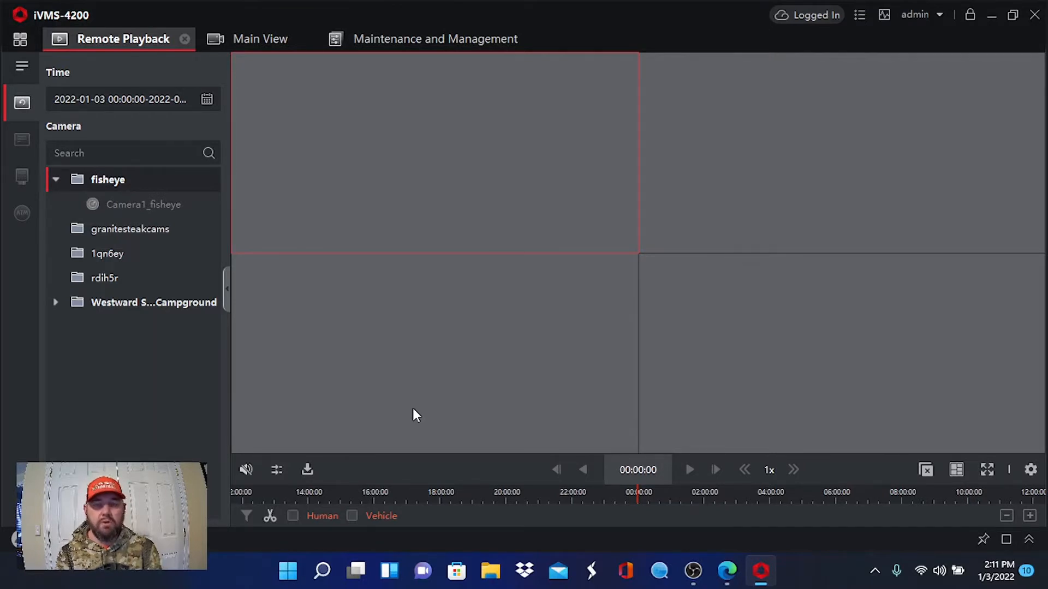
{"action": "mouse_move", "coordinate": [298, 289]}
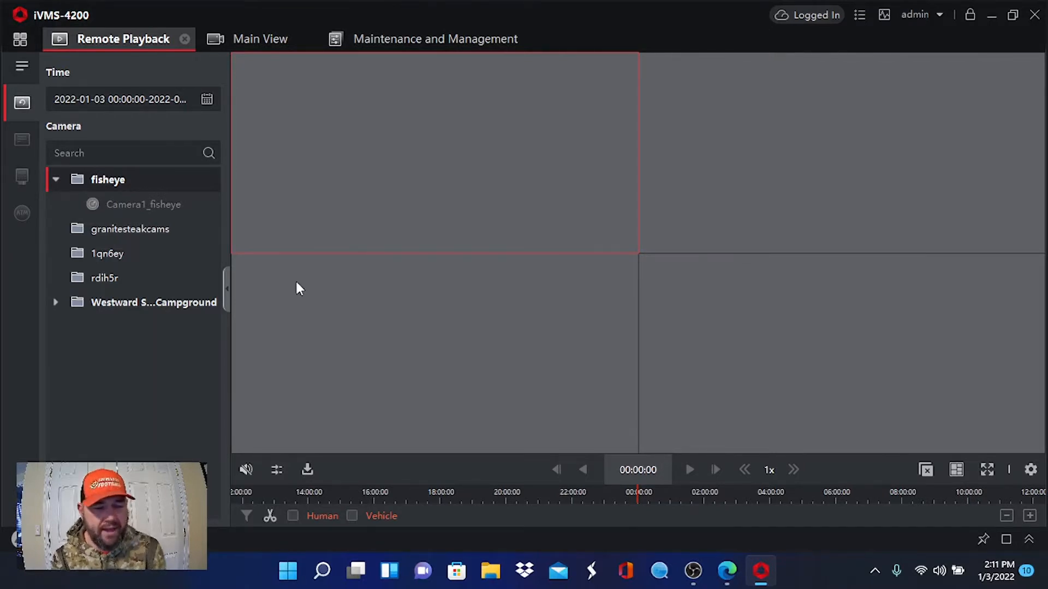
Expand the Westward Campground group and load Interior Pool_Pool Area recordings for playback.
{"action": "left_click", "coordinate": [56, 302]}
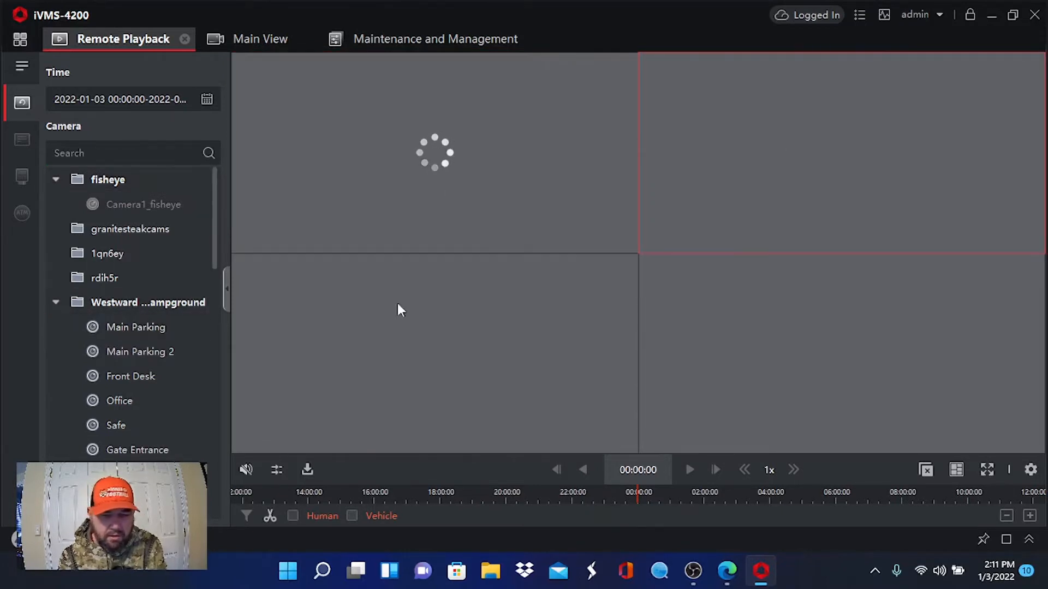
{"action": "scroll", "scroll_direction": "down", "scroll_amount": 3}
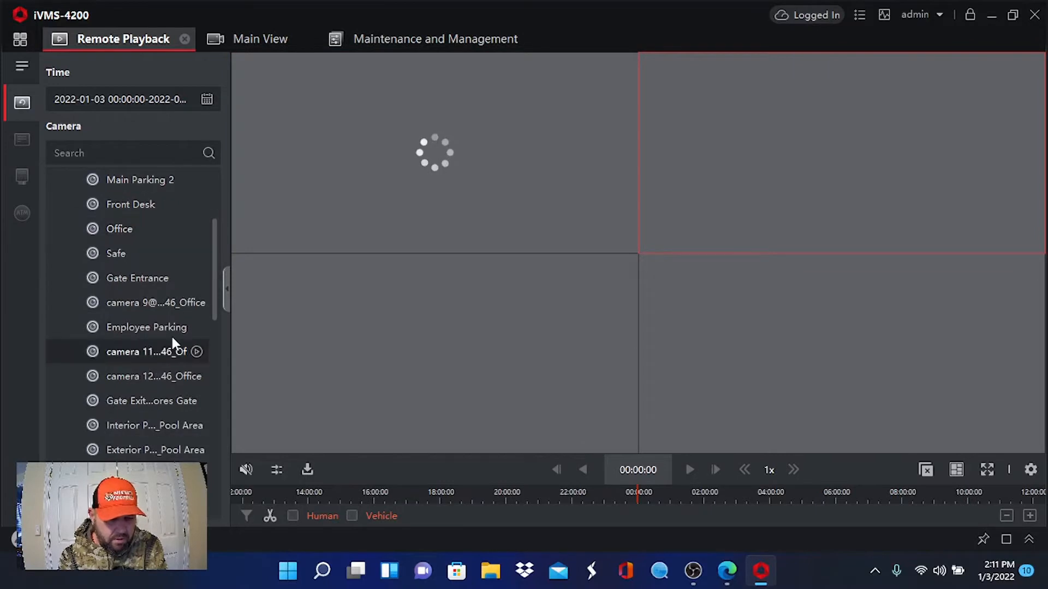
{"action": "scroll", "scroll_direction": "down", "scroll_amount": 3}
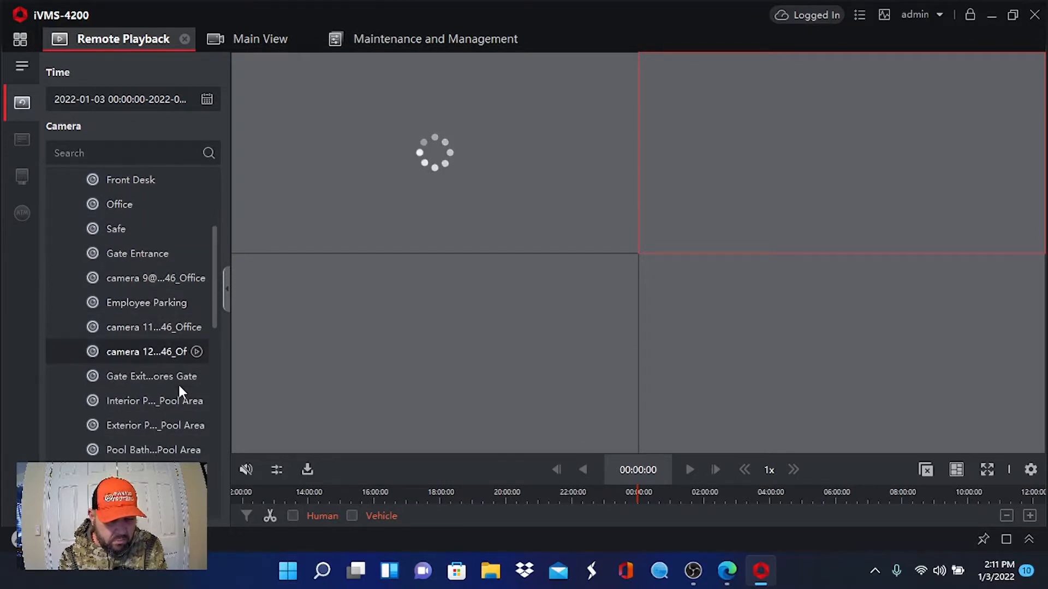
{"action": "scroll", "scroll_direction": "down", "scroll_amount": 3}
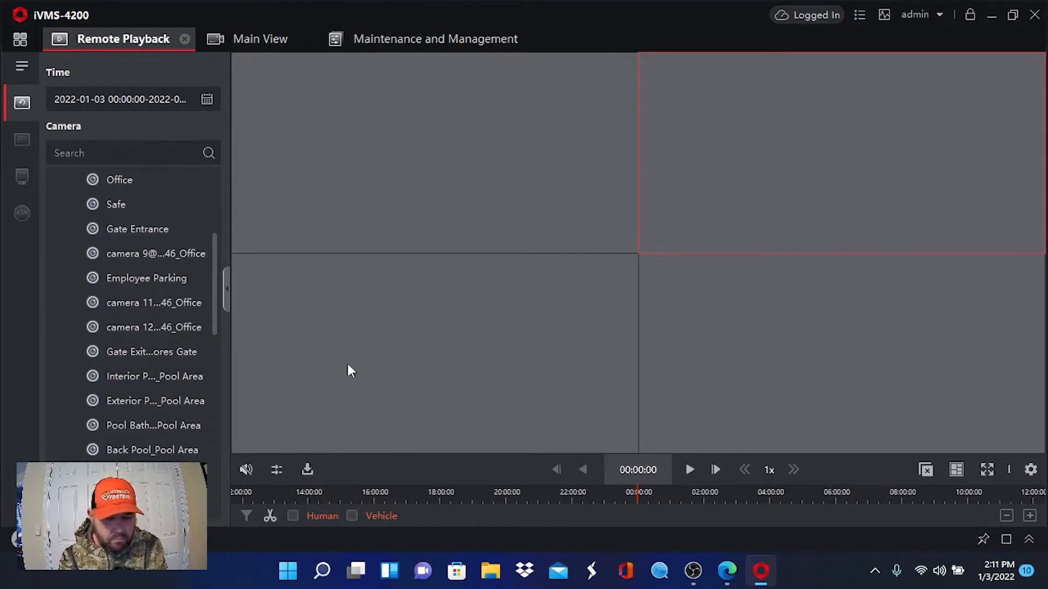
{"action": "double_click", "coordinate": [146, 375]}
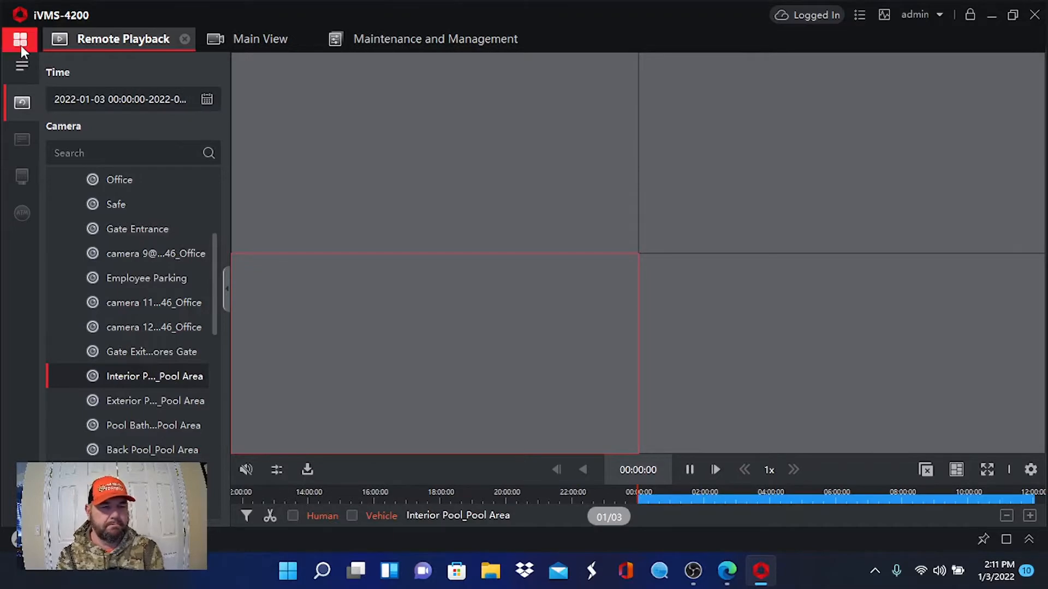
View live Main Parking and Interior Pool feeds, restore the grid, and close iVMS-4200.
{"action": "left_click", "coordinate": [20, 39]}
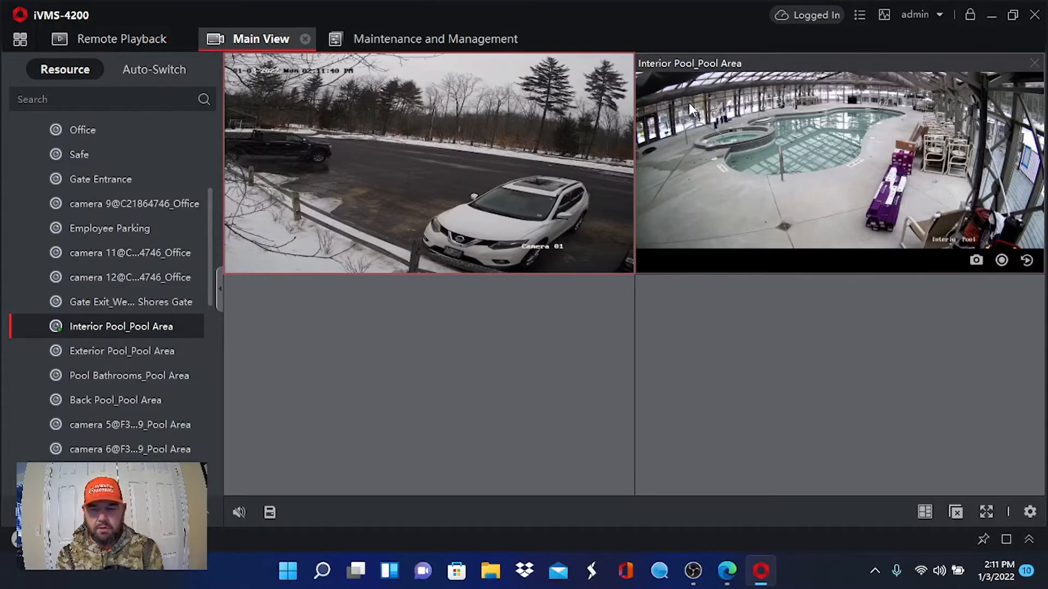
{"action": "mouse_move", "coordinate": [739, 163]}
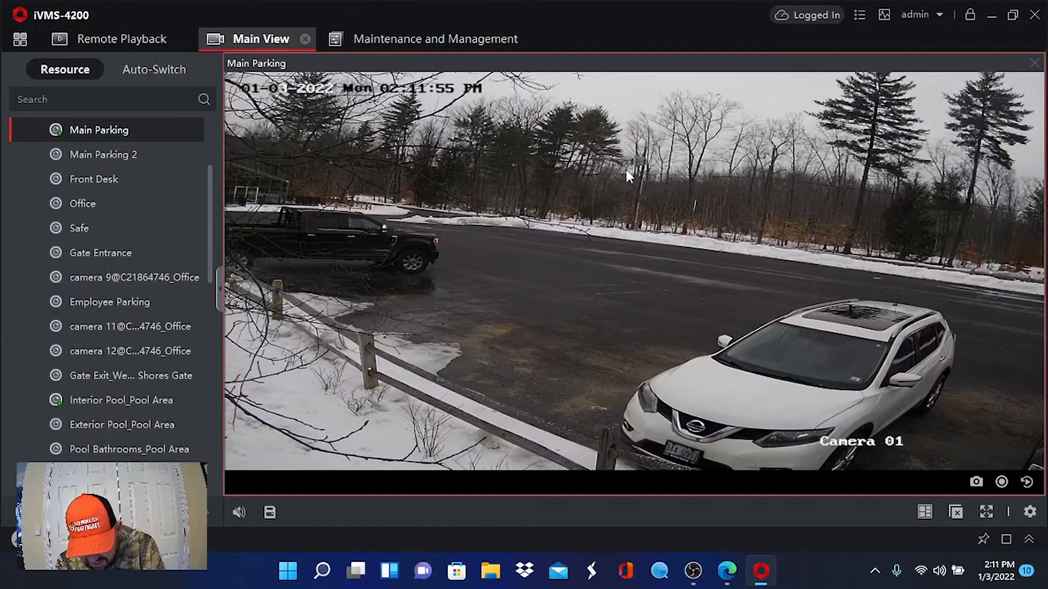
{"action": "mouse_move", "coordinate": [542, 291]}
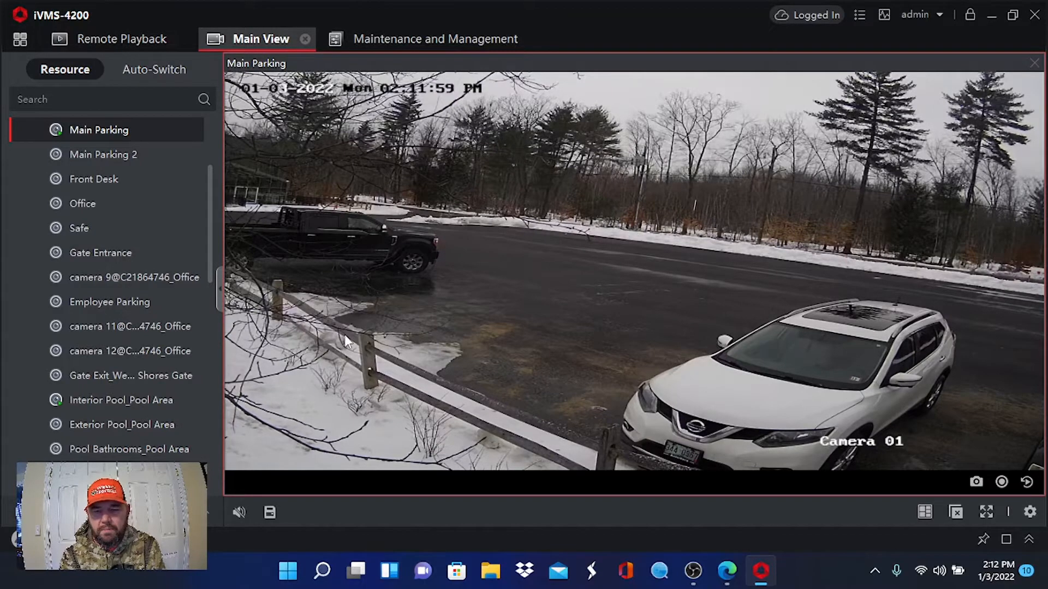
{"action": "mouse_move", "coordinate": [487, 249]}
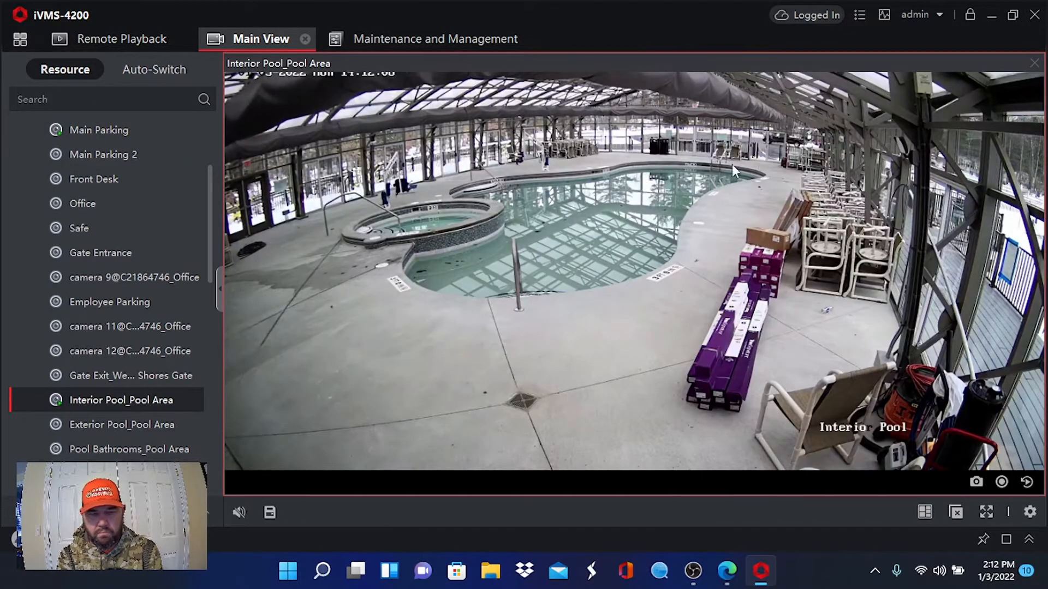
{"action": "left_click", "coordinate": [926, 512]}
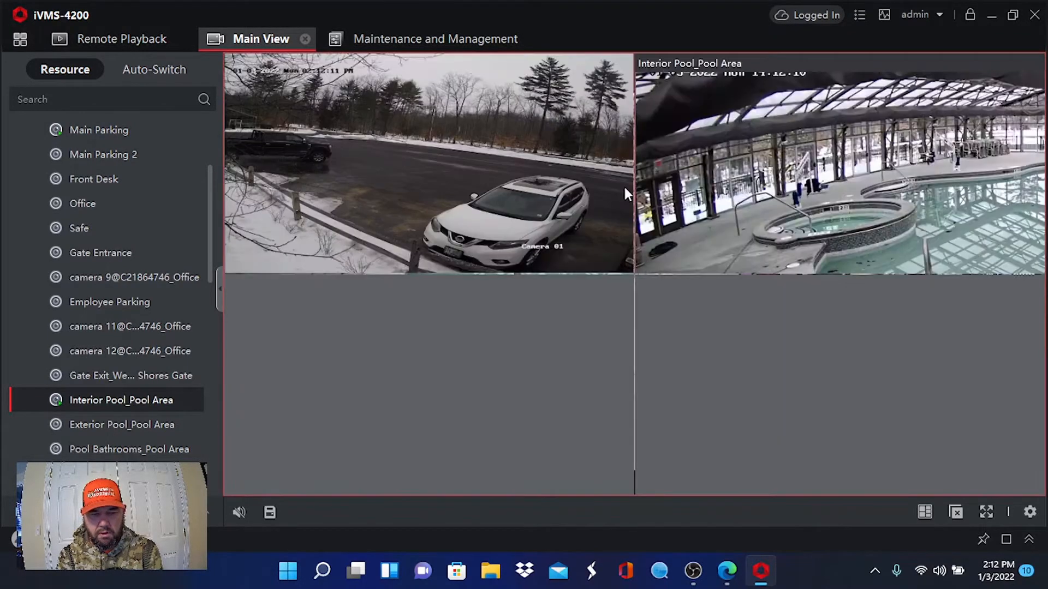
{"action": "double_click", "coordinate": [99, 130]}
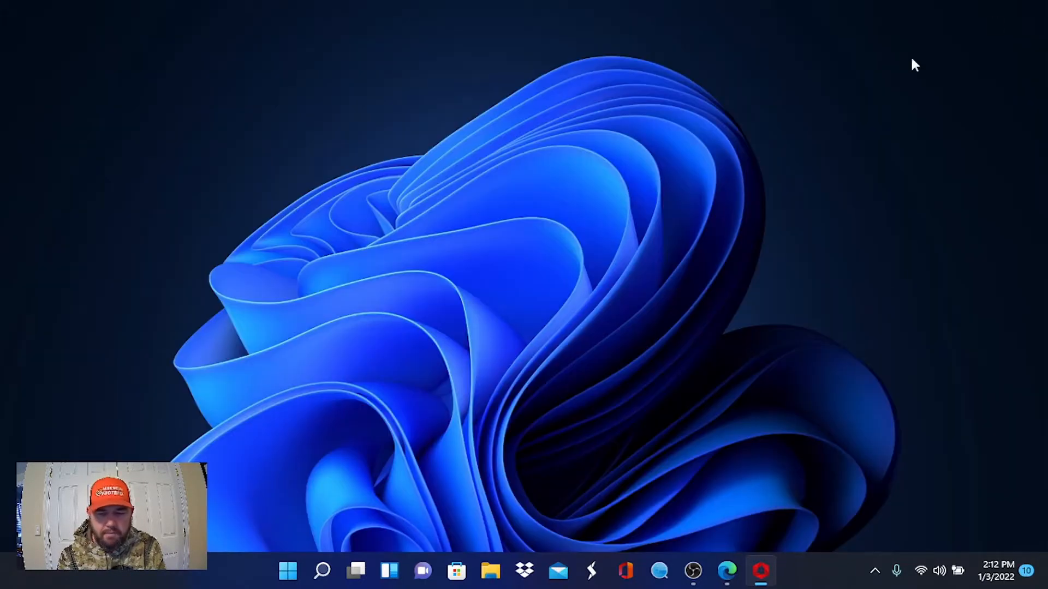
Launch SmartPSS from the Recent list in Windows search.
{"action": "left_click", "coordinate": [322, 572]}
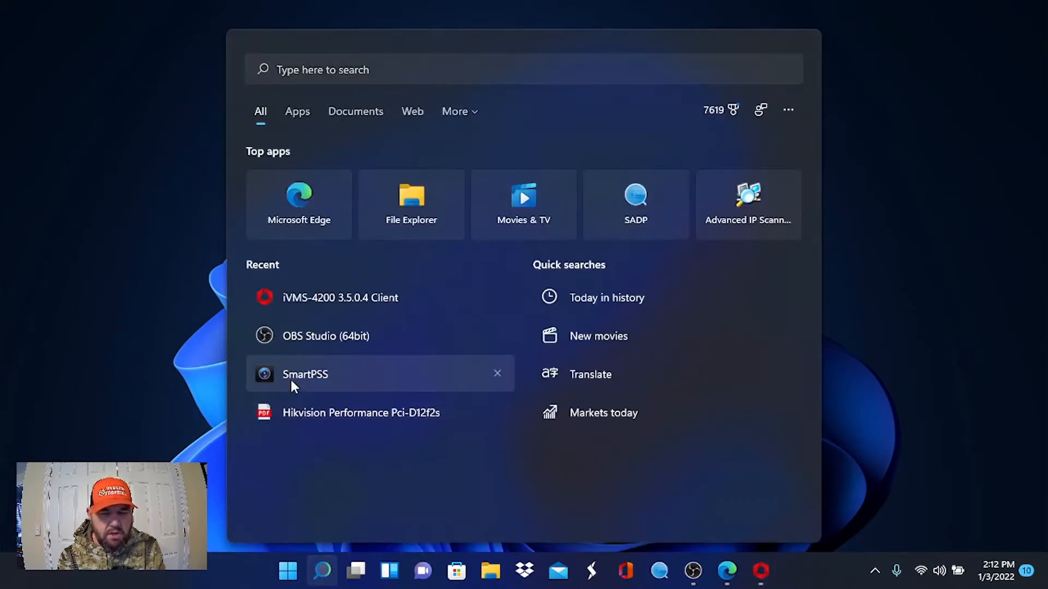
{"action": "left_click", "coordinate": [305, 374]}
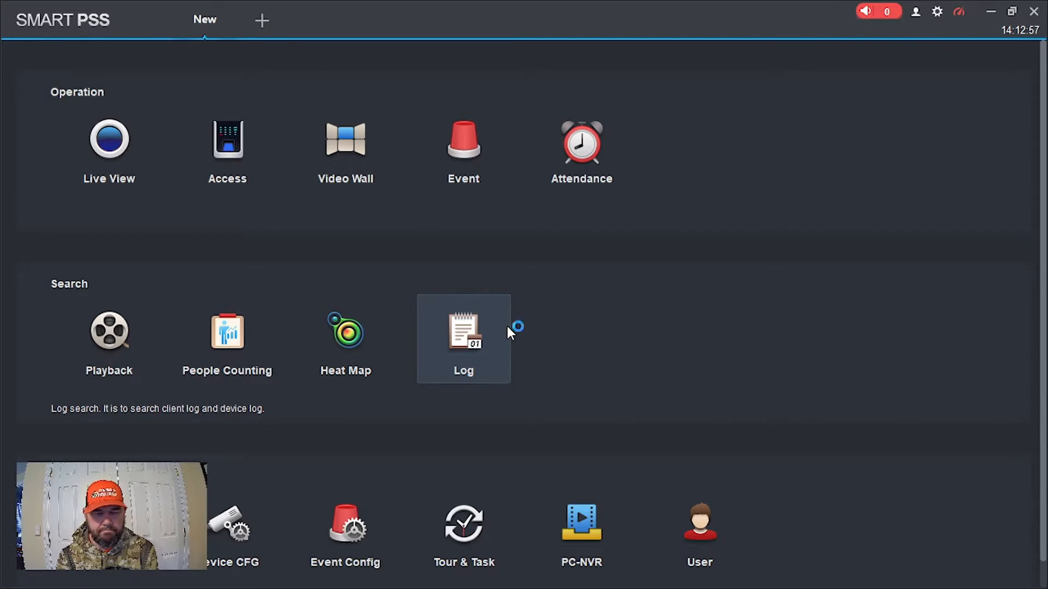
{"action": "mouse_move", "coordinate": [110, 420]}
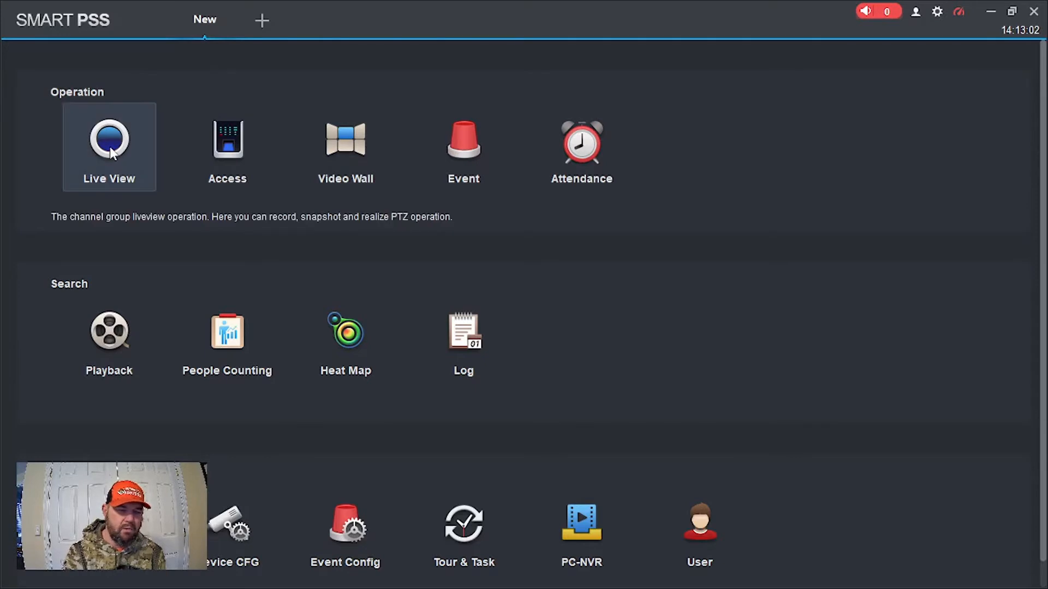
Show live Fuel Dock 1 and Ramp feeds from the Meredith recorder, then minimize SmartPSS.
{"action": "left_click", "coordinate": [109, 141]}
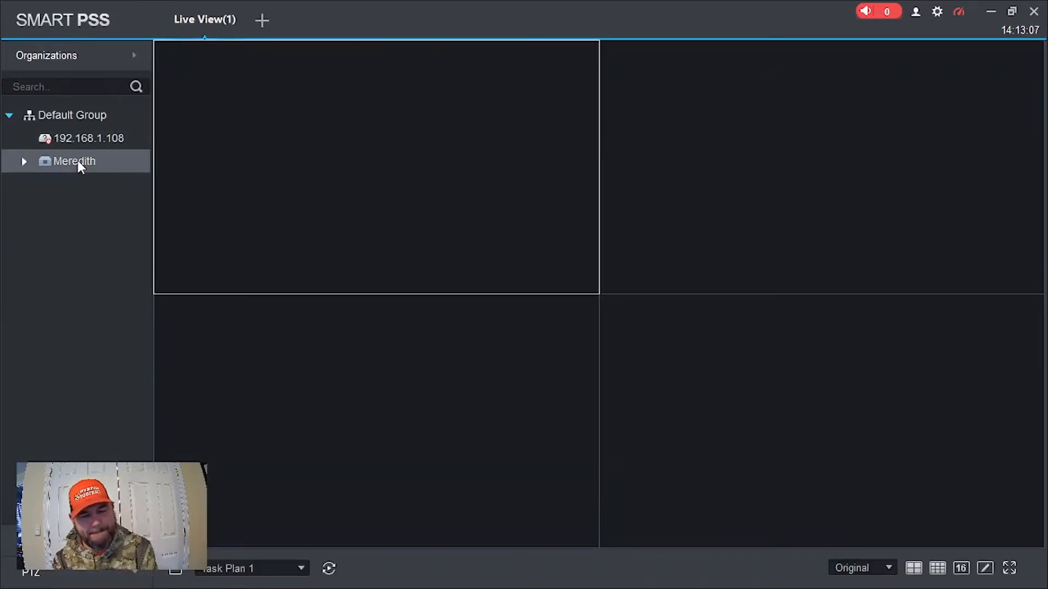
{"action": "mouse_move", "coordinate": [37, 168]}
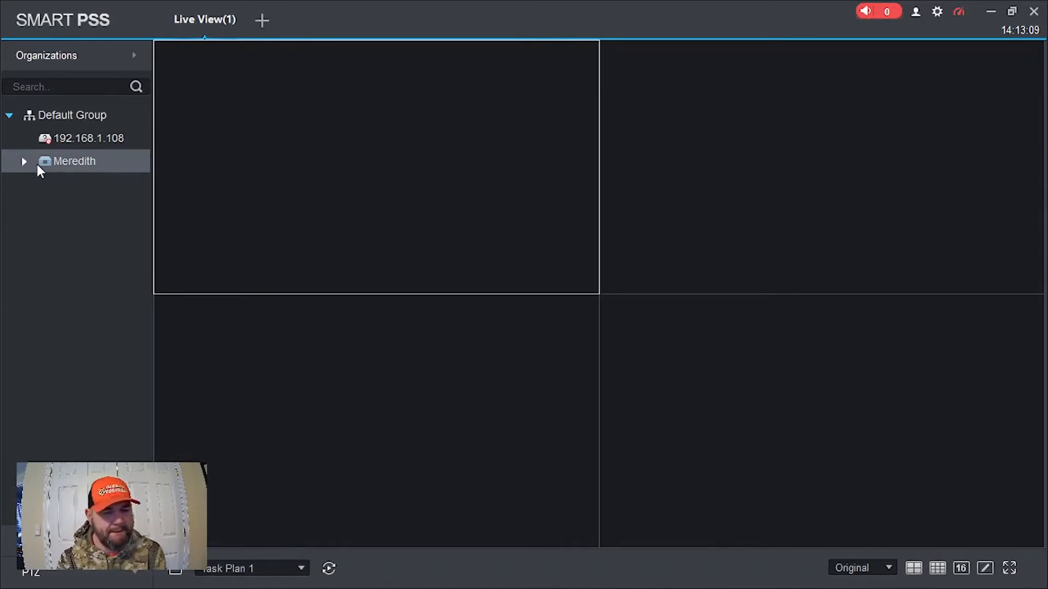
{"action": "left_click", "coordinate": [23, 161]}
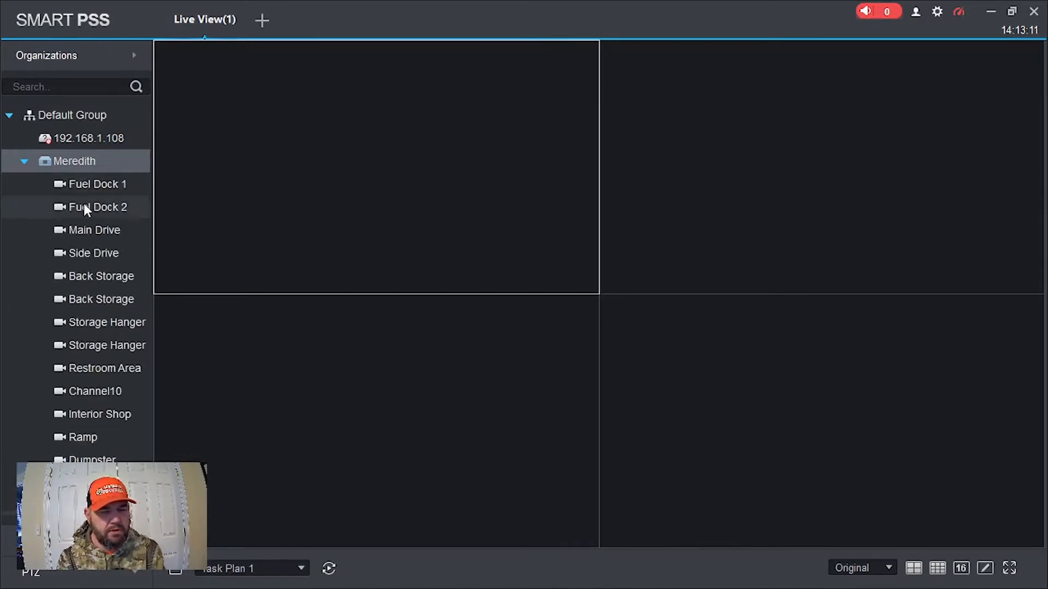
{"action": "double_click", "coordinate": [96, 207]}
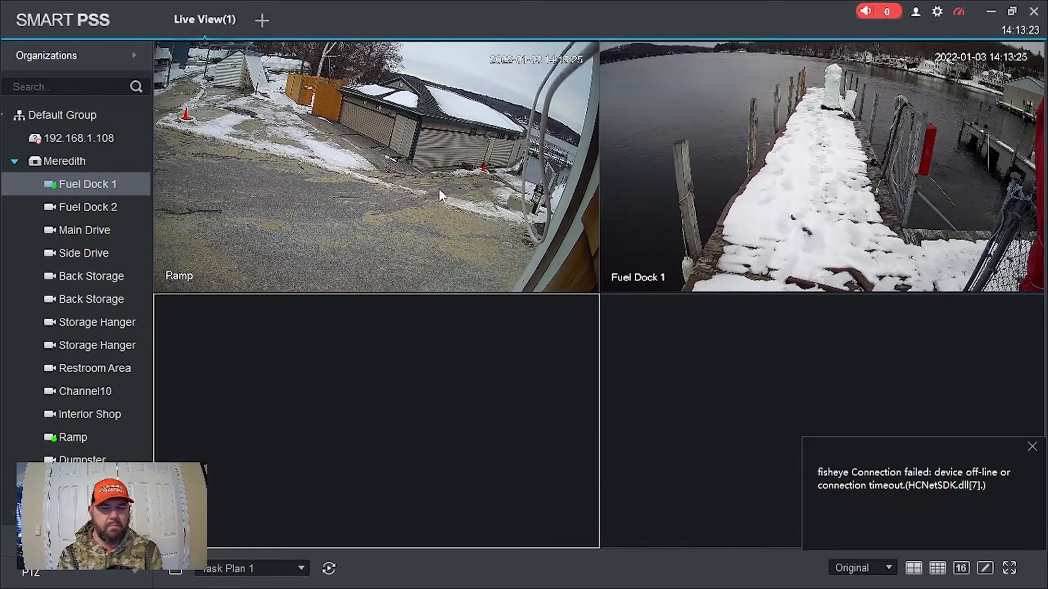
{"action": "left_click", "coordinate": [1033, 446]}
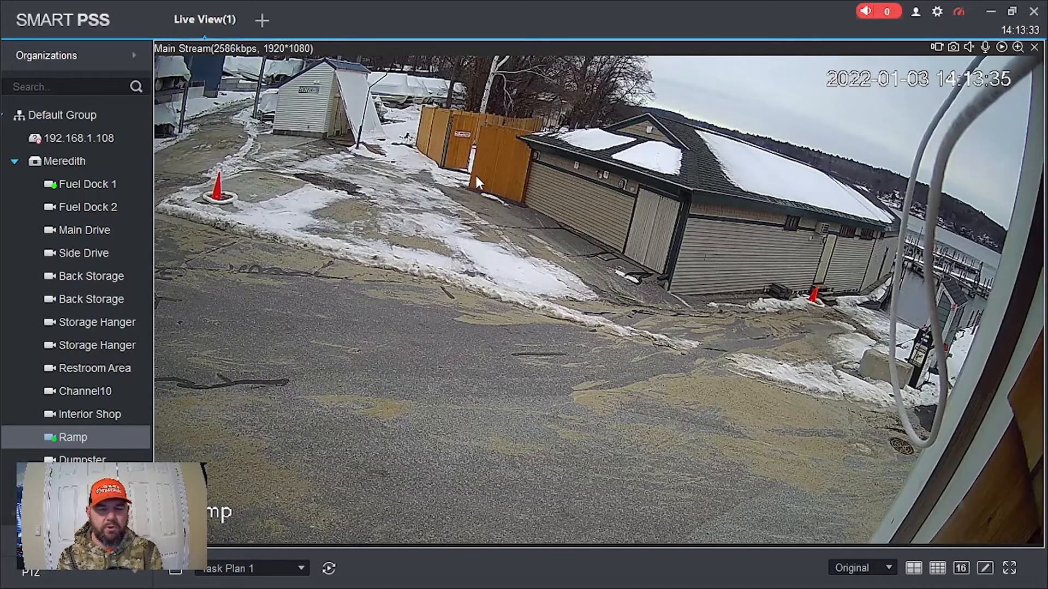
{"action": "left_click", "coordinate": [913, 569]}
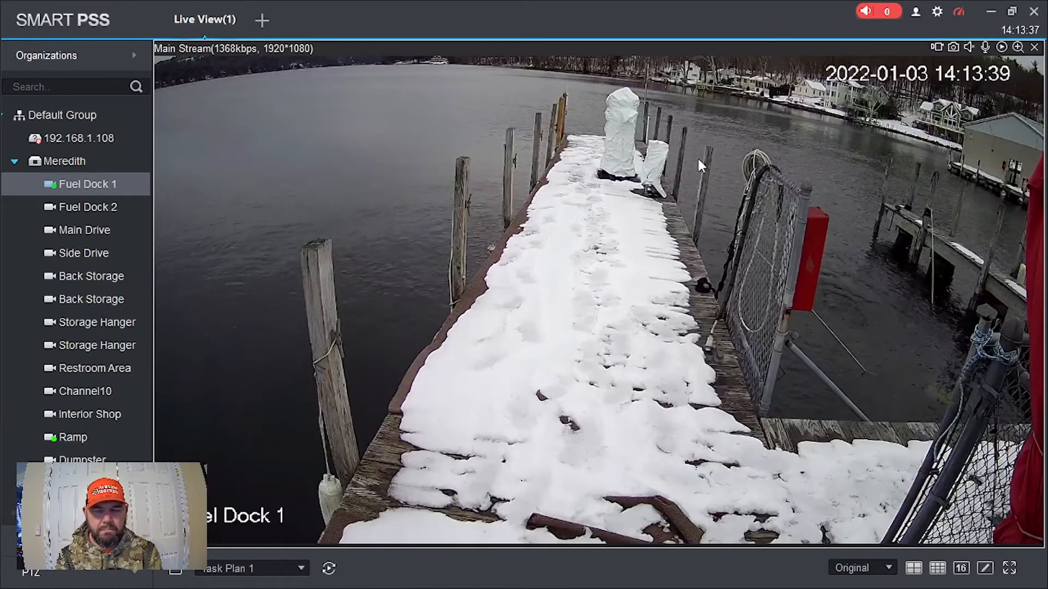
{"action": "left_click", "coordinate": [71, 438]}
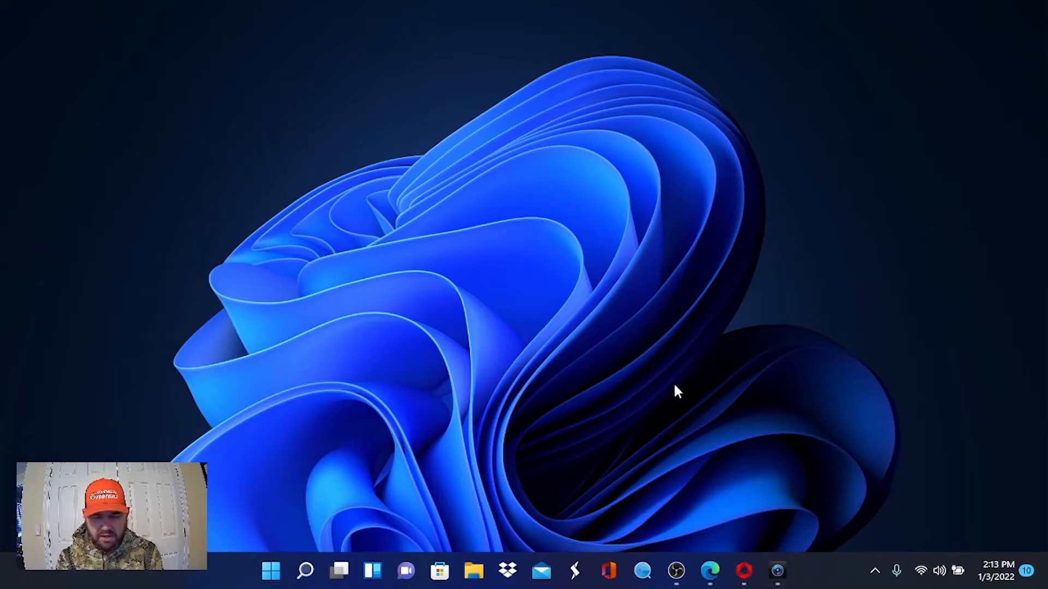
Bring iVMS-4200 back, enlarge the Main Parking feed, then return to the four-pane grid.
{"action": "left_click", "coordinate": [744, 571]}
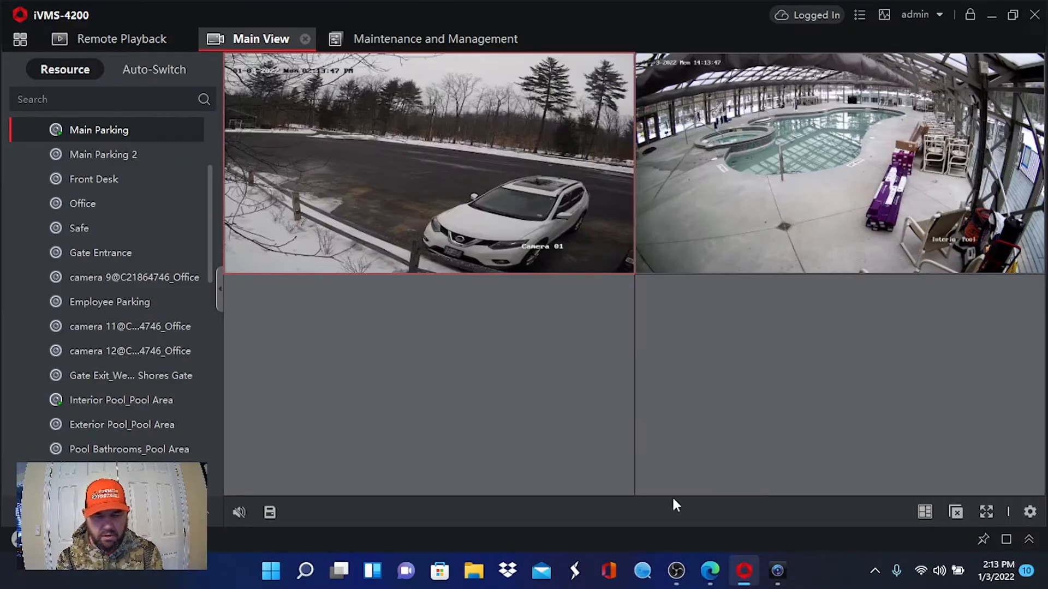
{"action": "double_click", "coordinate": [428, 160]}
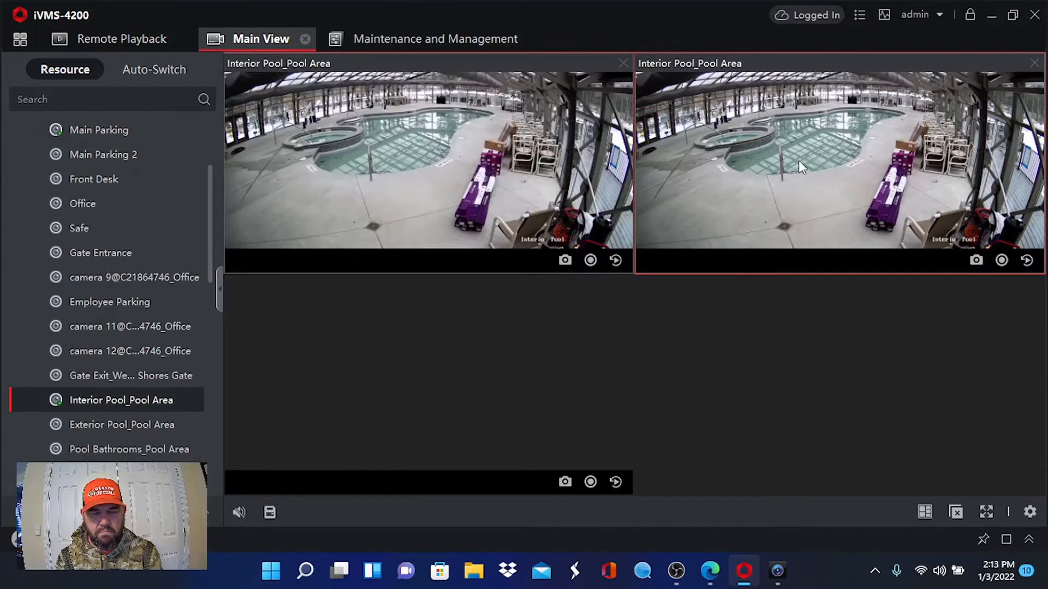
{"action": "double_click", "coordinate": [802, 167]}
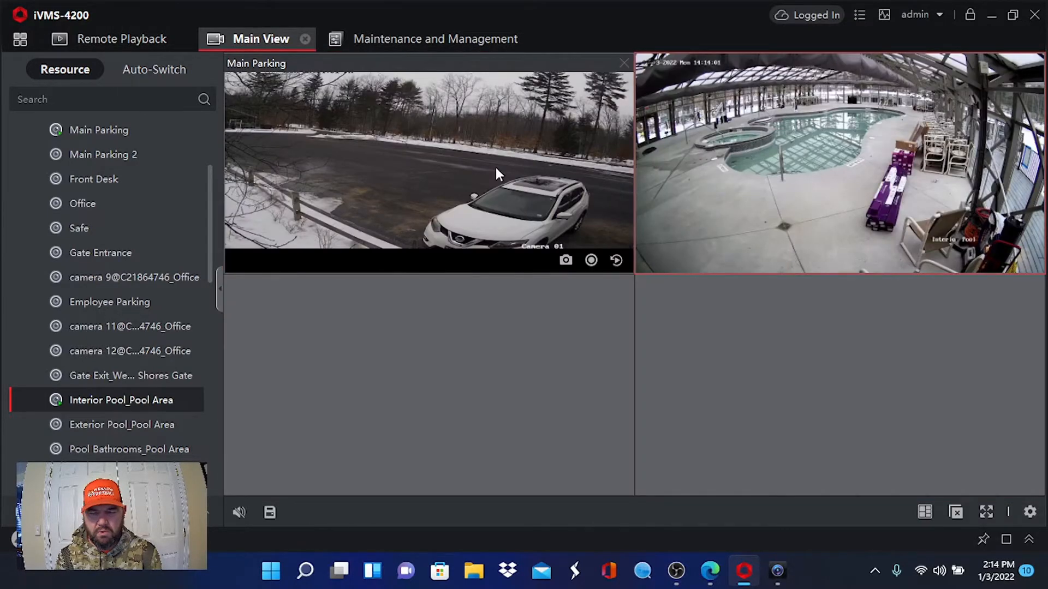
{"action": "left_click", "coordinate": [99, 130]}
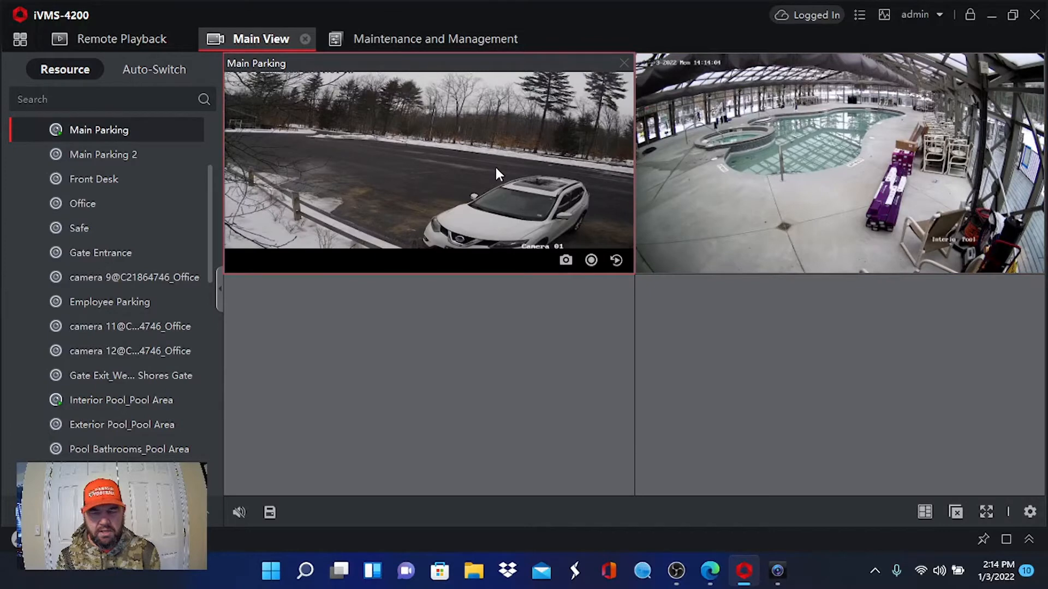
{"action": "mouse_move", "coordinate": [391, 147]}
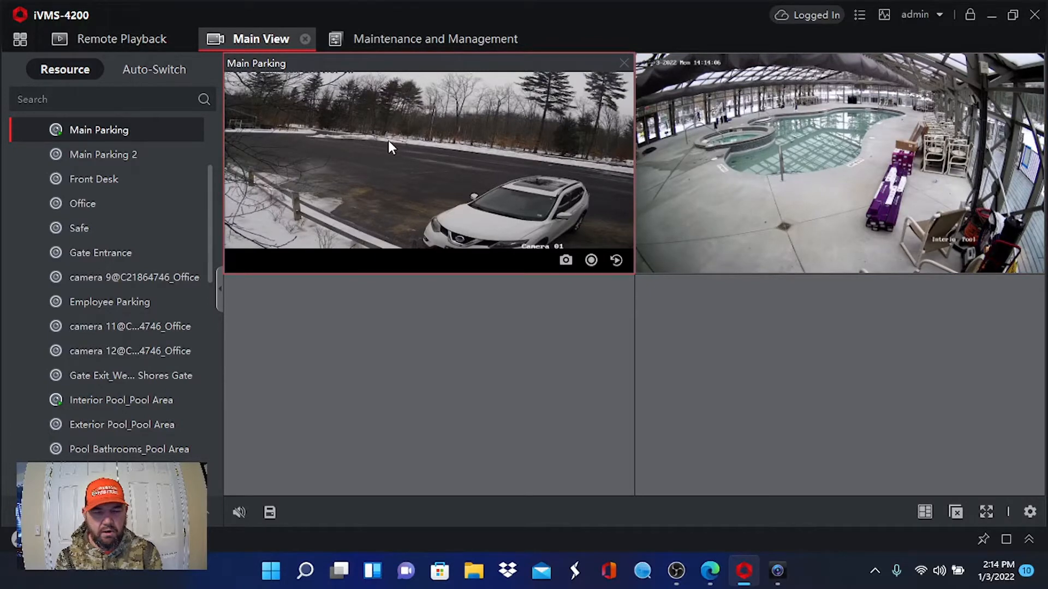
{"action": "double_click", "coordinate": [391, 146]}
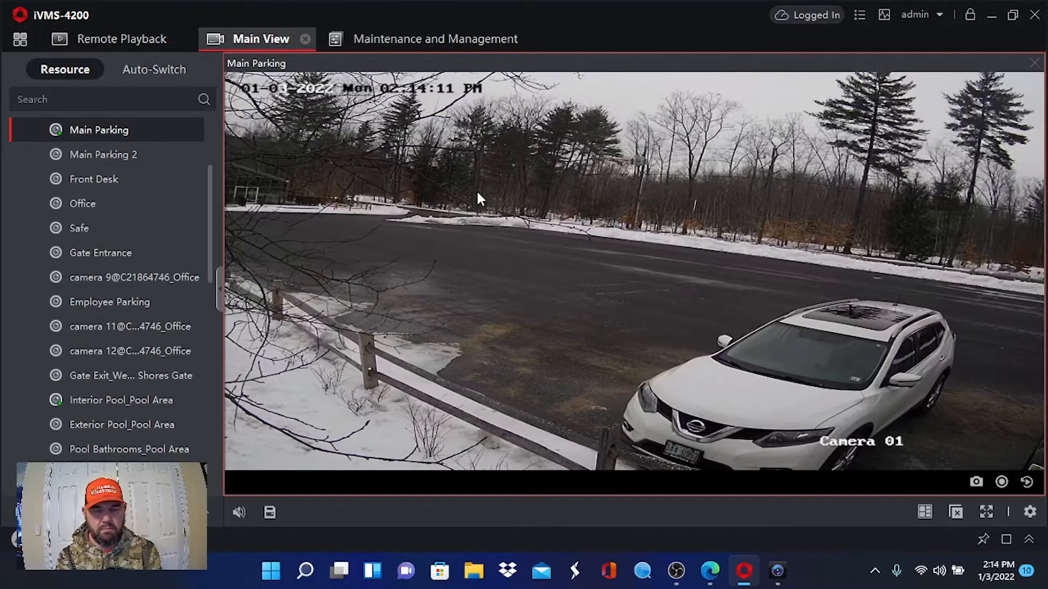
{"action": "mouse_move", "coordinate": [528, 188]}
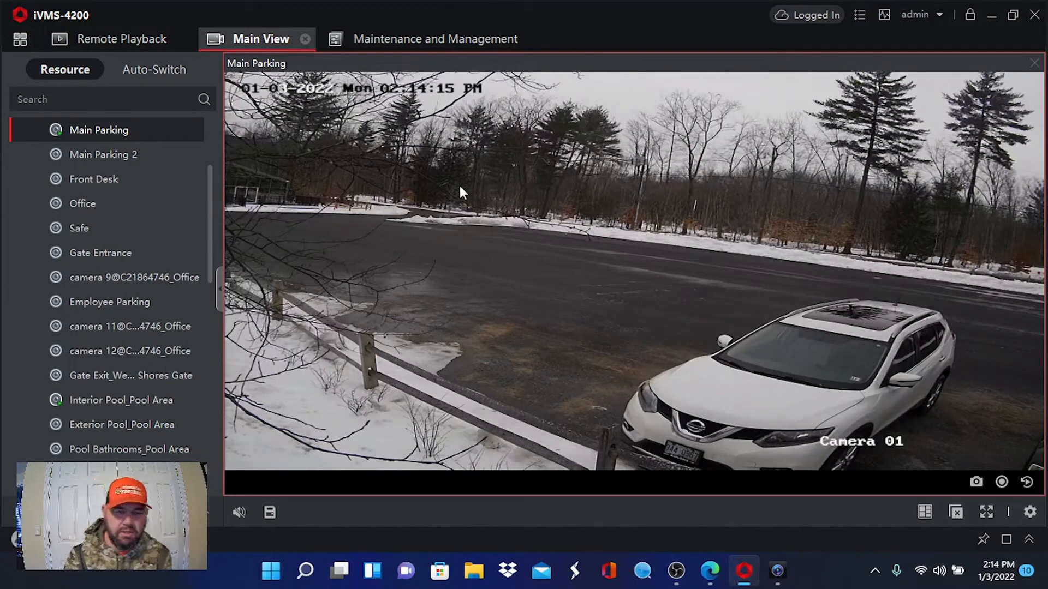
{"action": "left_click", "coordinate": [924, 512]}
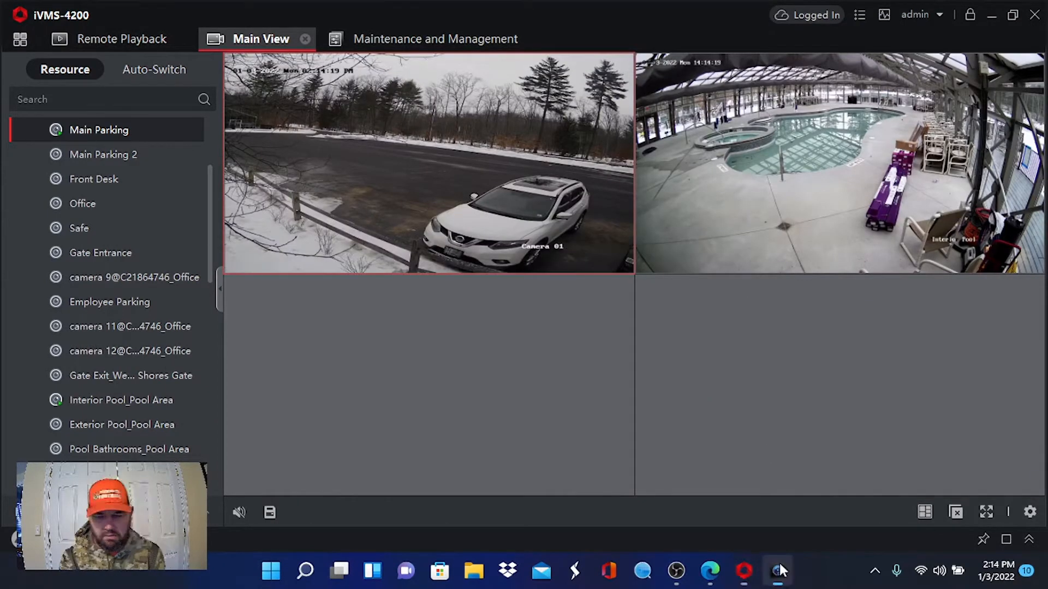
Show Fuel Dock 1 full size in SmartPSS, return to the 2x2 grid, then minimize.
{"action": "left_click", "coordinate": [776, 572]}
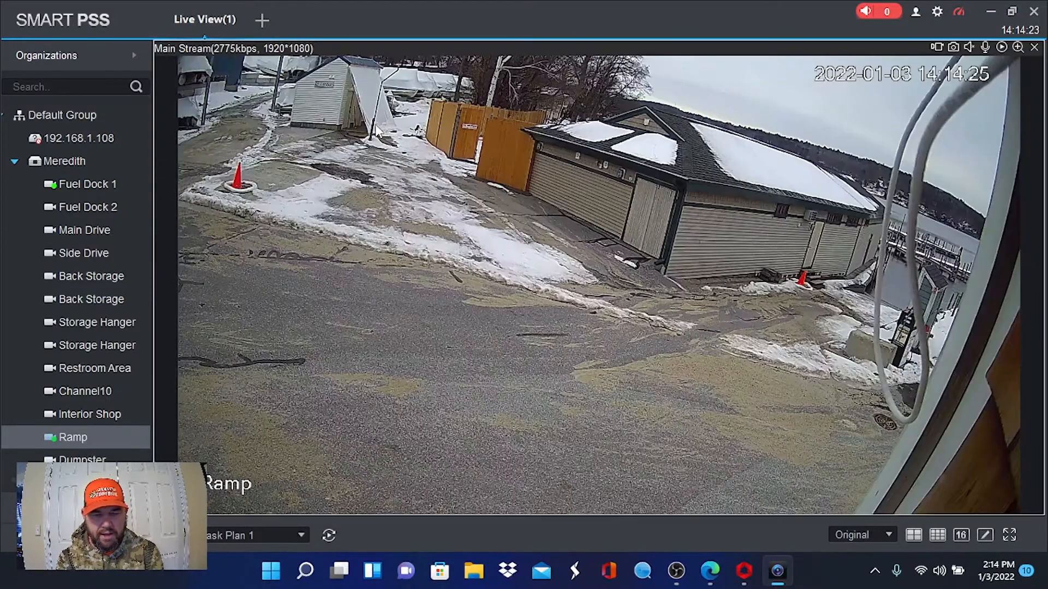
{"action": "left_click", "coordinate": [86, 184]}
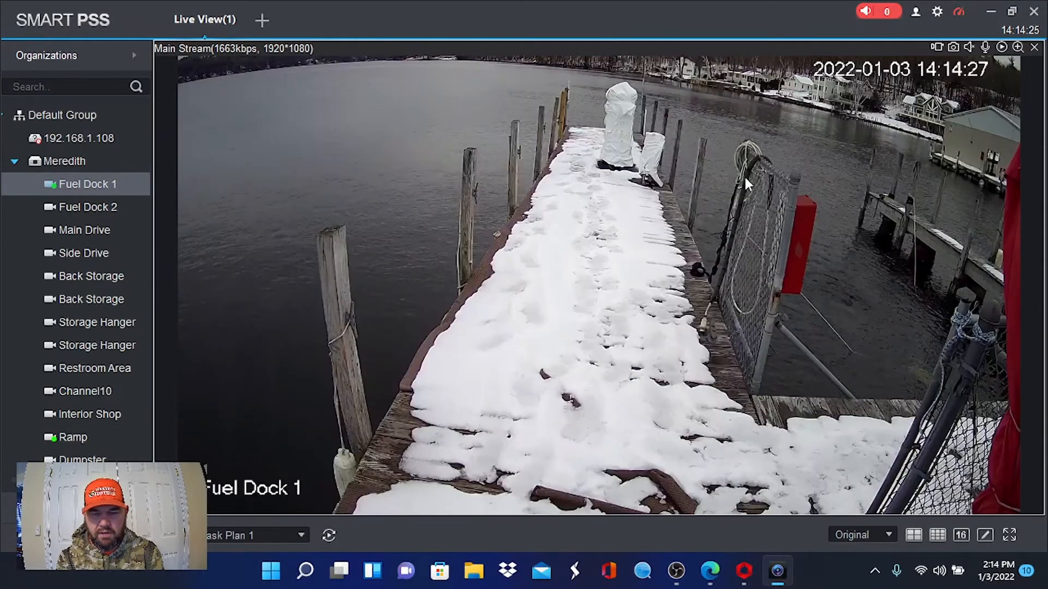
{"action": "left_click", "coordinate": [72, 437]}
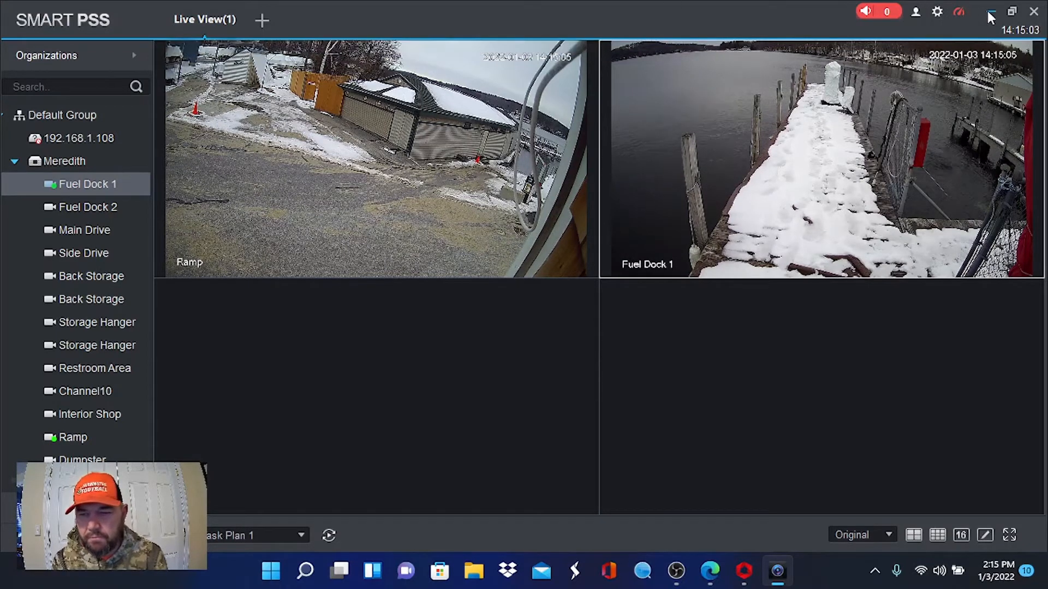
{"action": "left_click", "coordinate": [743, 571]}
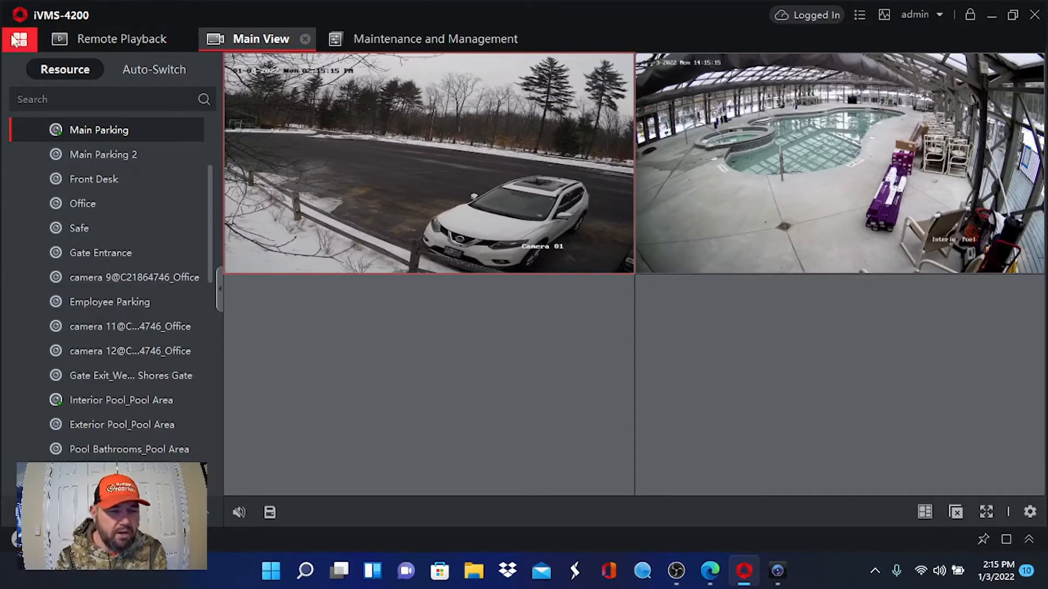
Open the iVMS-4200 home page of software applications and maintenance tools.
{"action": "left_click", "coordinate": [20, 38]}
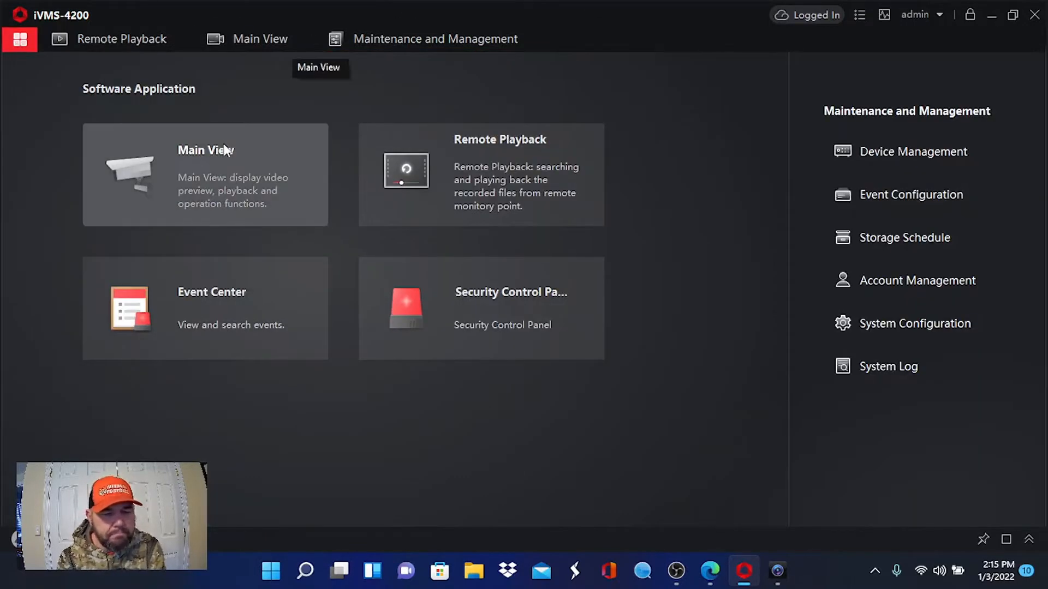
{"action": "mouse_move", "coordinate": [222, 147]}
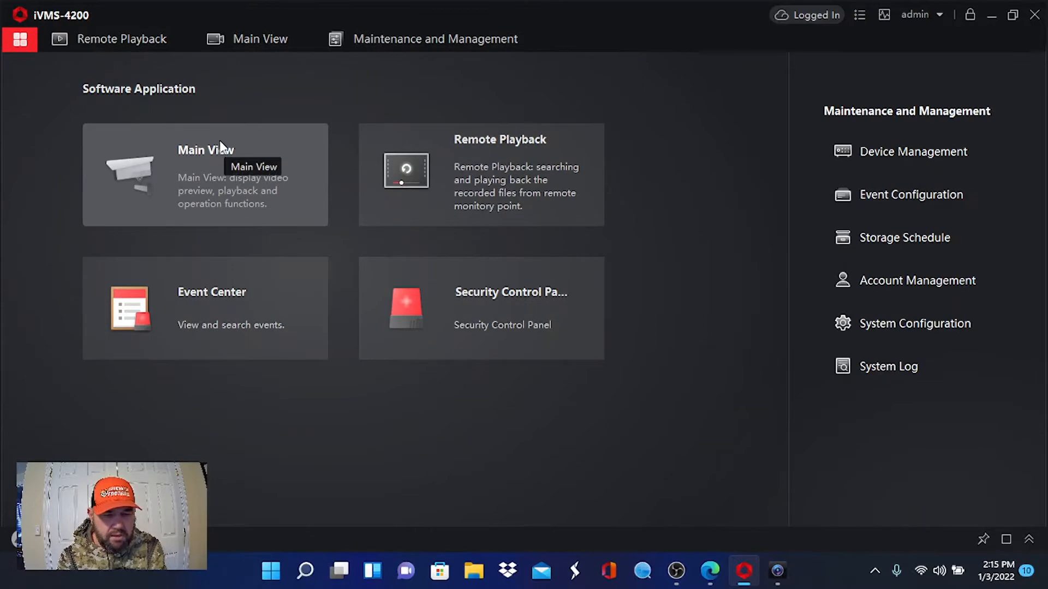
{"action": "mouse_move", "coordinate": [444, 155]}
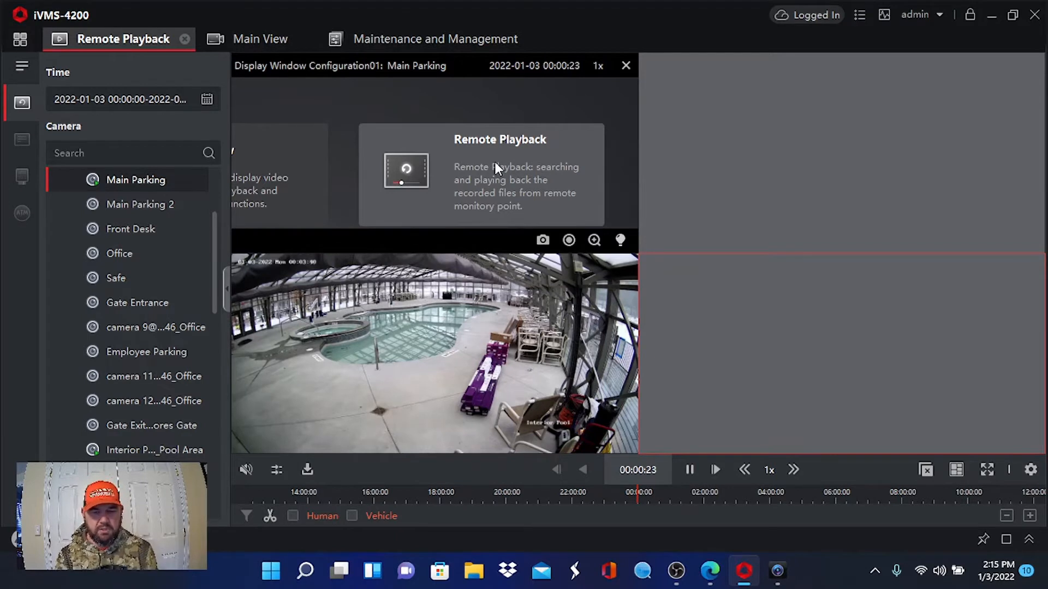
{"action": "mouse_move", "coordinate": [478, 146]}
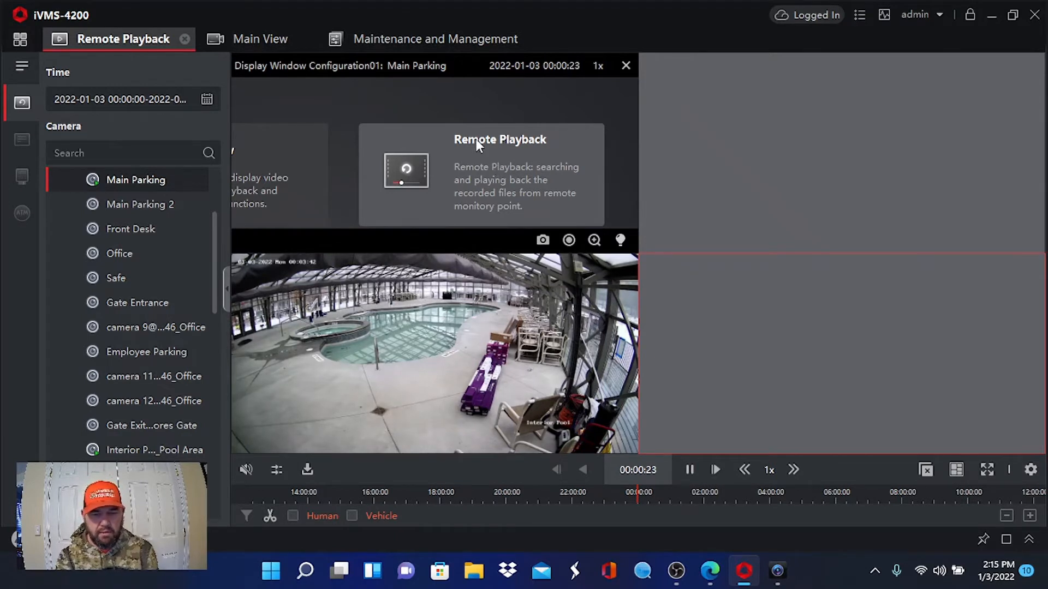
{"action": "mouse_move", "coordinate": [591, 142]}
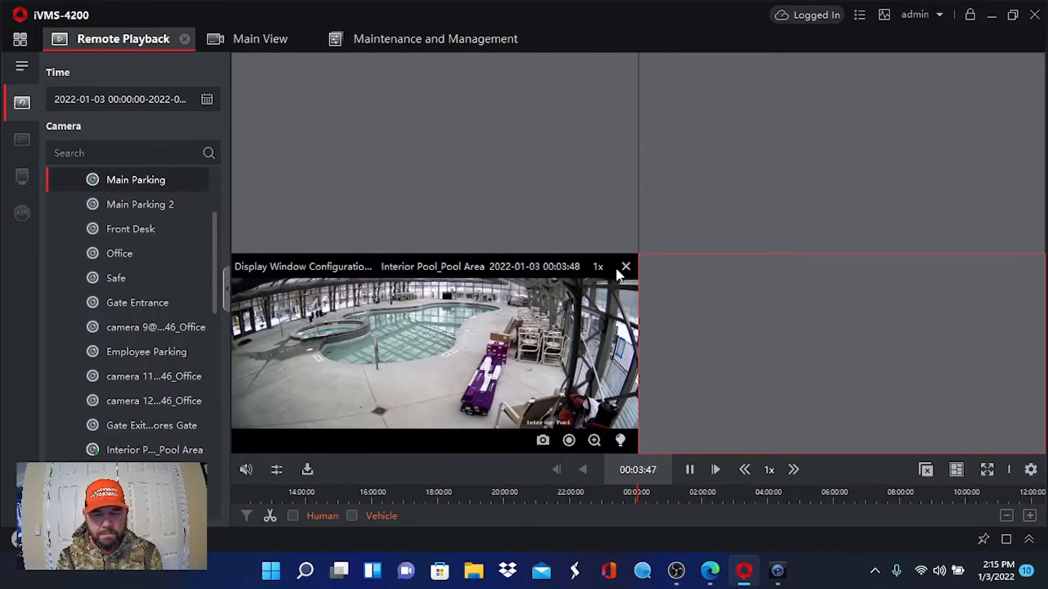
Close the small playback window and play Interior Pool's 2022-01-03 recording full-size.
{"action": "left_click", "coordinate": [625, 266]}
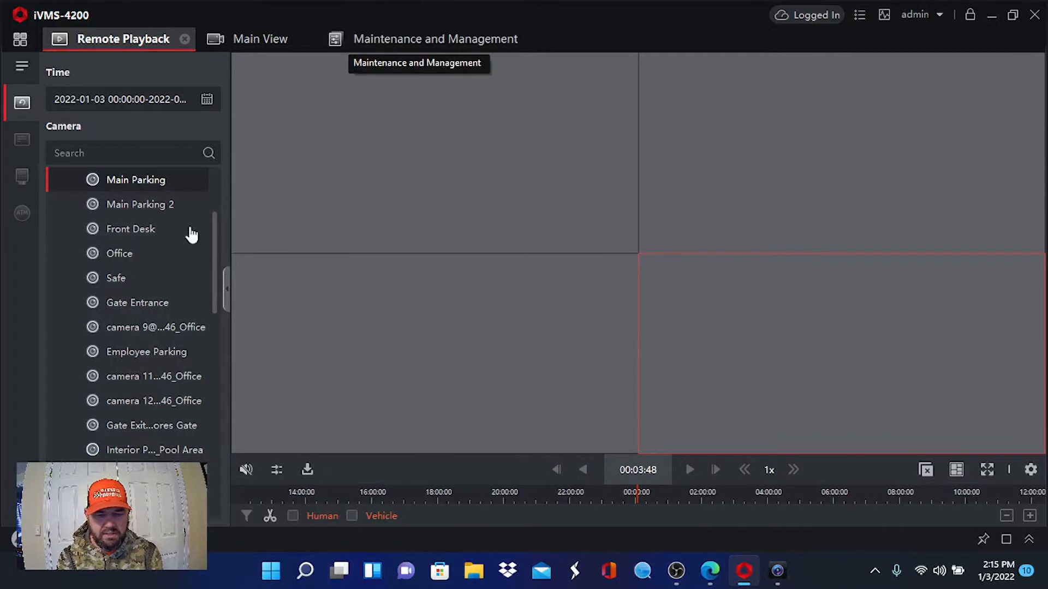
{"action": "mouse_move", "coordinate": [141, 205]}
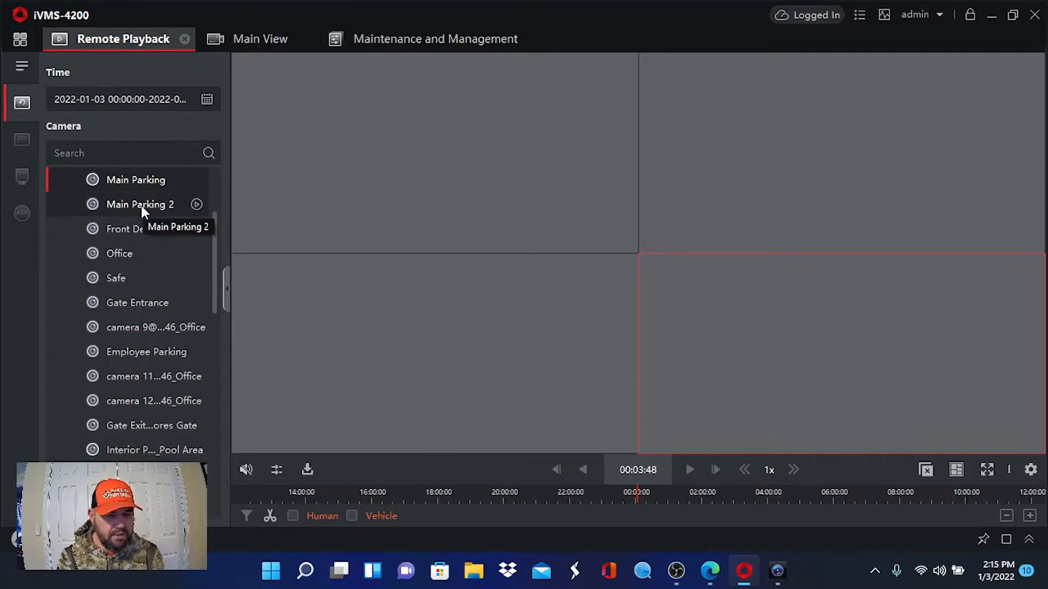
{"action": "scroll", "scroll_direction": "down", "scroll_amount": 3}
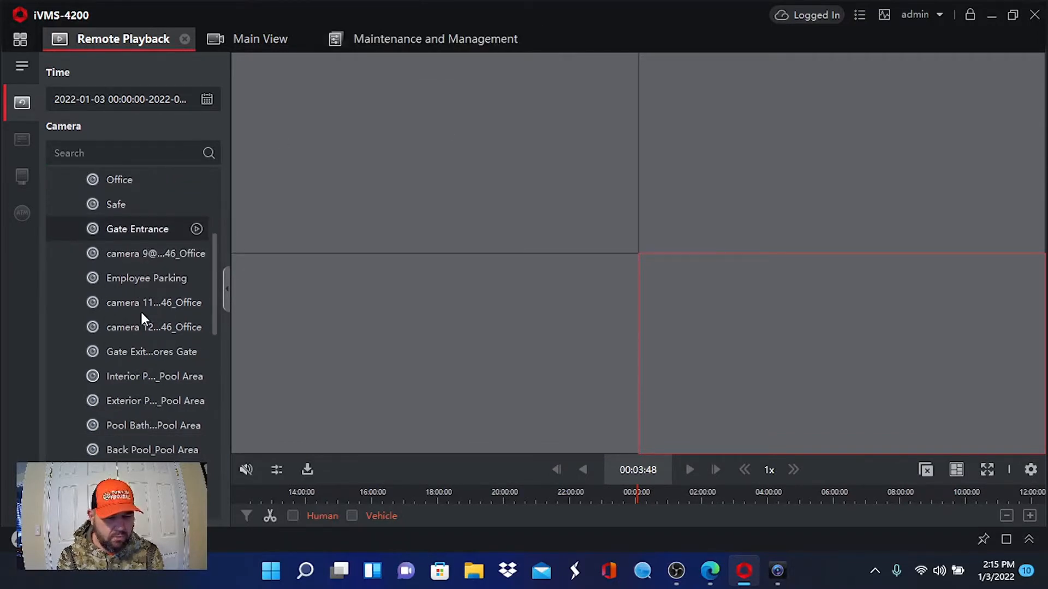
{"action": "mouse_move", "coordinate": [134, 376]}
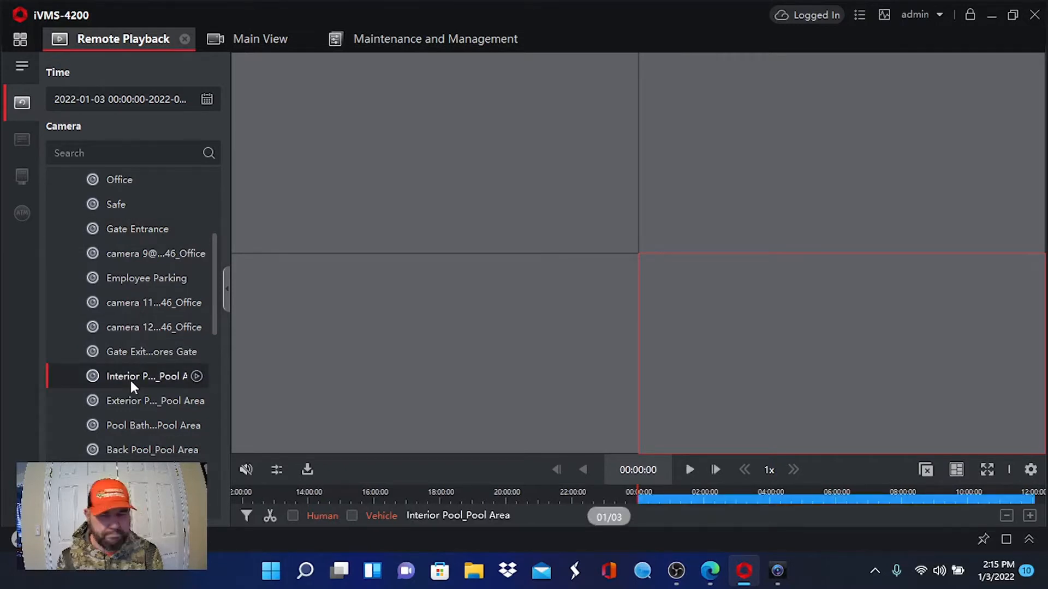
{"action": "left_click", "coordinate": [688, 470]}
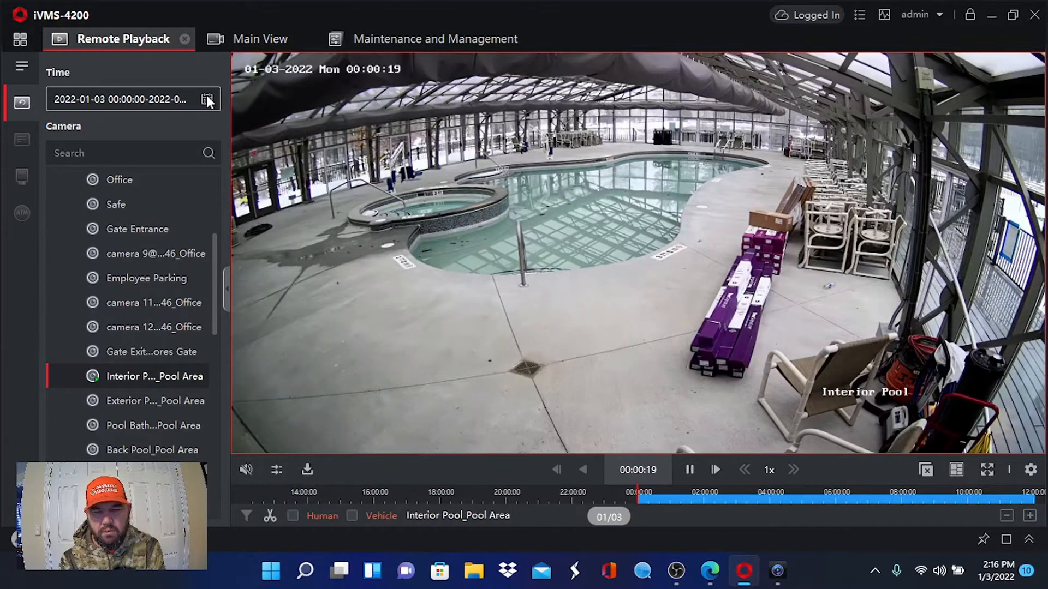
Switch the playback date to 2022-01-02 and play Interior Pool's recording to about 02:01.
{"action": "left_click", "coordinate": [208, 99]}
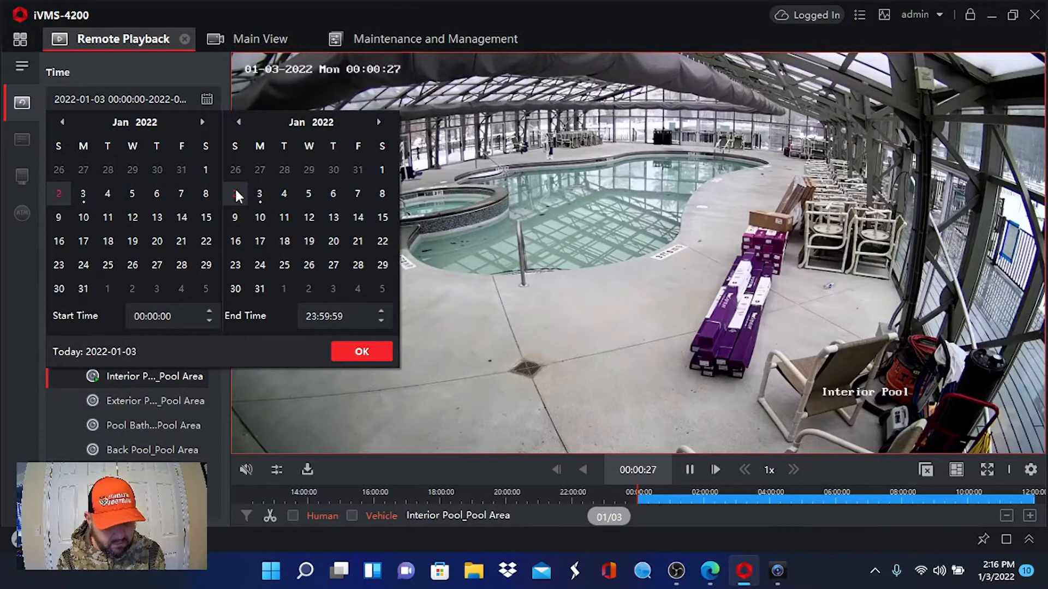
{"action": "left_click", "coordinate": [361, 352]}
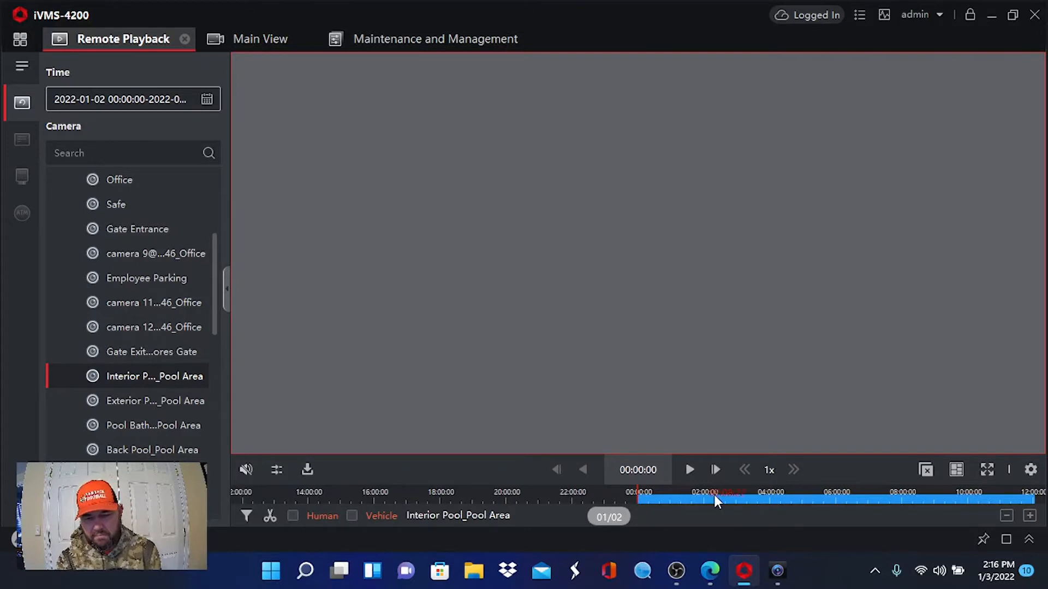
{"action": "left_click", "coordinate": [689, 470]}
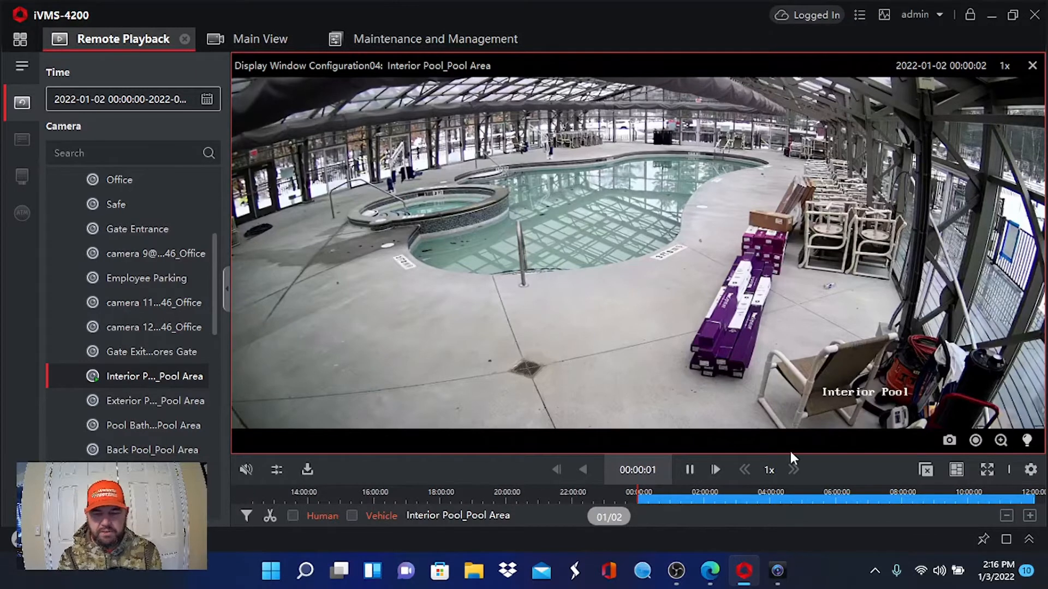
{"action": "left_click", "coordinate": [767, 498]}
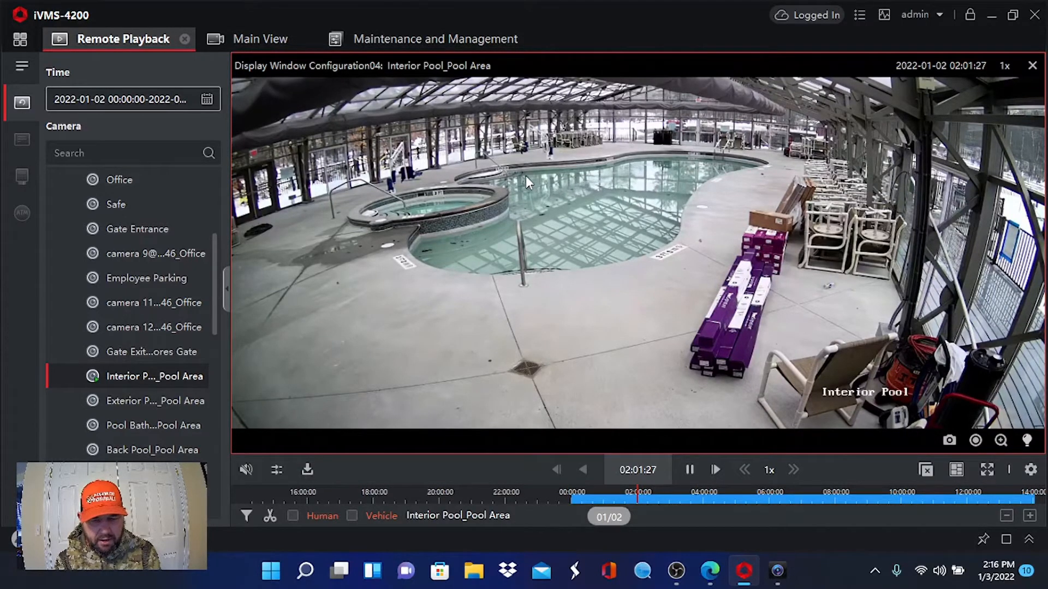
Stop recording the Interior Pool playback from its right-click menu, saving the MP4 clip.
{"action": "right_click", "coordinate": [528, 182]}
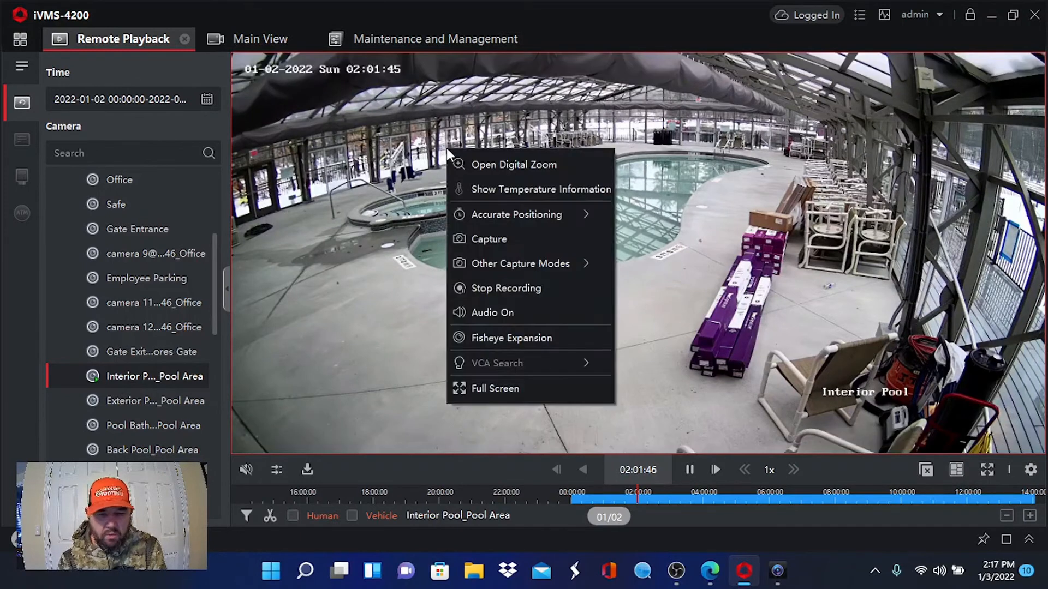
{"action": "mouse_move", "coordinate": [533, 294]}
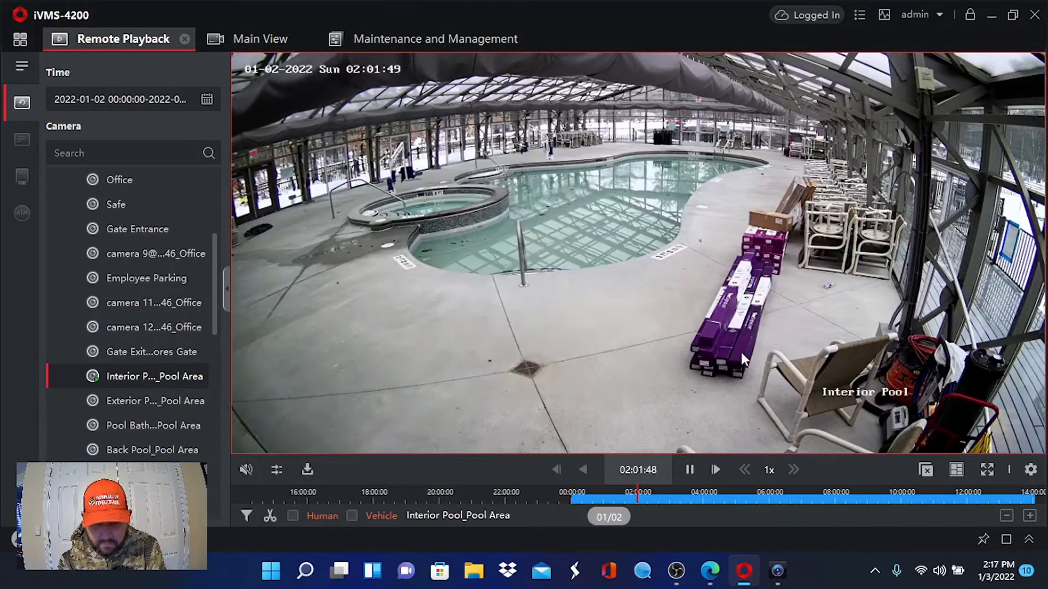
{"action": "left_click", "coordinate": [306, 470]}
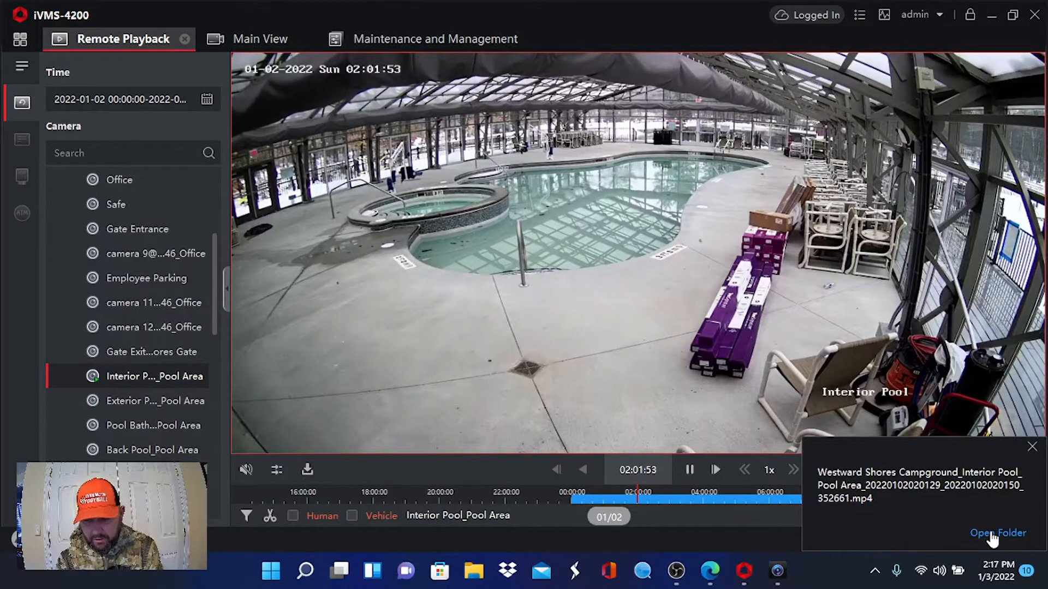
{"action": "left_click", "coordinate": [997, 533]}
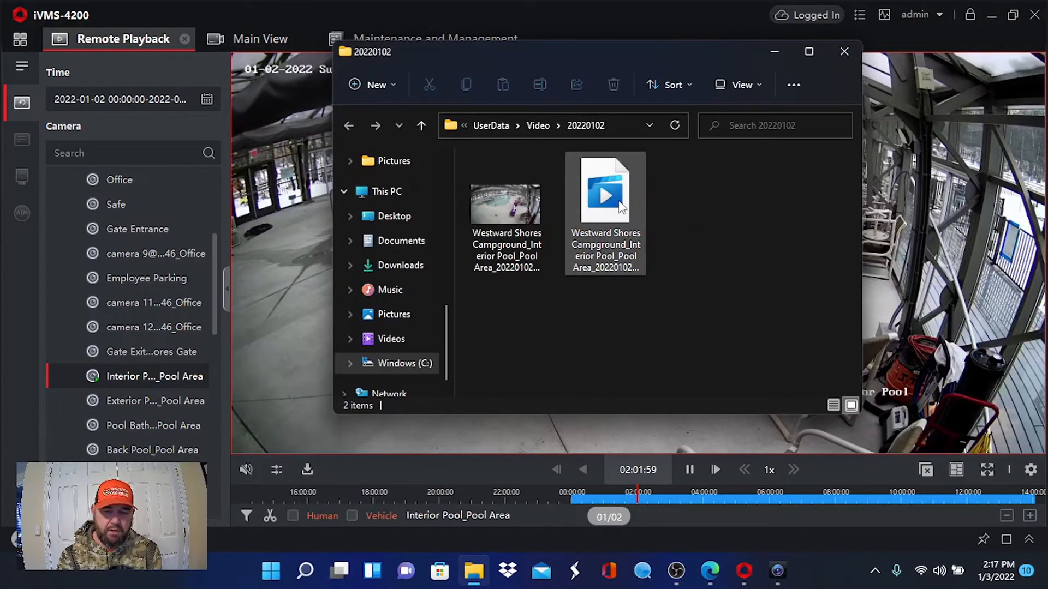
{"action": "double_click", "coordinate": [604, 190]}
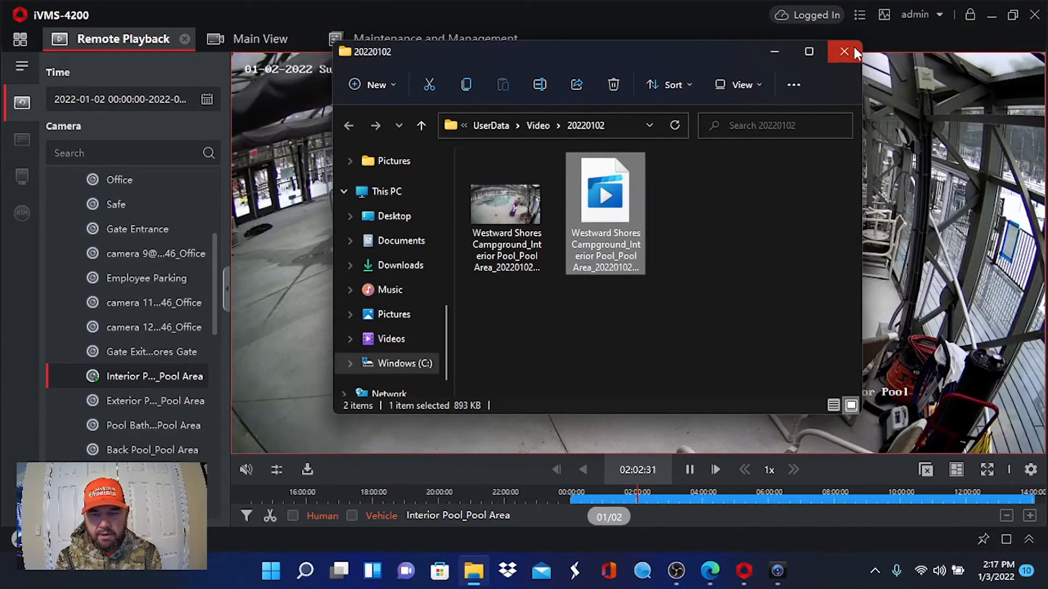
{"action": "left_click", "coordinate": [844, 51]}
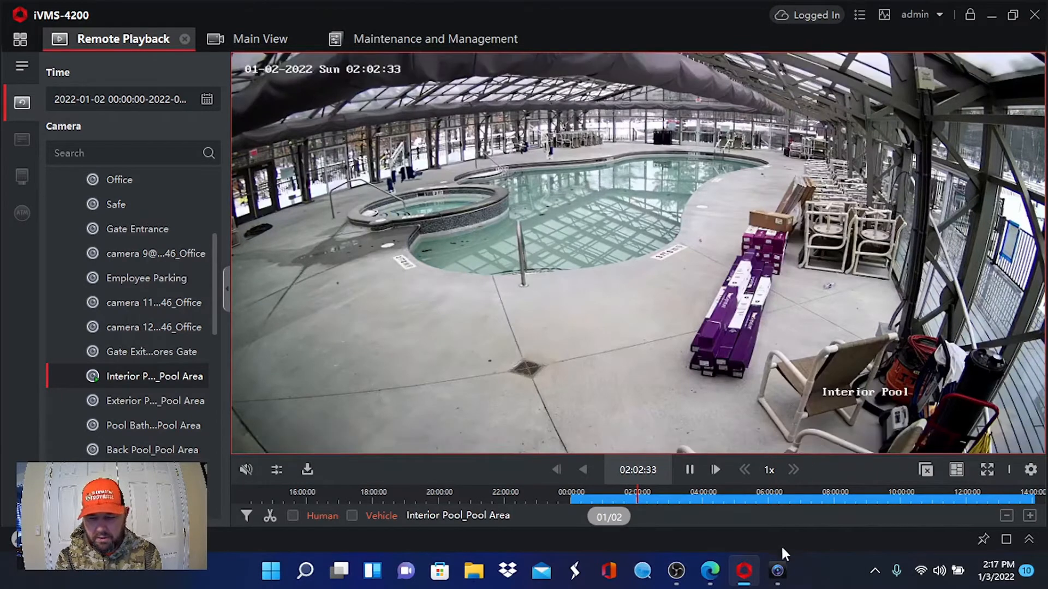
Switch to SmartPSS, close Live View, and load Fuel Dock 2 in Playback.
{"action": "left_click", "coordinate": [775, 572]}
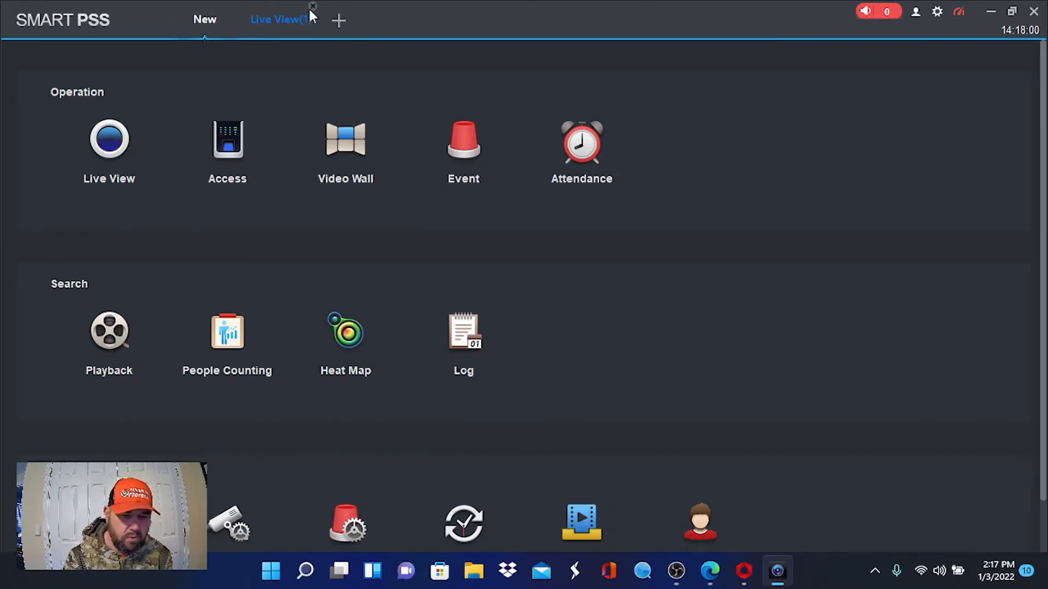
{"action": "left_click", "coordinate": [312, 6]}
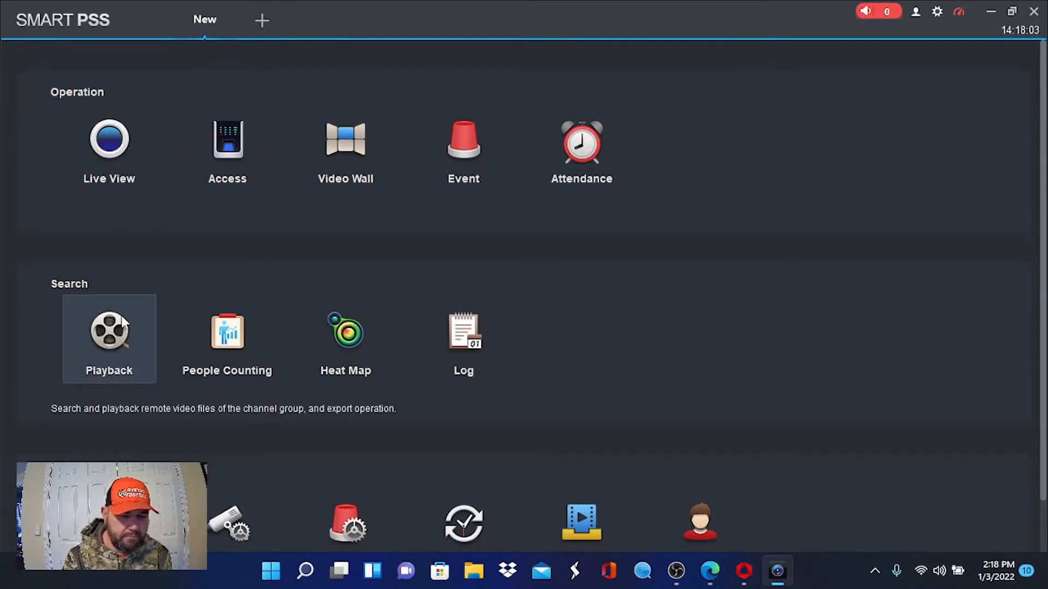
{"action": "left_click", "coordinate": [109, 332]}
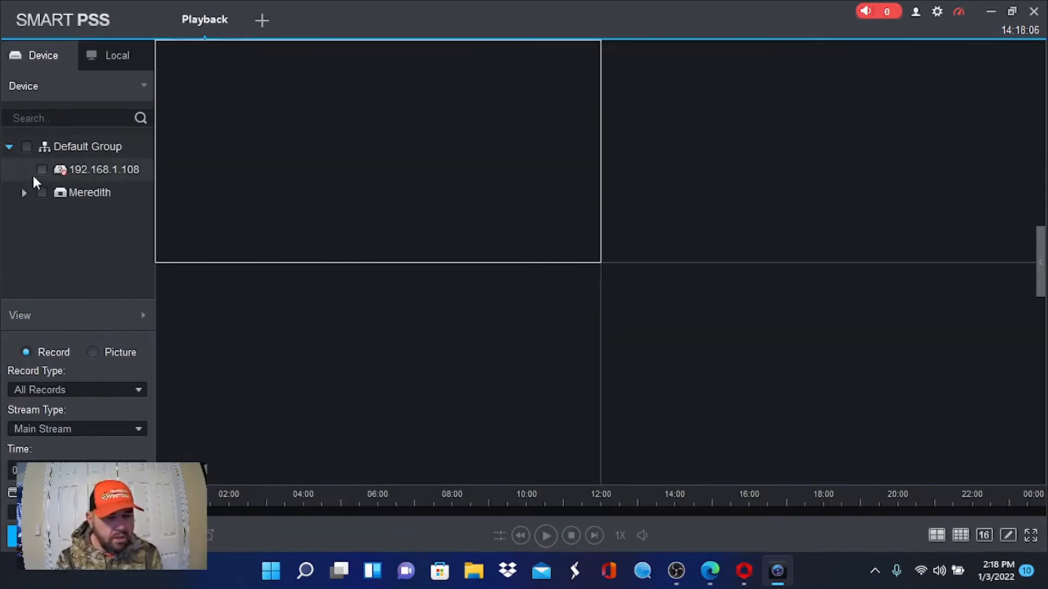
{"action": "left_click", "coordinate": [24, 193]}
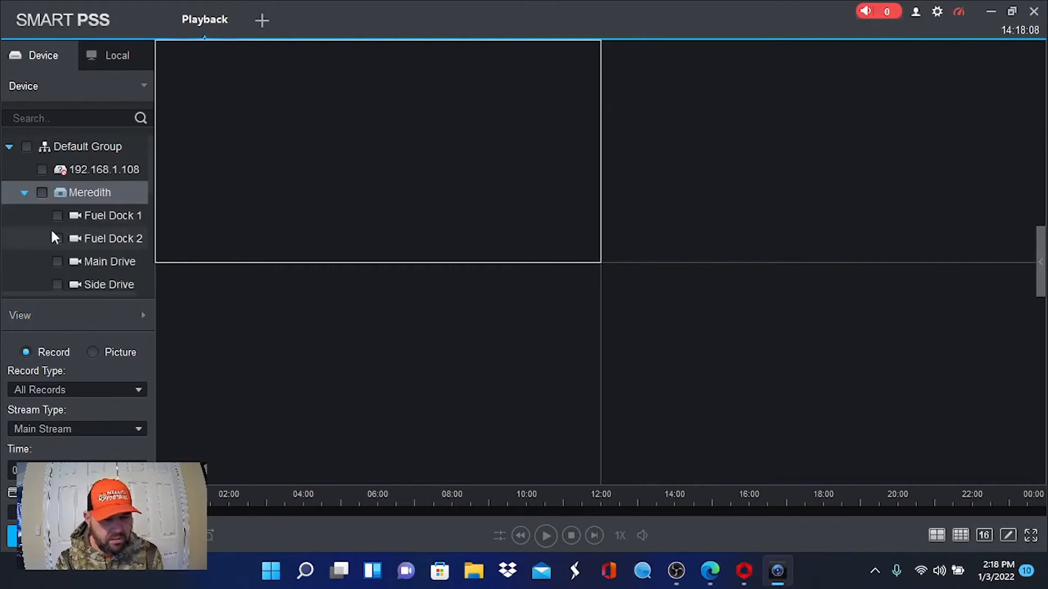
{"action": "left_click", "coordinate": [58, 239]}
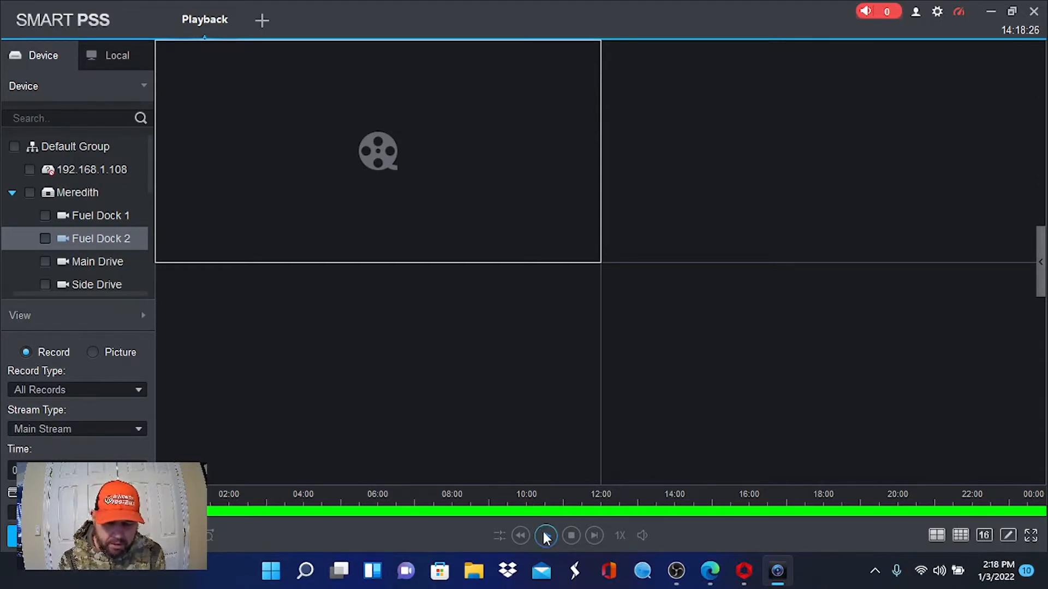
Play the Fuel Dock 2 recording from about 3:20 AM and bring up the clip options.
{"action": "left_click", "coordinate": [546, 536]}
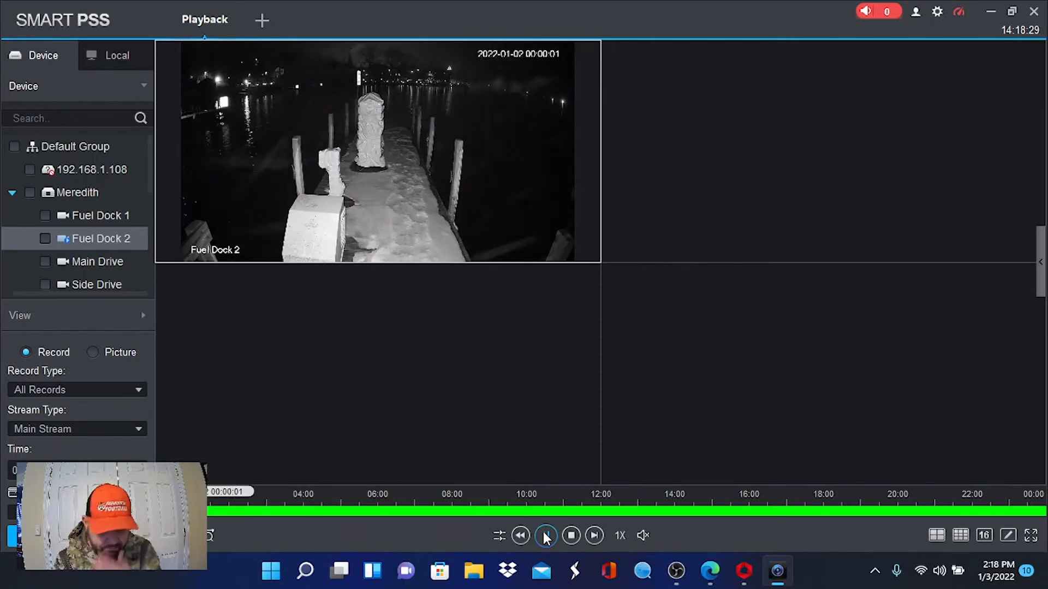
{"action": "left_click", "coordinate": [545, 536]}
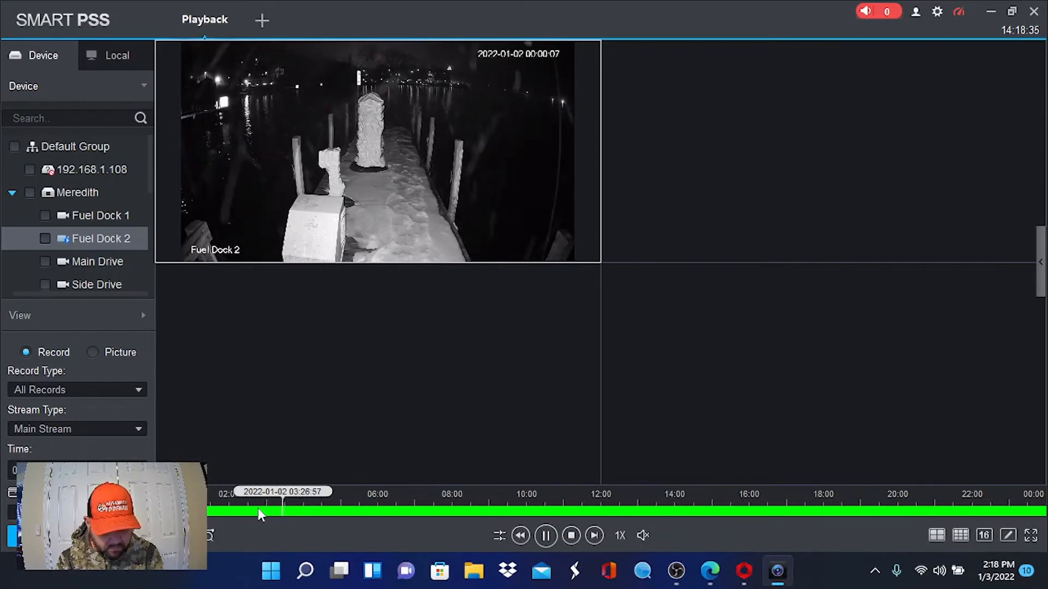
{"action": "left_click", "coordinate": [267, 511]}
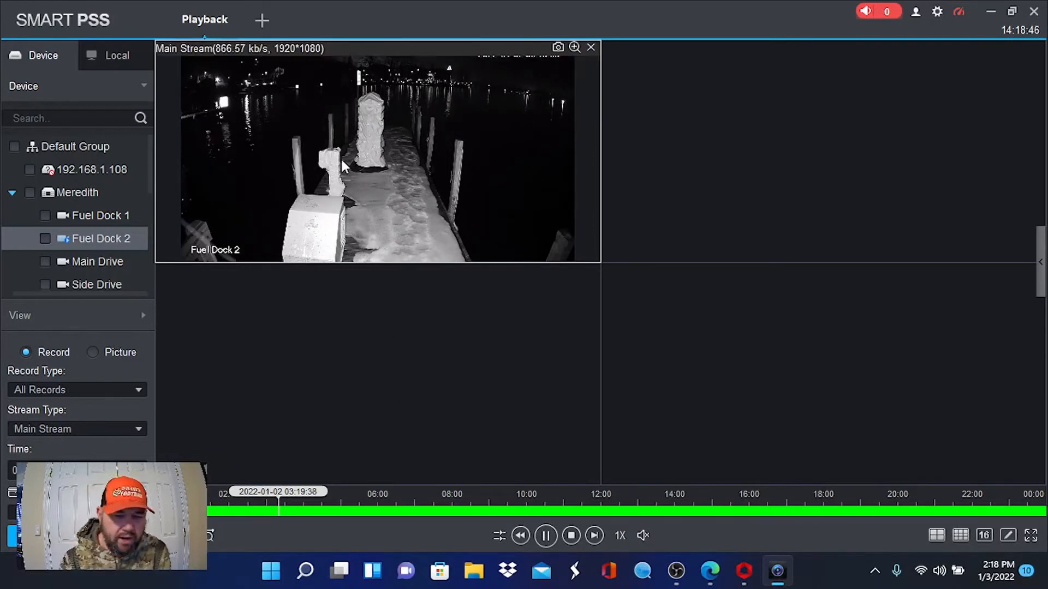
{"action": "right_click", "coordinate": [343, 167]}
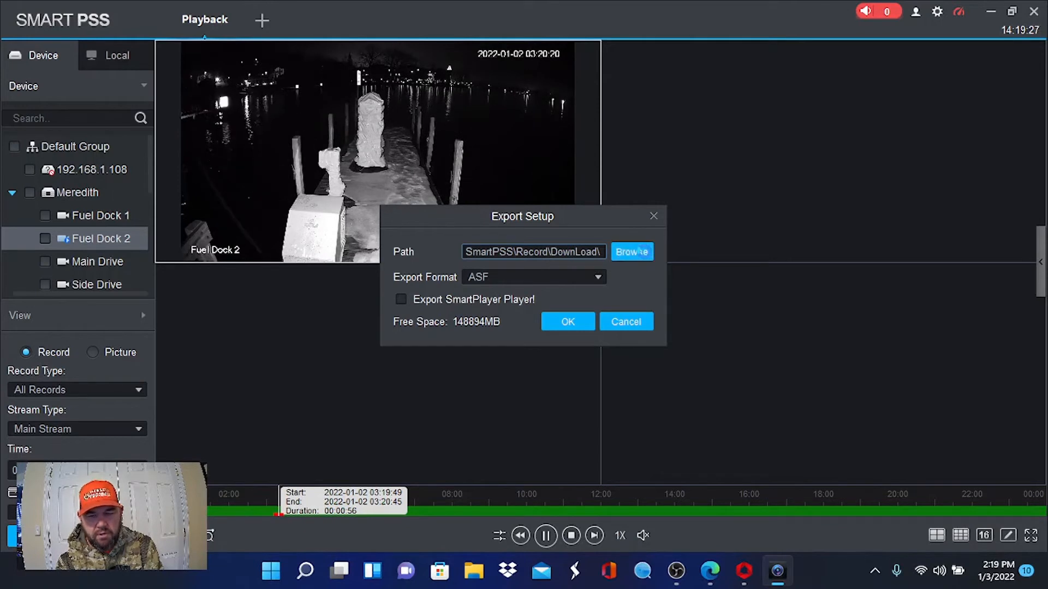
Set the export folder to Desktop and format to MP4, then accept the stop-playback prompt.
{"action": "left_click", "coordinate": [631, 252]}
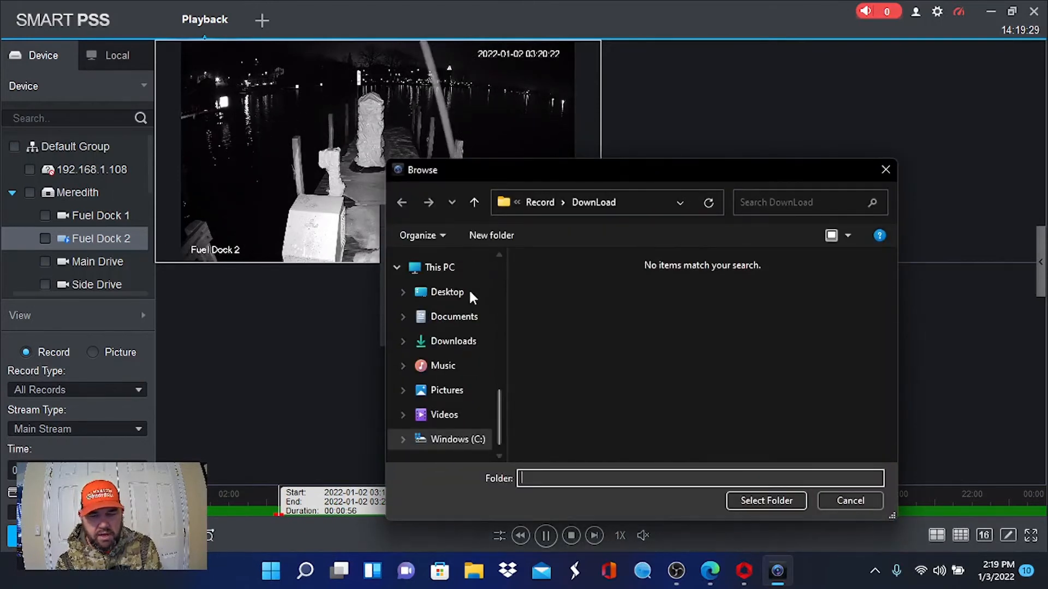
{"action": "left_click", "coordinate": [446, 292]}
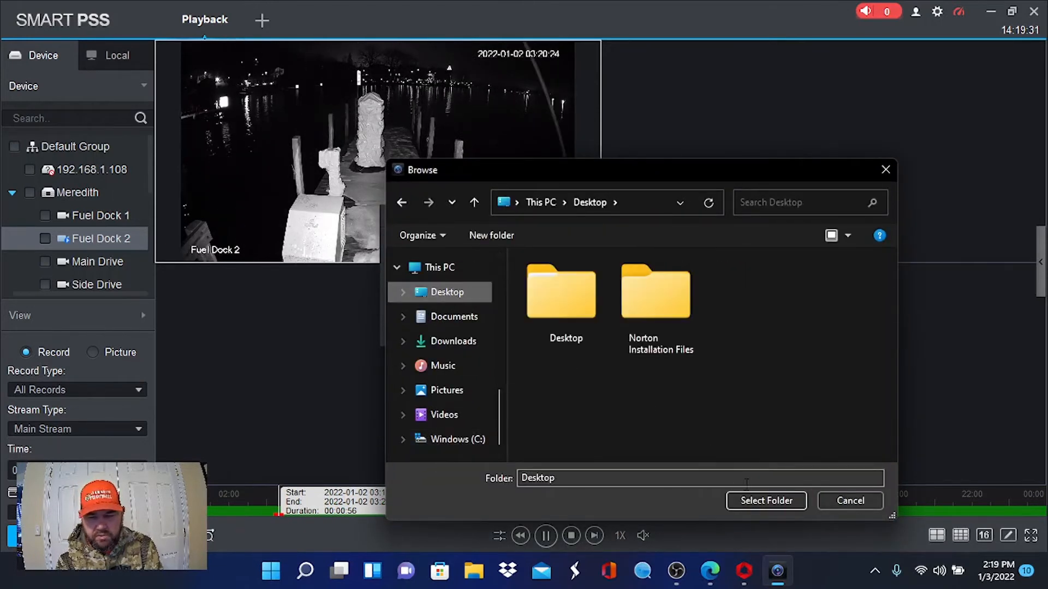
{"action": "left_click", "coordinate": [765, 500]}
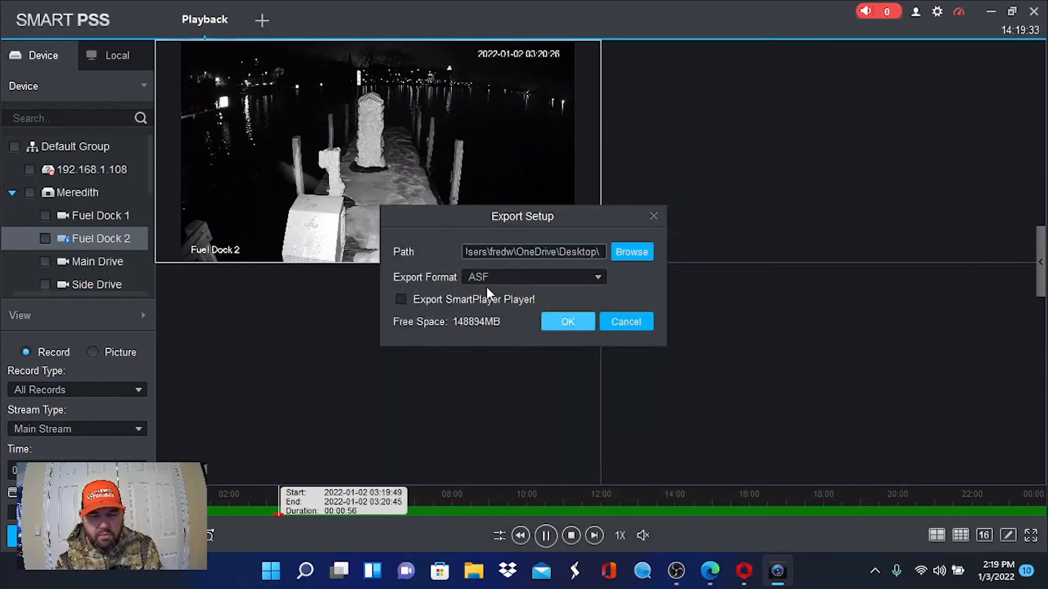
{"action": "left_click", "coordinate": [532, 276]}
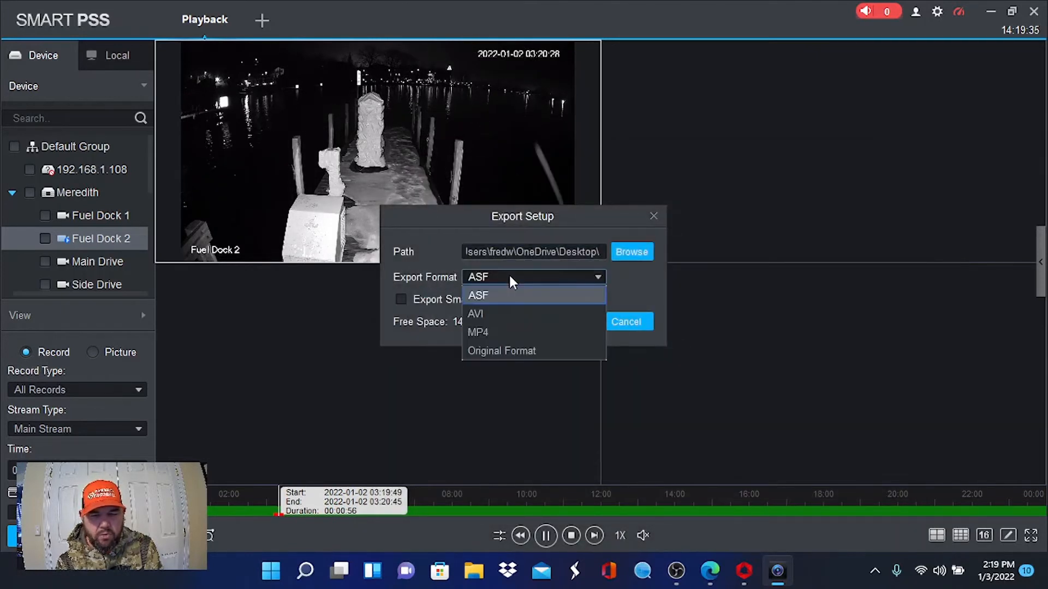
{"action": "mouse_move", "coordinate": [502, 332]}
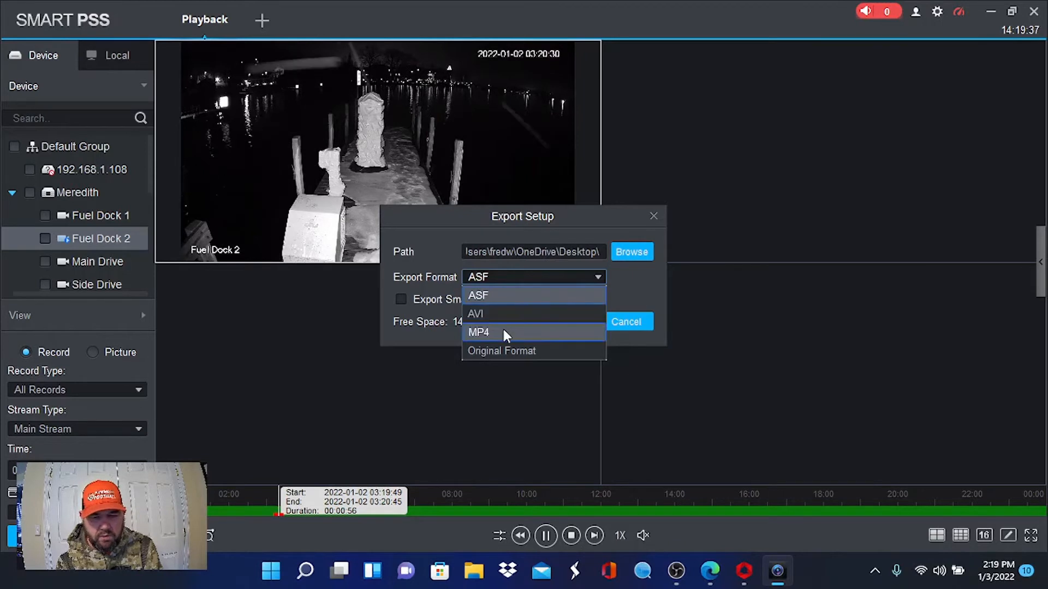
{"action": "left_click", "coordinate": [479, 333]}
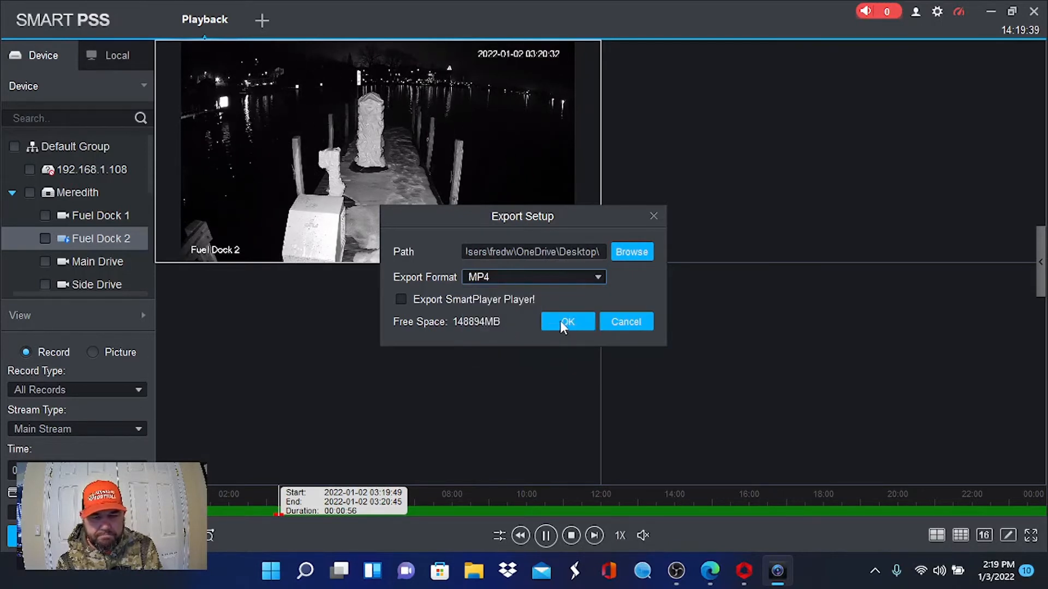
{"action": "left_click", "coordinate": [567, 321]}
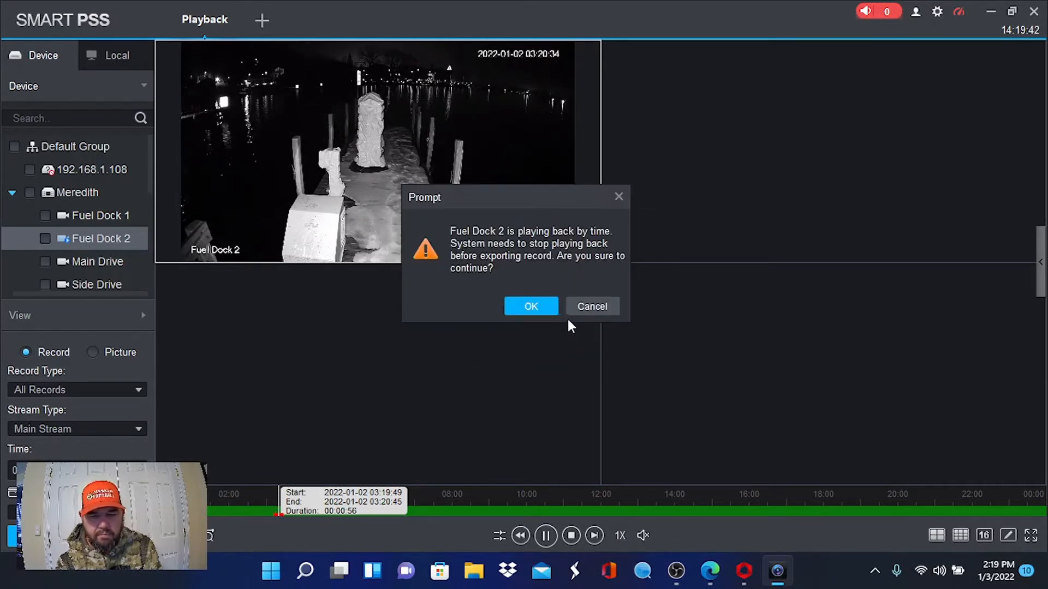
{"action": "left_click", "coordinate": [530, 306]}
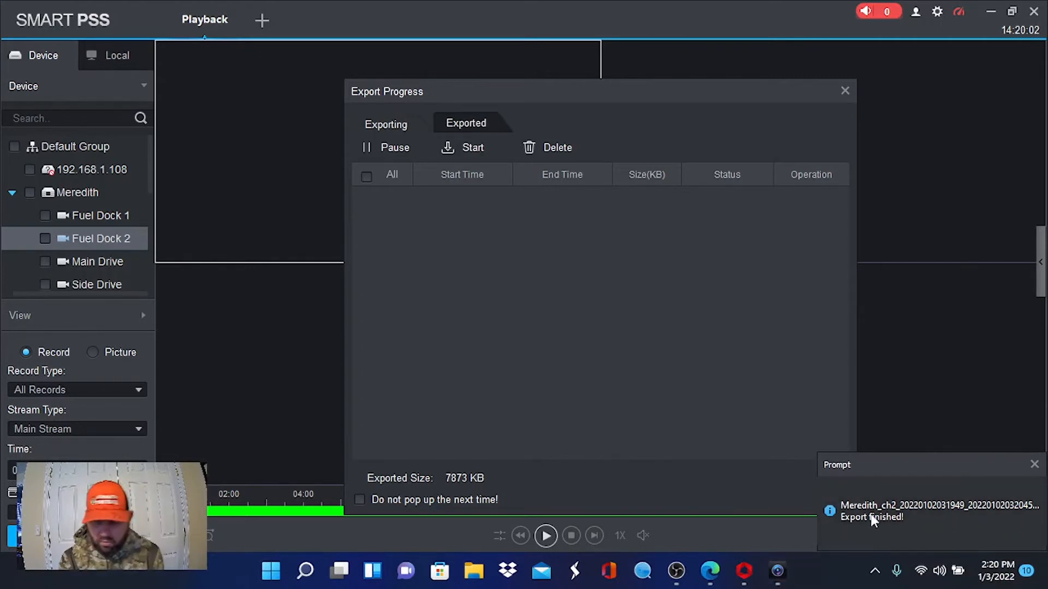
{"action": "mouse_move", "coordinate": [902, 515]}
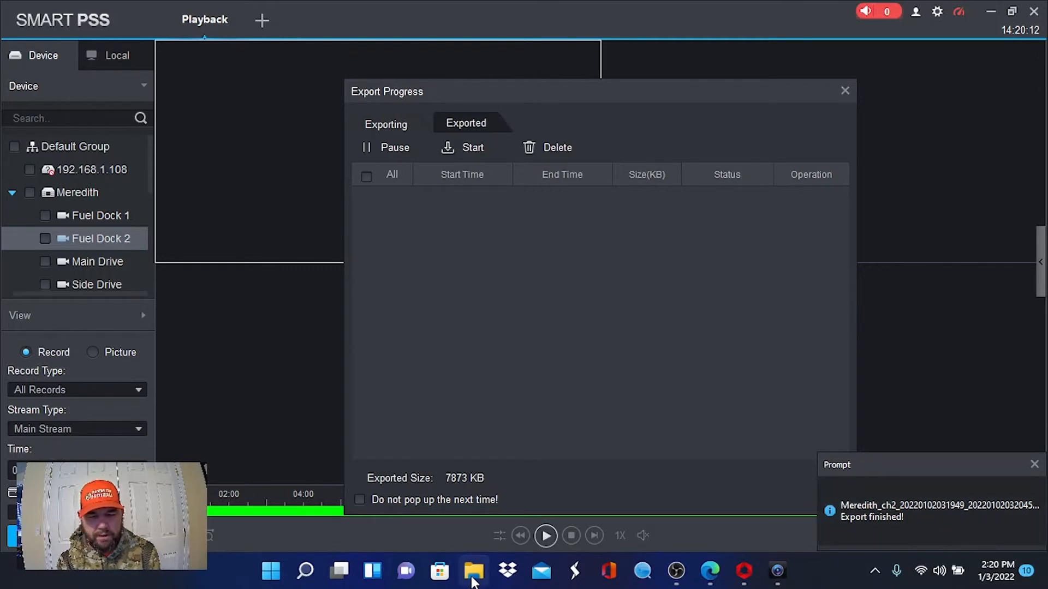
Open the Desktop in File Explorer and select the newest 5.72 MB Fuel Dock 2 MP4.
{"action": "left_click", "coordinate": [474, 572]}
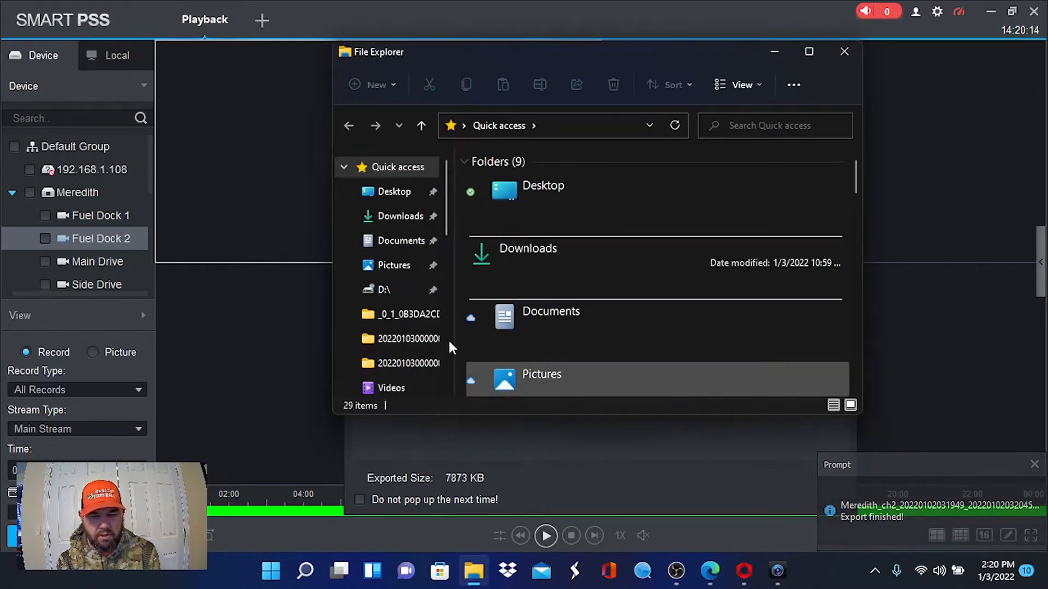
{"action": "scroll", "scroll_direction": "down", "scroll_amount": 3}
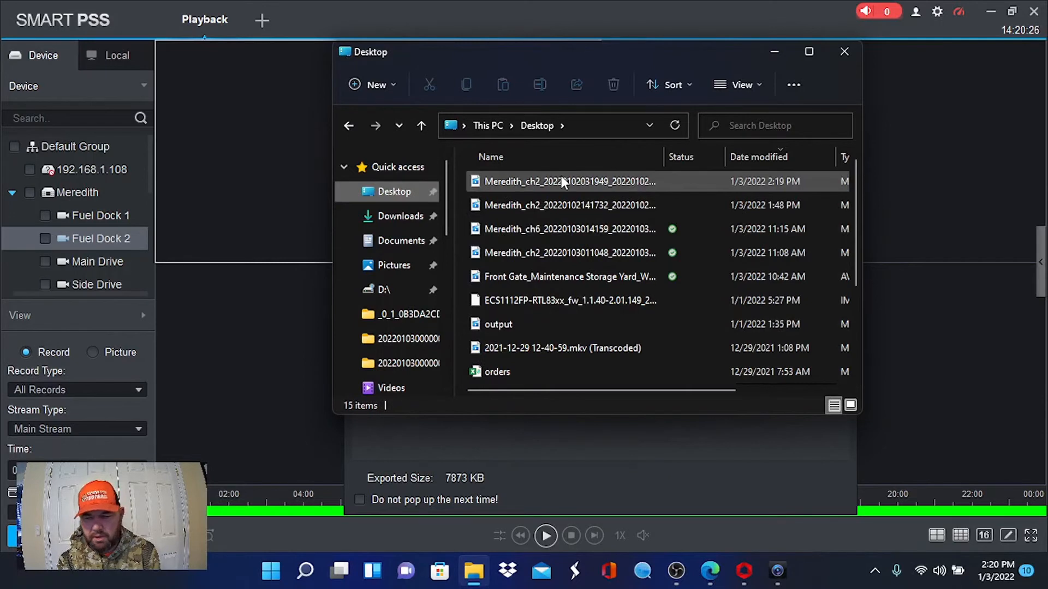
{"action": "mouse_move", "coordinate": [568, 181]}
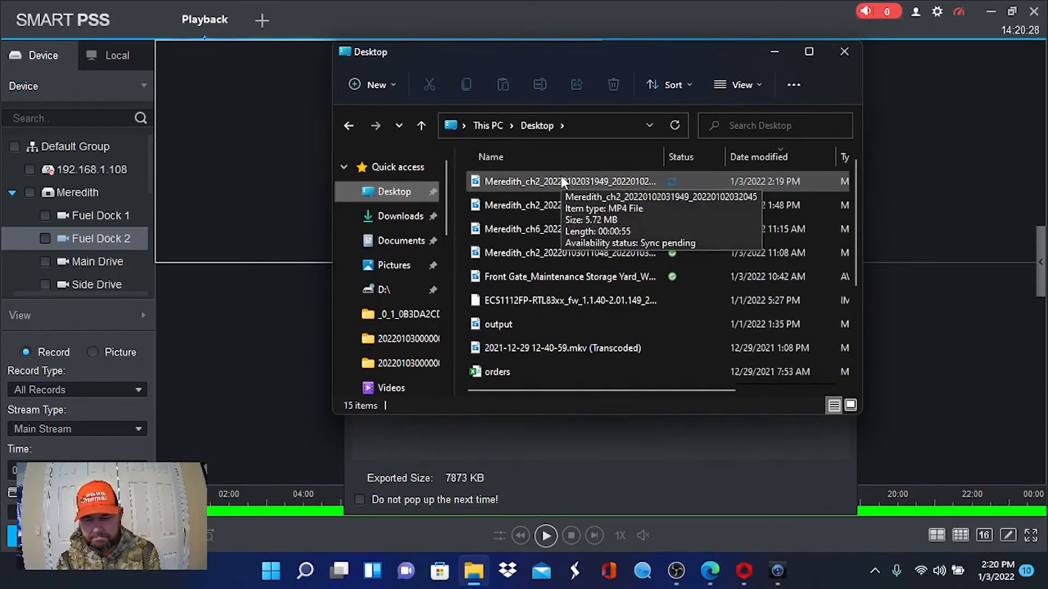
{"action": "left_click", "coordinate": [568, 181]}
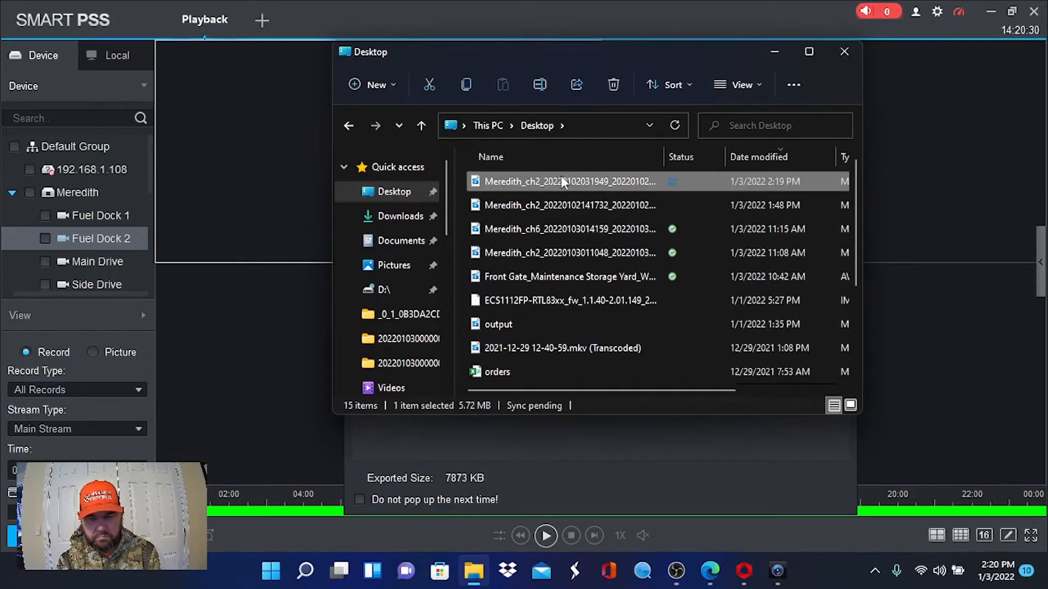
Play the Fuel Dock 2 MP4 in Windows Media Player, then exit the player.
{"action": "double_click", "coordinate": [566, 181]}
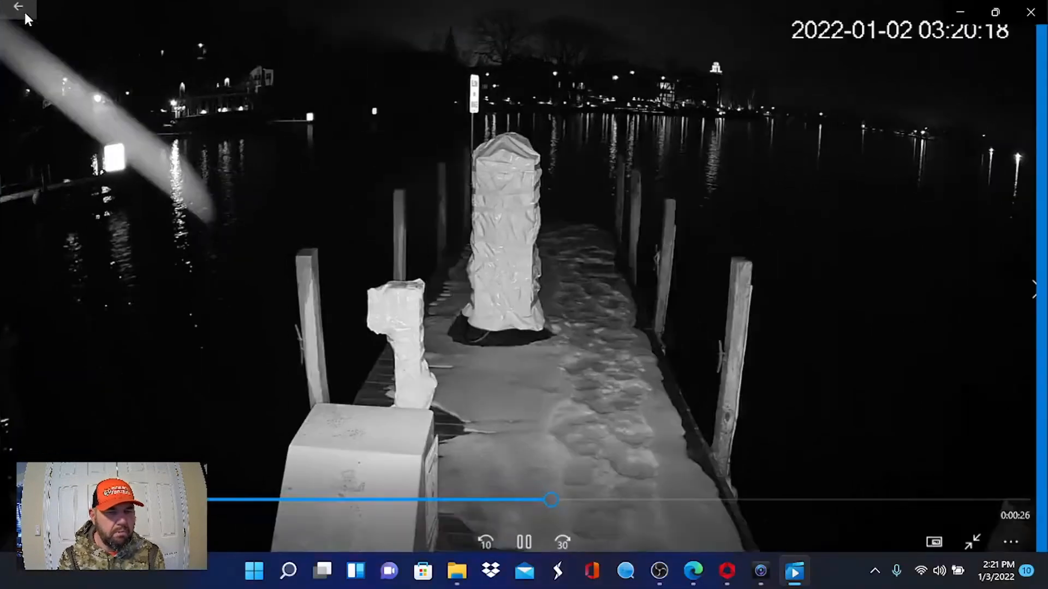
{"action": "left_click", "coordinate": [19, 7]}
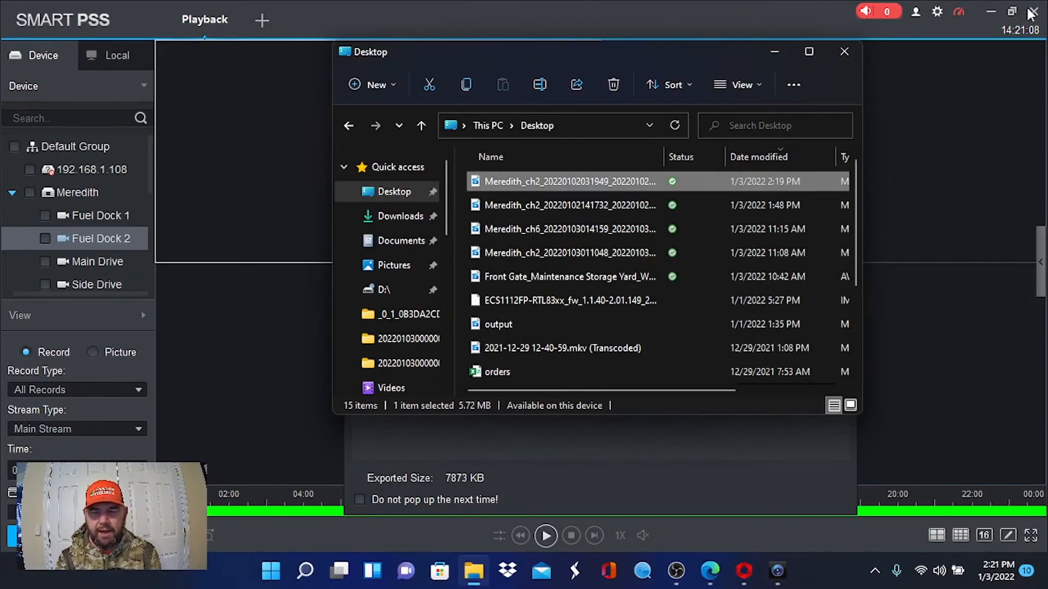
Close Explorer and Export Progress, then quit SmartPSS and iVMS-4200, confirming both prompts.
{"action": "left_click", "coordinate": [844, 51]}
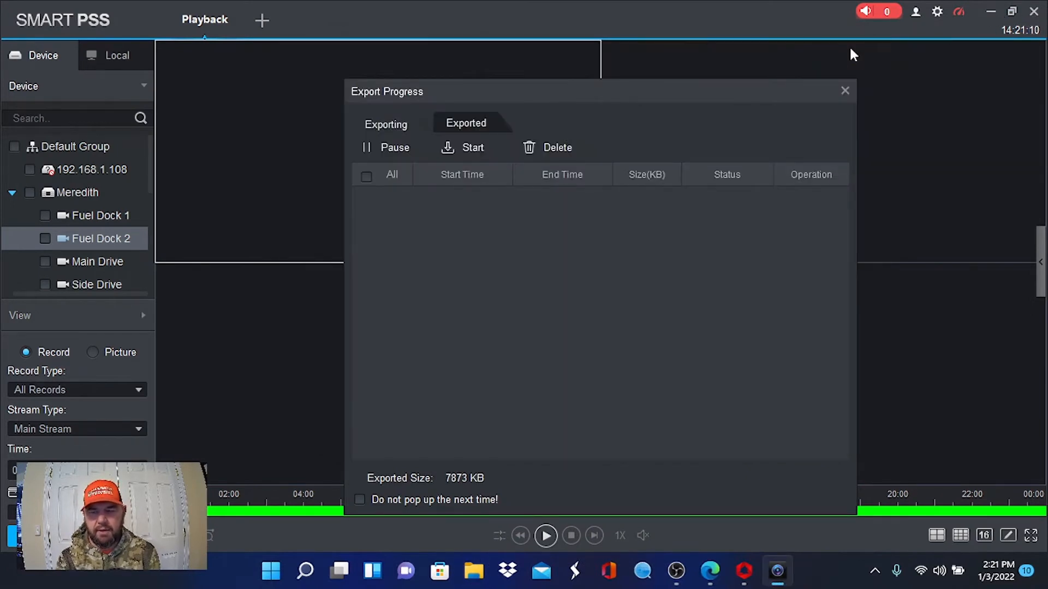
{"action": "left_click", "coordinate": [845, 90]}
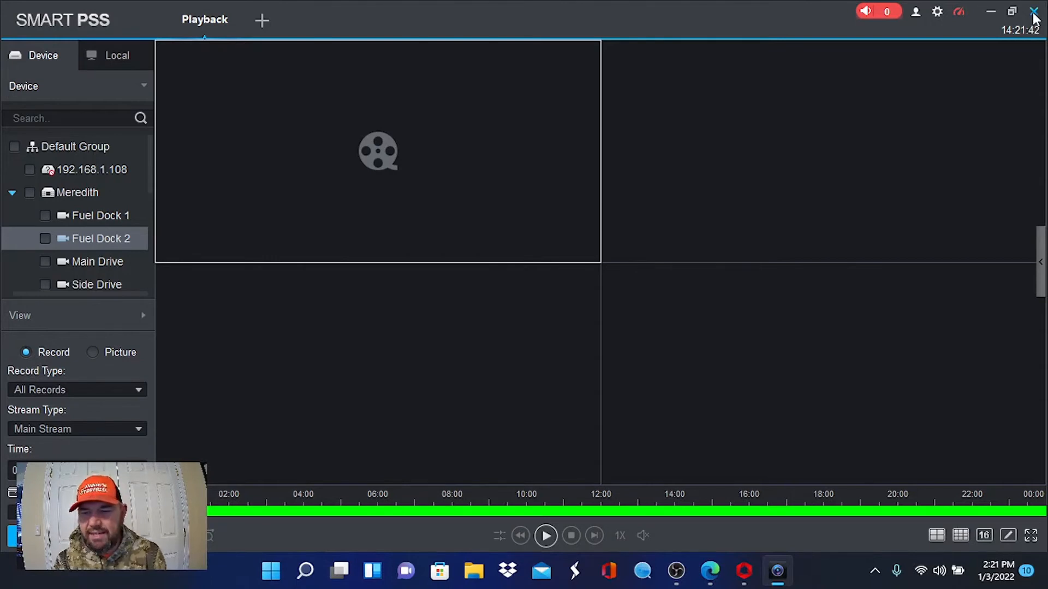
{"action": "left_click", "coordinate": [1033, 12]}
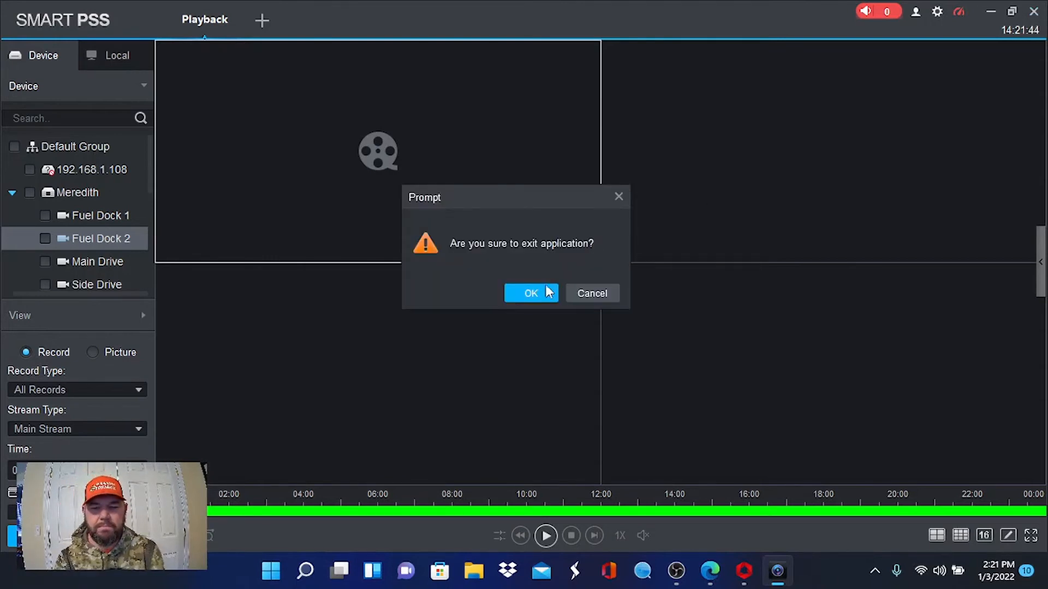
{"action": "left_click", "coordinate": [530, 293]}
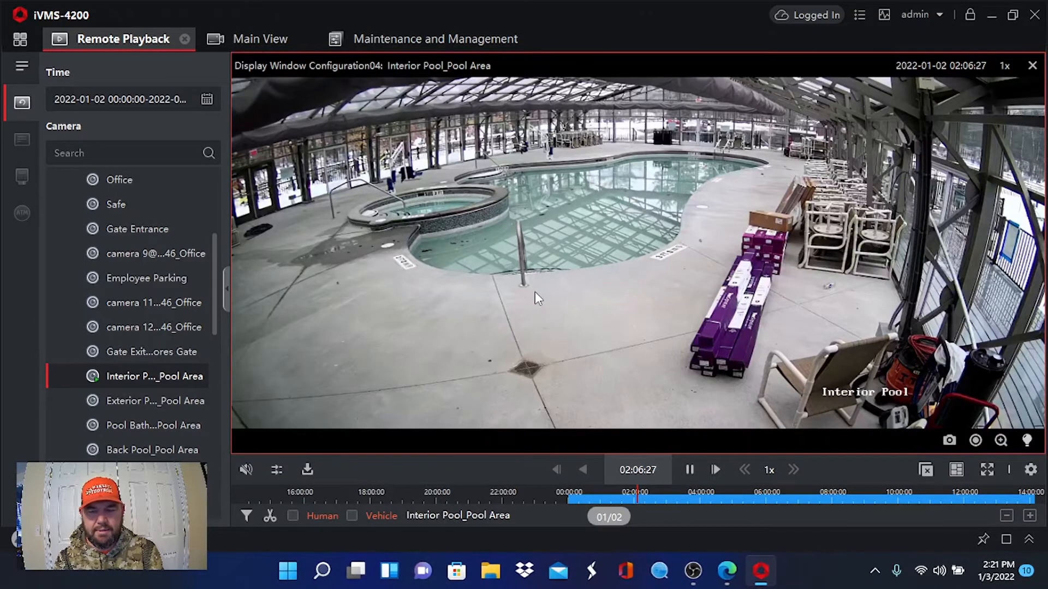
{"action": "left_click", "coordinate": [1034, 15]}
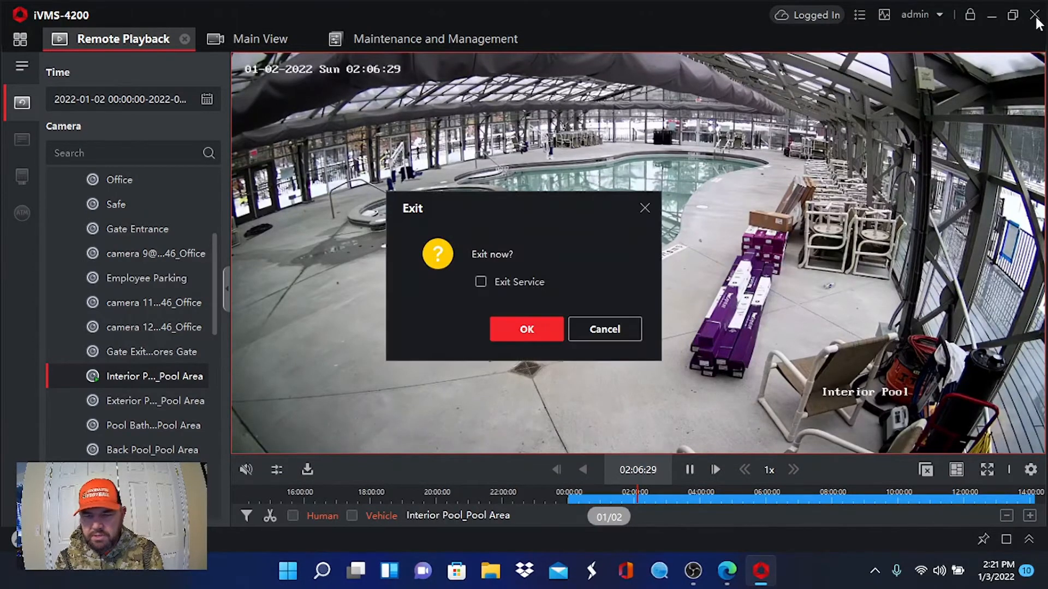
{"action": "left_click", "coordinate": [602, 328]}
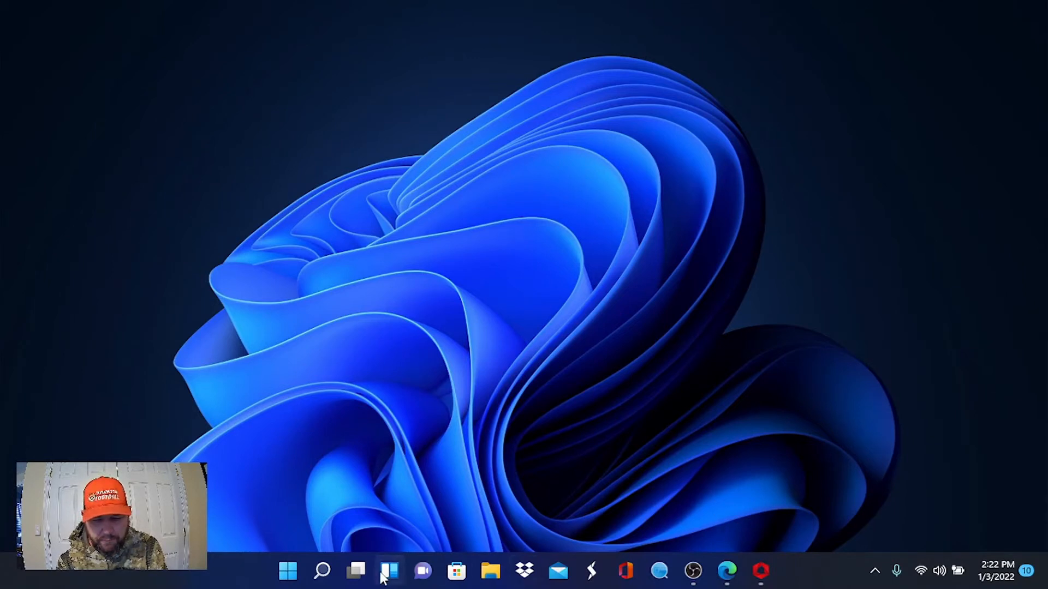
Relaunch SmartPSS into Device CFG, load the Meredith recorder's details, and use Link to WEB.
{"action": "left_click", "coordinate": [321, 572]}
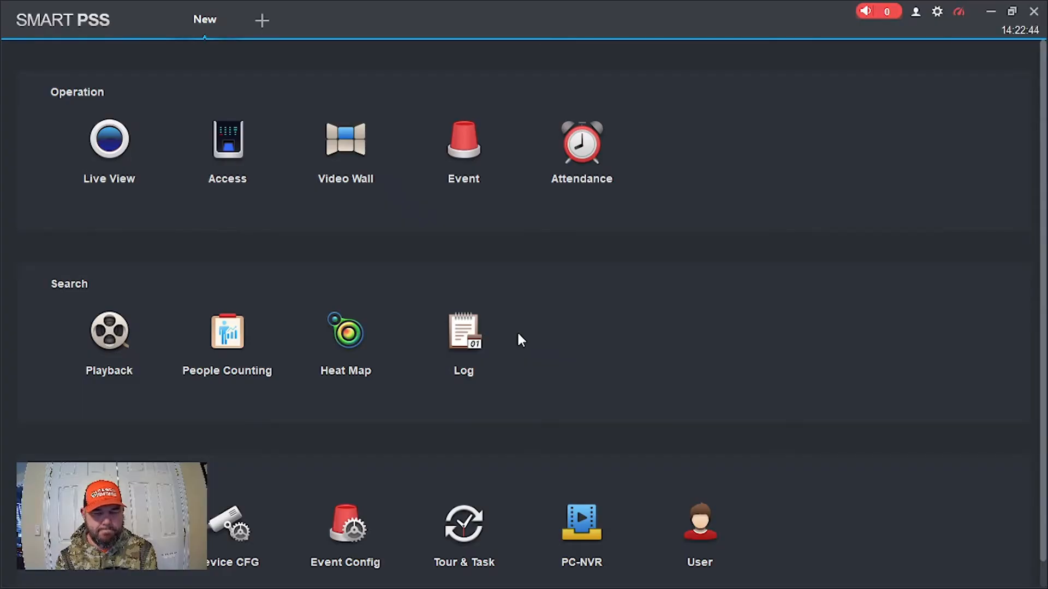
{"action": "mouse_move", "coordinate": [297, 514]}
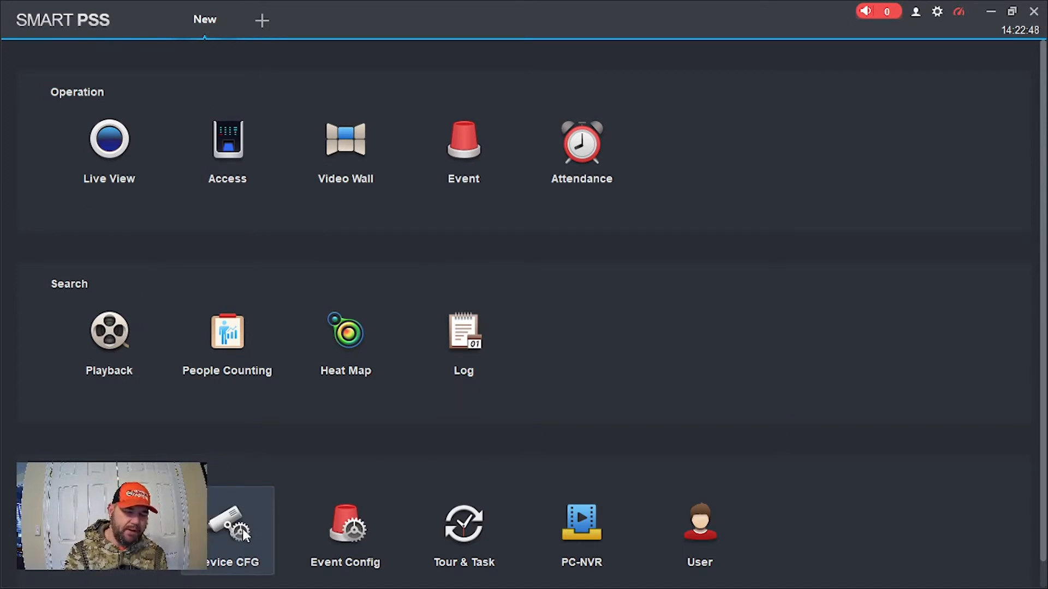
{"action": "left_click", "coordinate": [230, 531]}
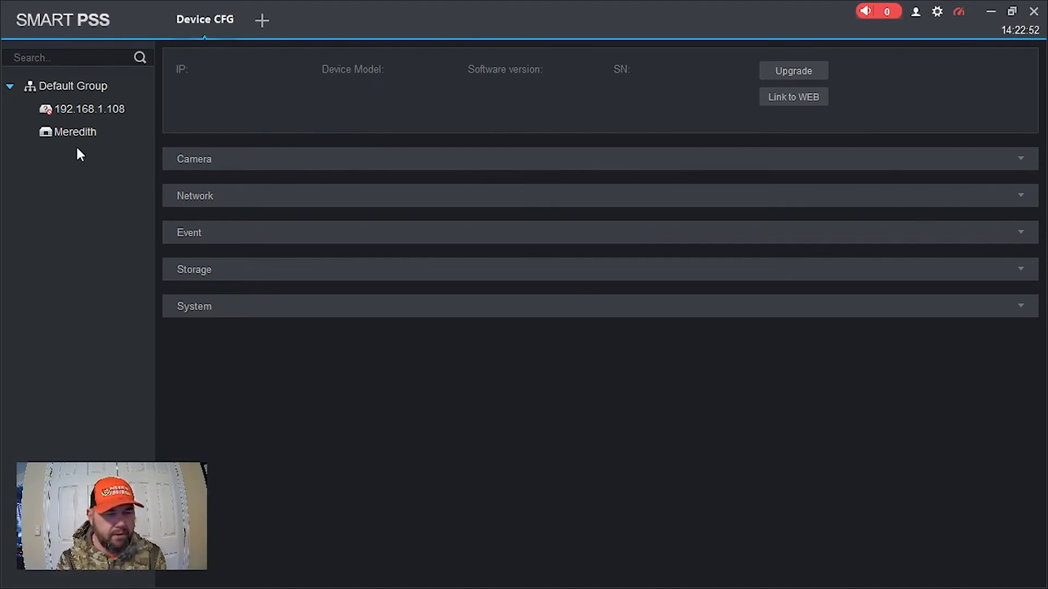
{"action": "left_click", "coordinate": [75, 132]}
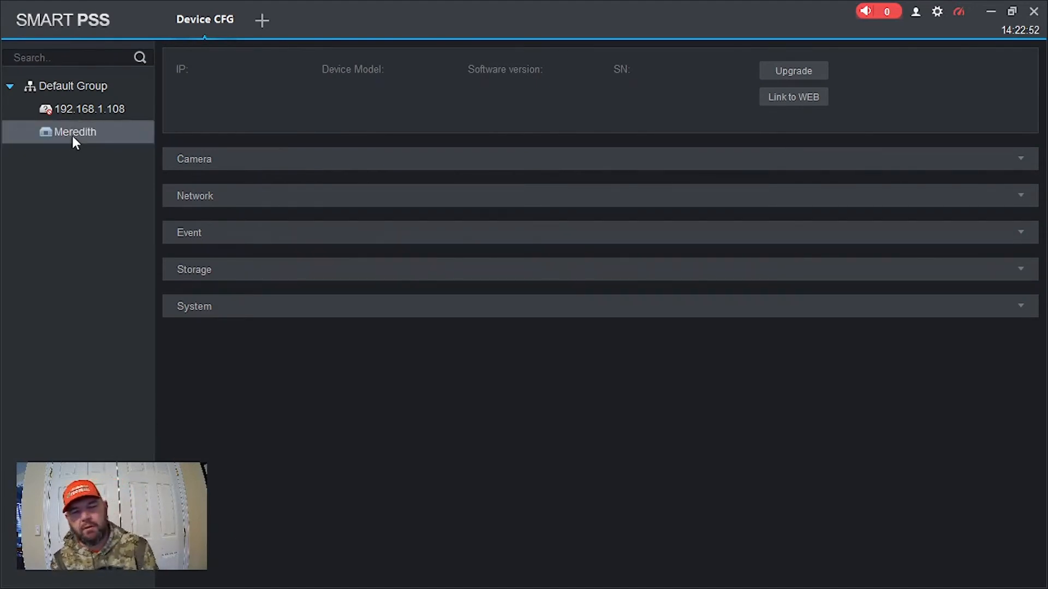
{"action": "left_click", "coordinate": [75, 132]}
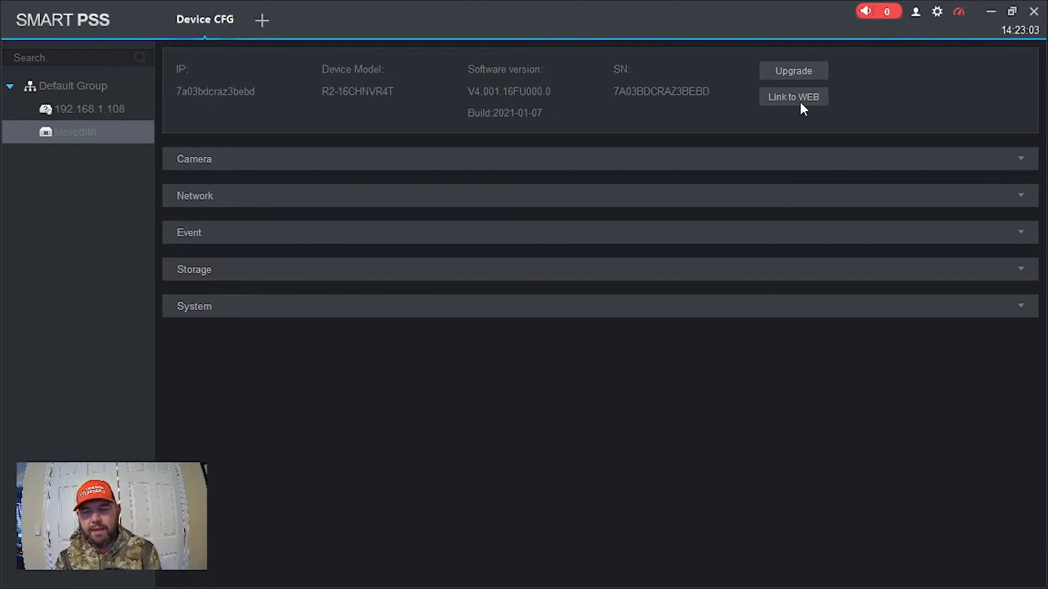
{"action": "left_click", "coordinate": [792, 97]}
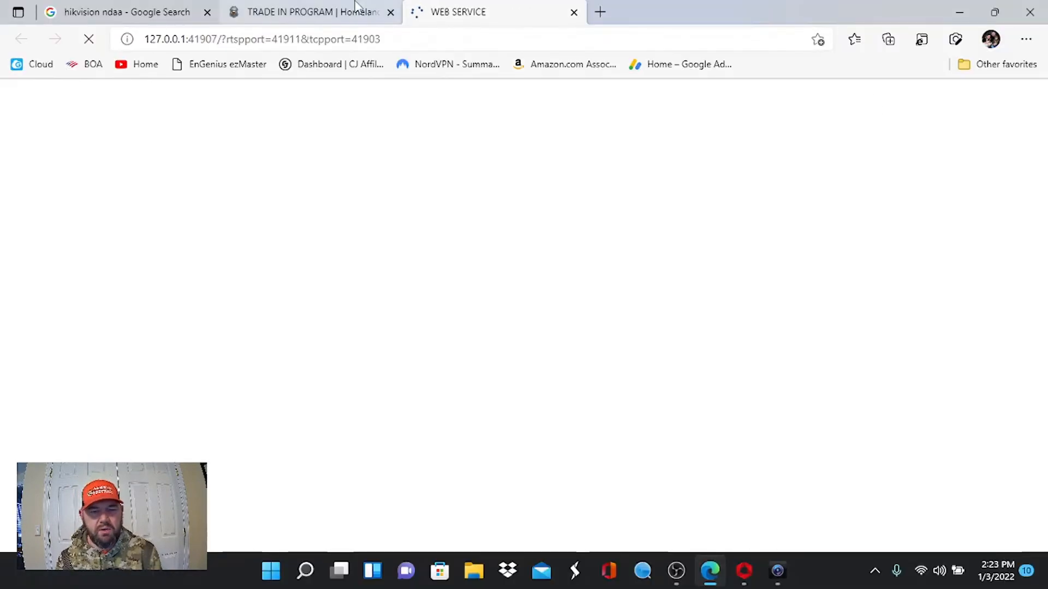
Close the trade-in and search-results tabs, then sign in to Capture NVR as admin.
{"action": "left_click", "coordinate": [390, 12]}
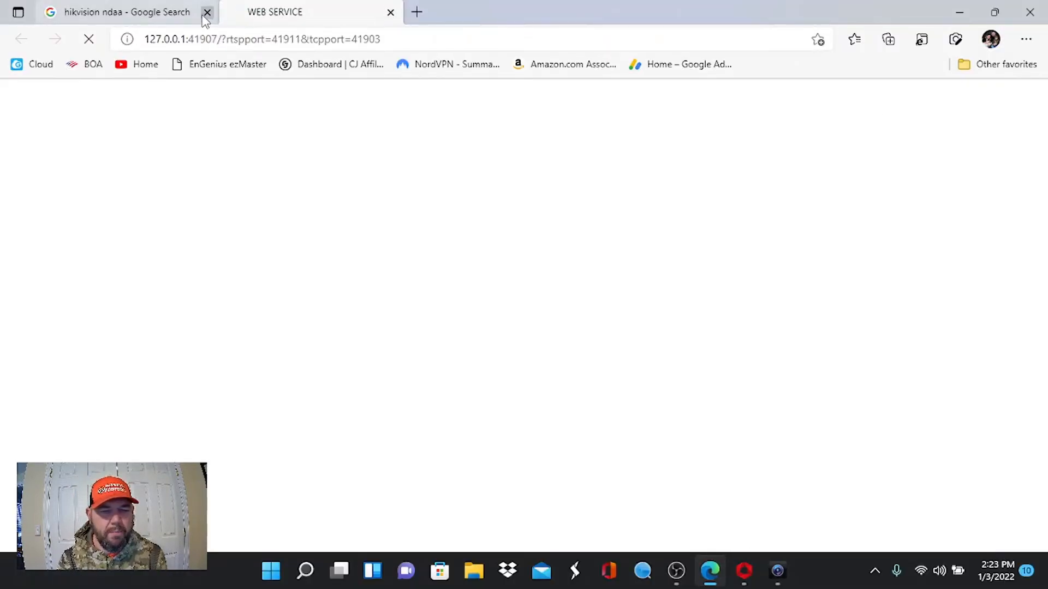
{"action": "left_click", "coordinate": [207, 12]}
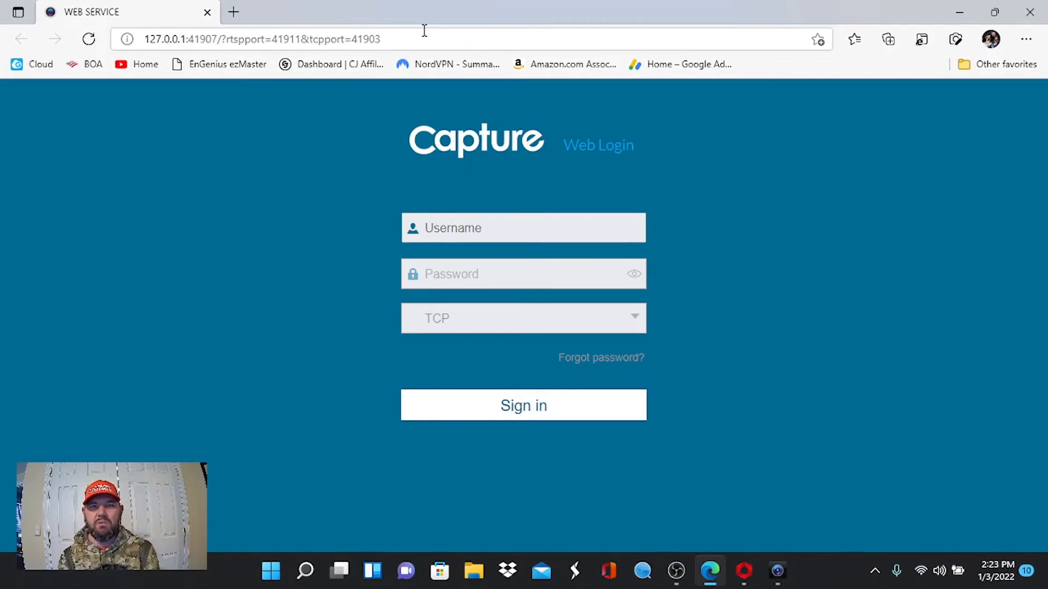
{"action": "mouse_move", "coordinate": [440, 7]}
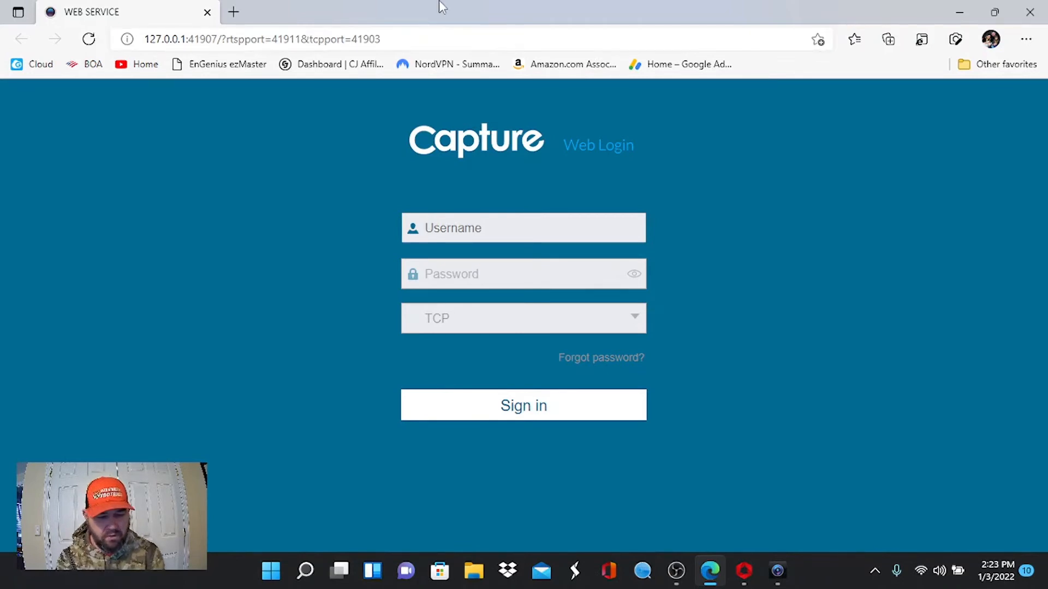
{"action": "type", "text": "admin"}
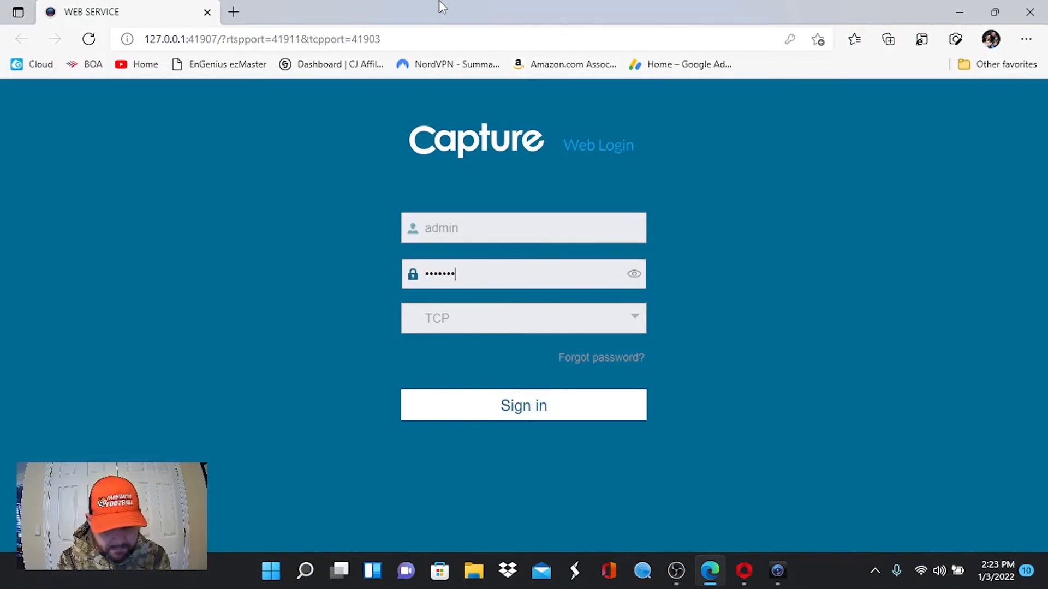
{"action": "mouse_move", "coordinate": [524, 405]}
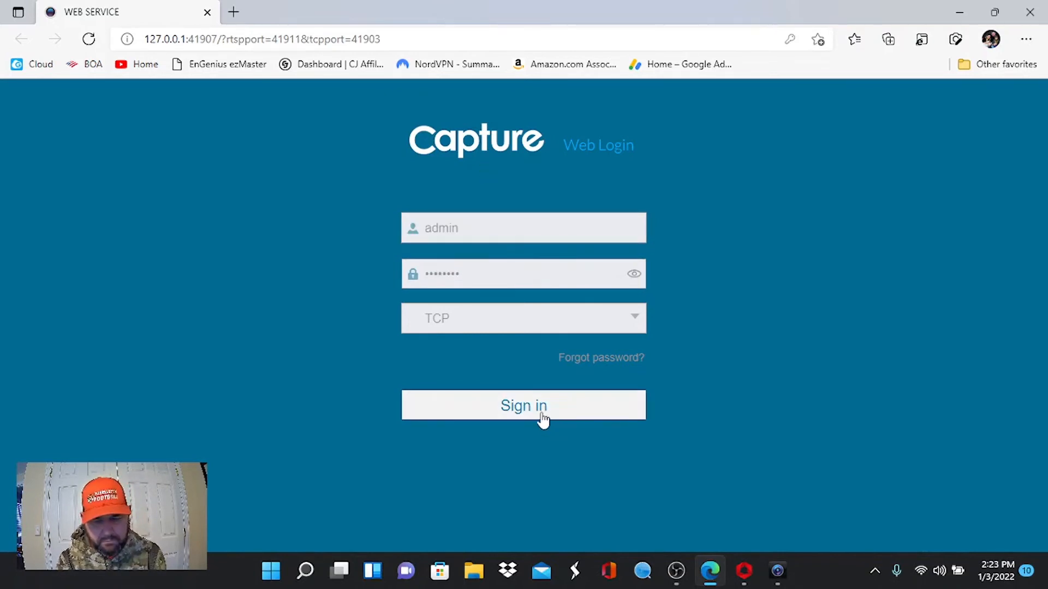
{"action": "left_click", "coordinate": [524, 405]}
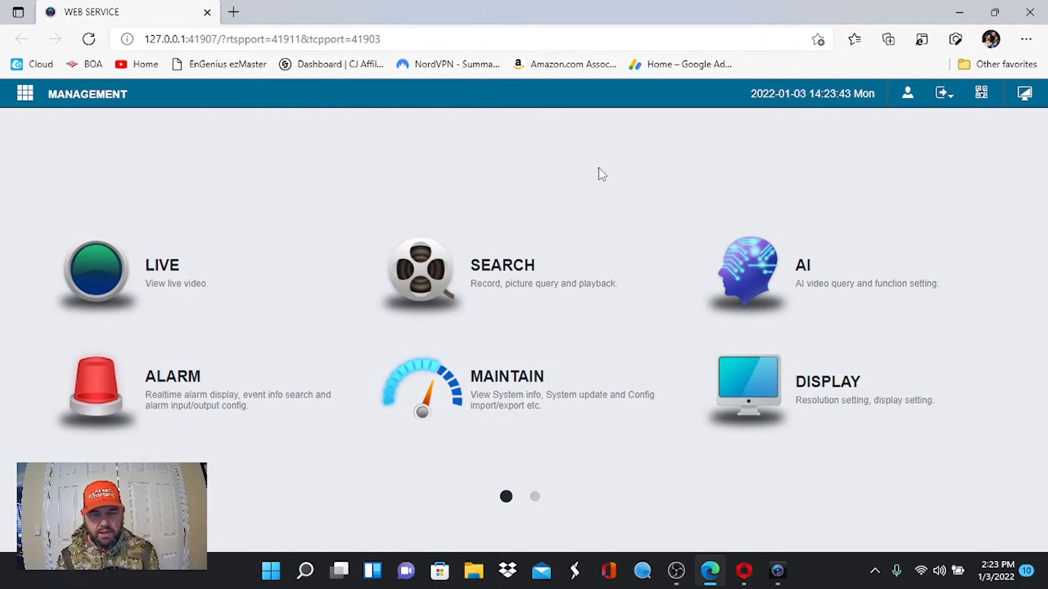
{"action": "mouse_move", "coordinate": [829, 391]}
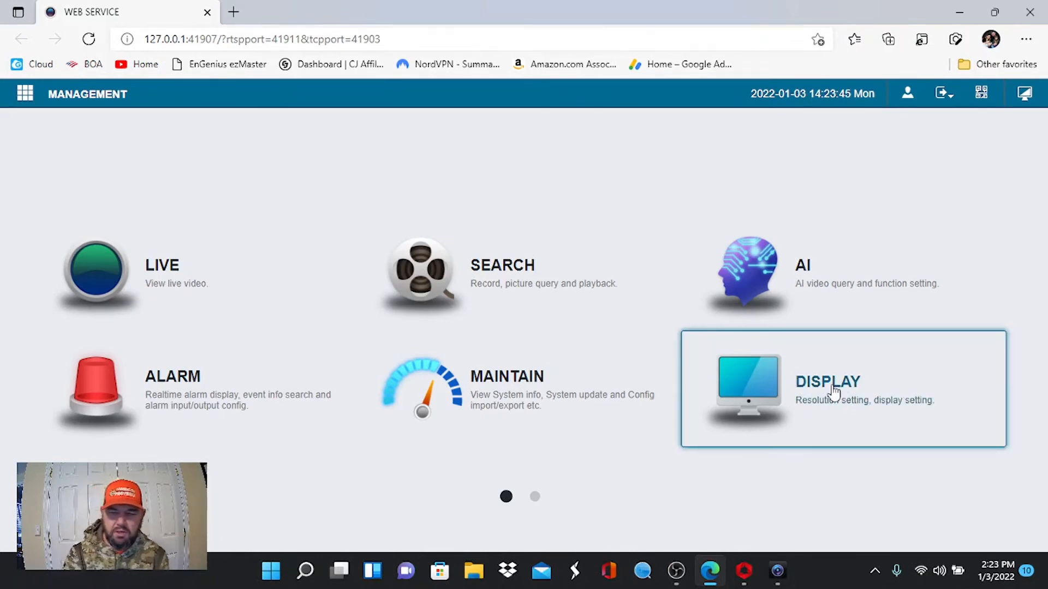
Open the recorder's Display settings and go to the Camera settings section.
{"action": "left_click", "coordinate": [827, 382]}
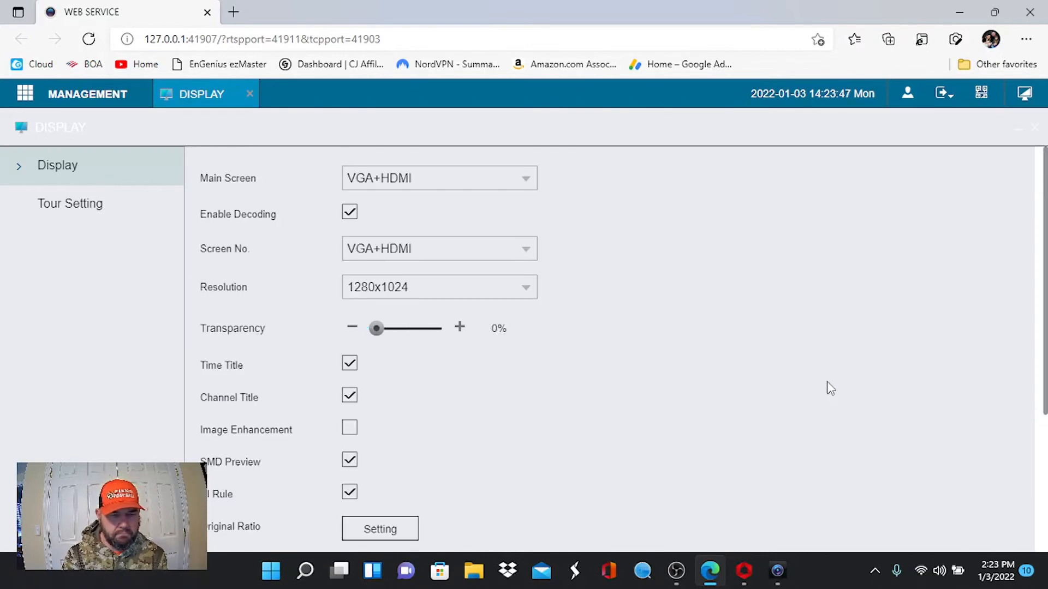
{"action": "scroll", "scroll_direction": "down", "scroll_amount": 3}
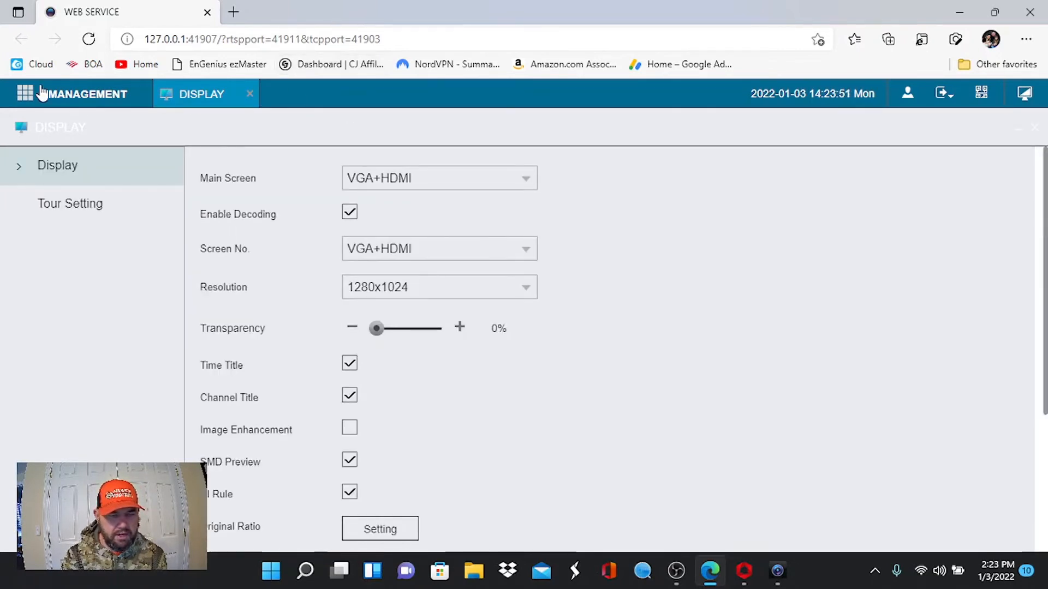
{"action": "left_click", "coordinate": [80, 94]}
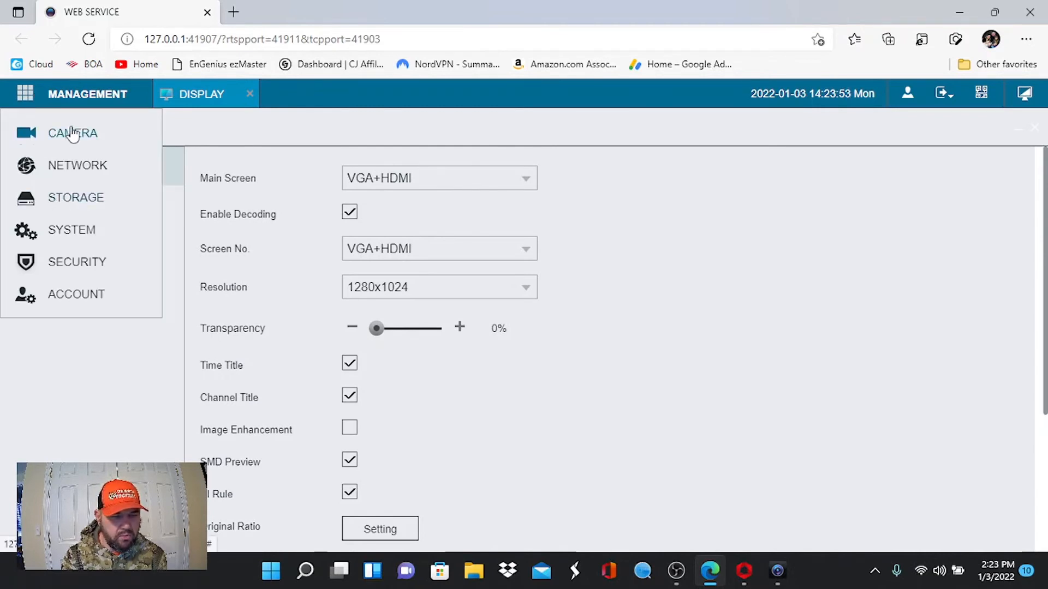
{"action": "left_click", "coordinate": [72, 132]}
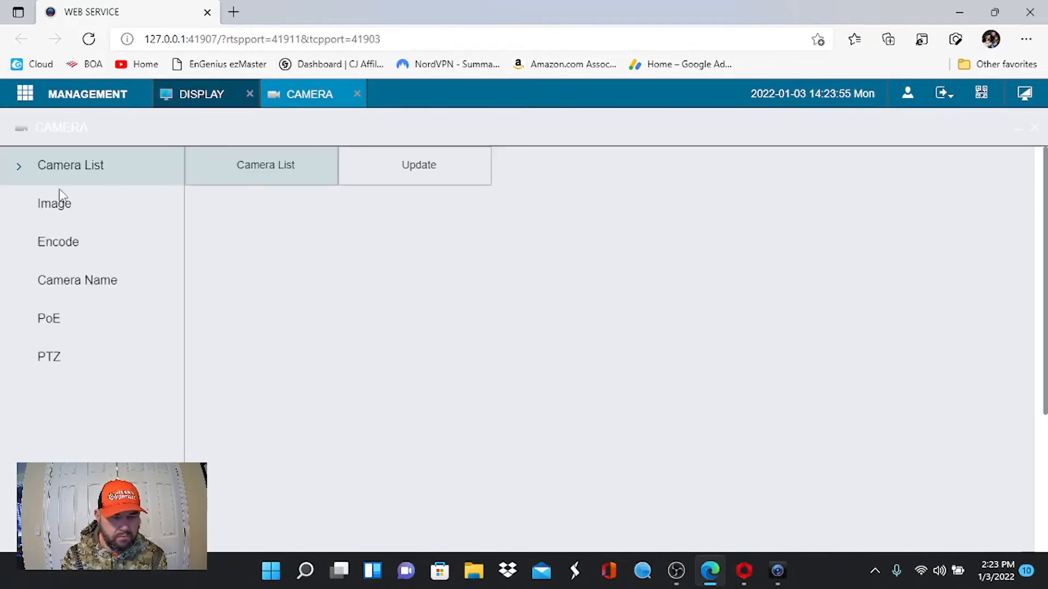
Scroll through the camera's Image adjustment sliders, then show the Encode settings.
{"action": "left_click", "coordinate": [54, 203]}
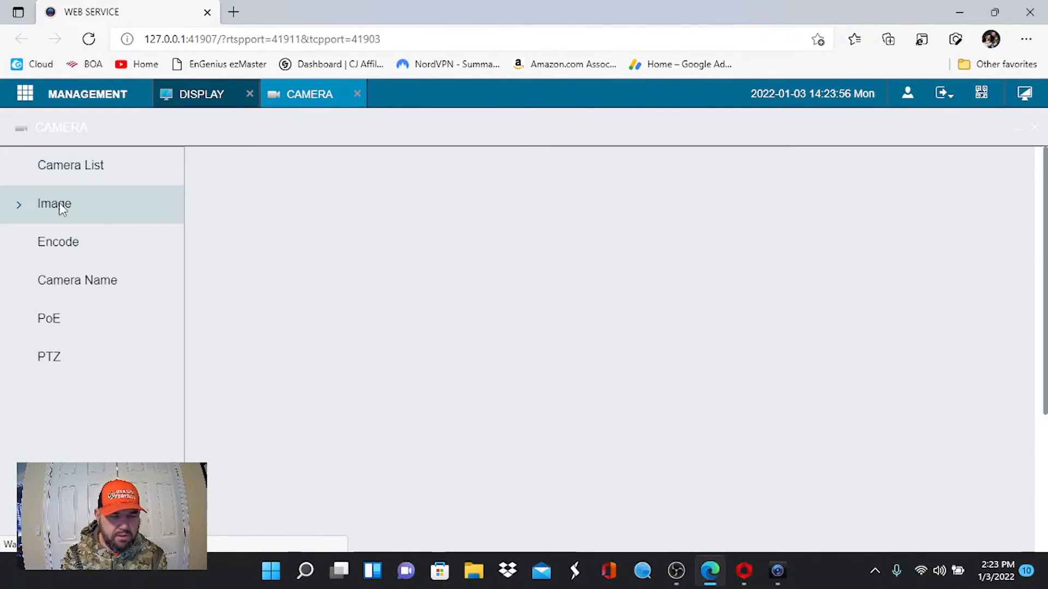
{"action": "left_click", "coordinate": [54, 203]}
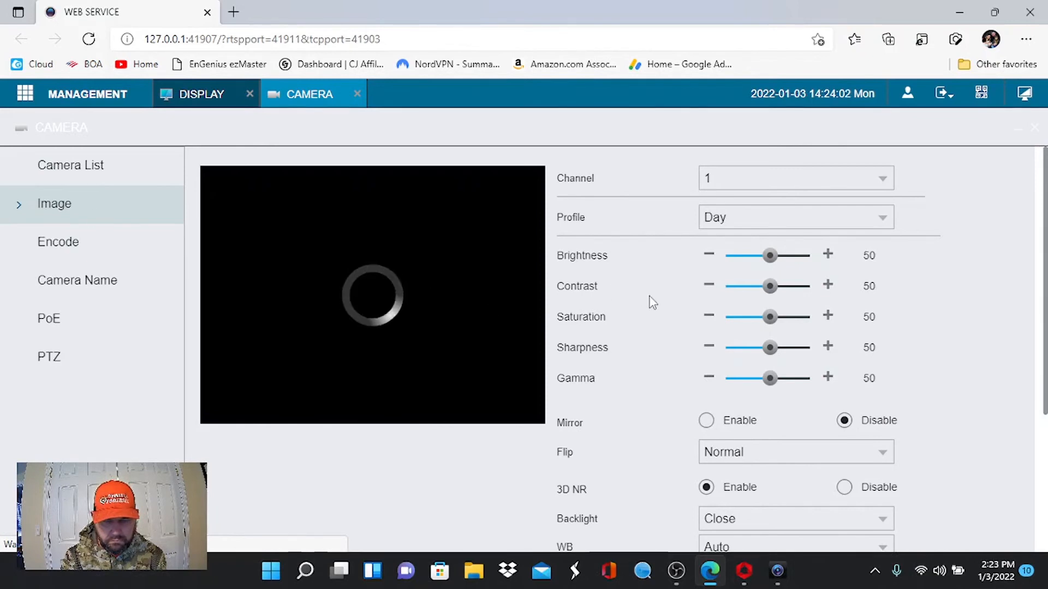
{"action": "scroll", "scroll_direction": "down", "scroll_amount": 3}
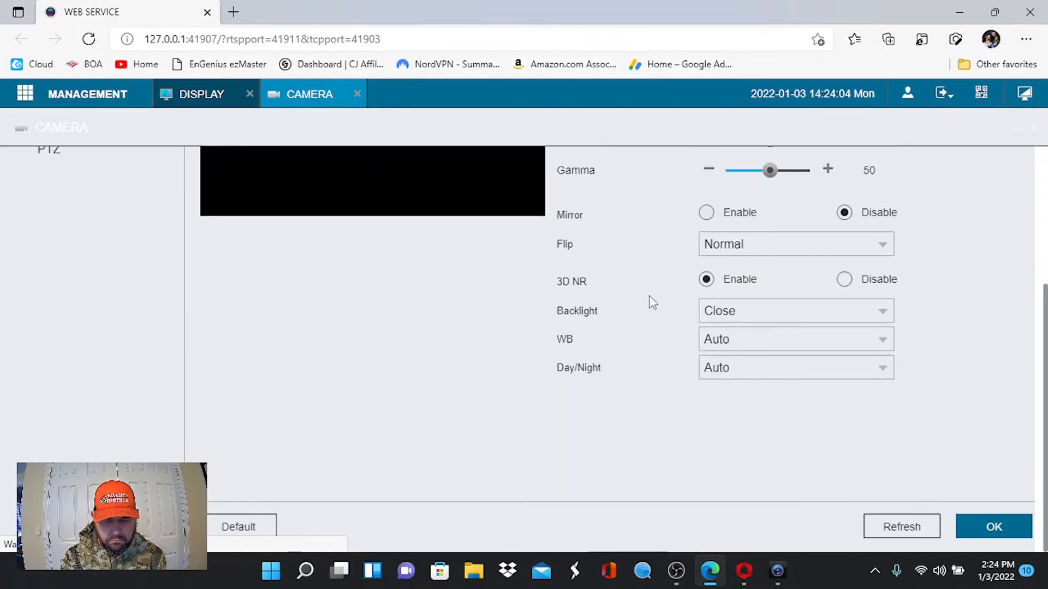
{"action": "scroll", "scroll_direction": "up", "scroll_amount": 3}
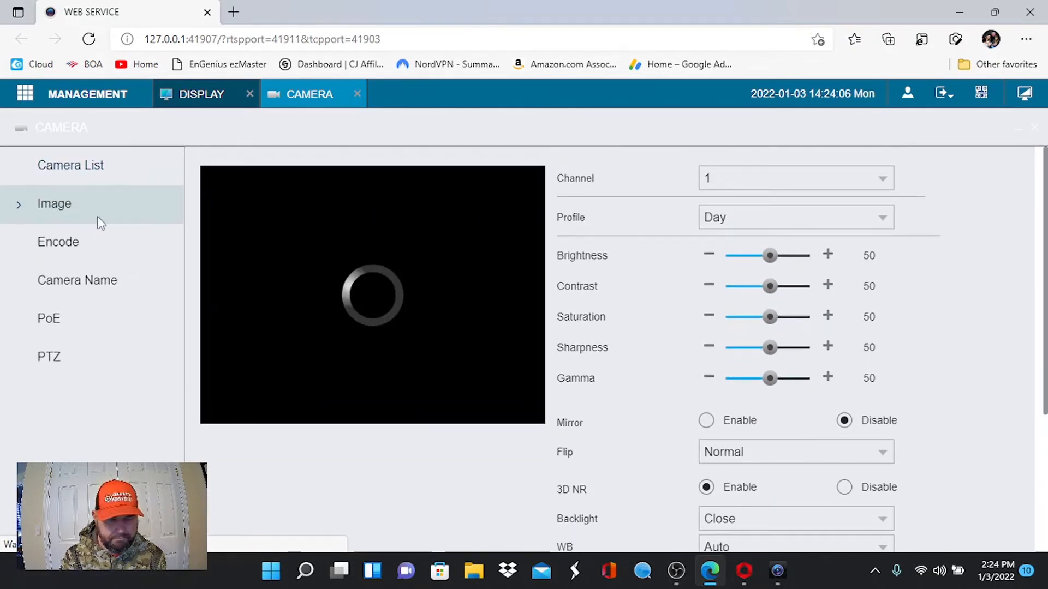
{"action": "left_click", "coordinate": [58, 242]}
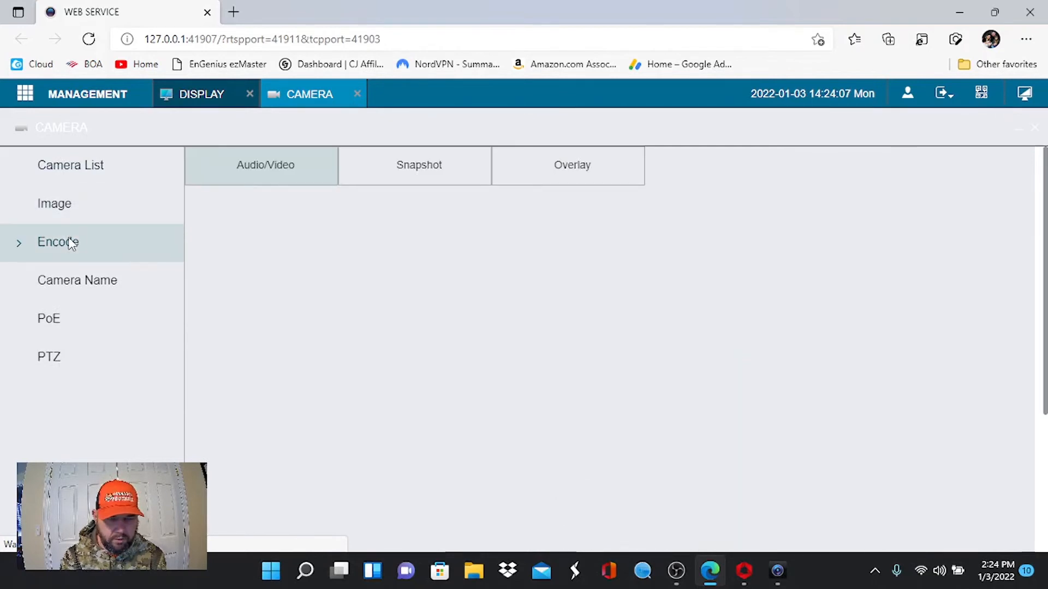
Review the camera's main/sub stream settings and its title overlay settings.
{"action": "left_click", "coordinate": [59, 242]}
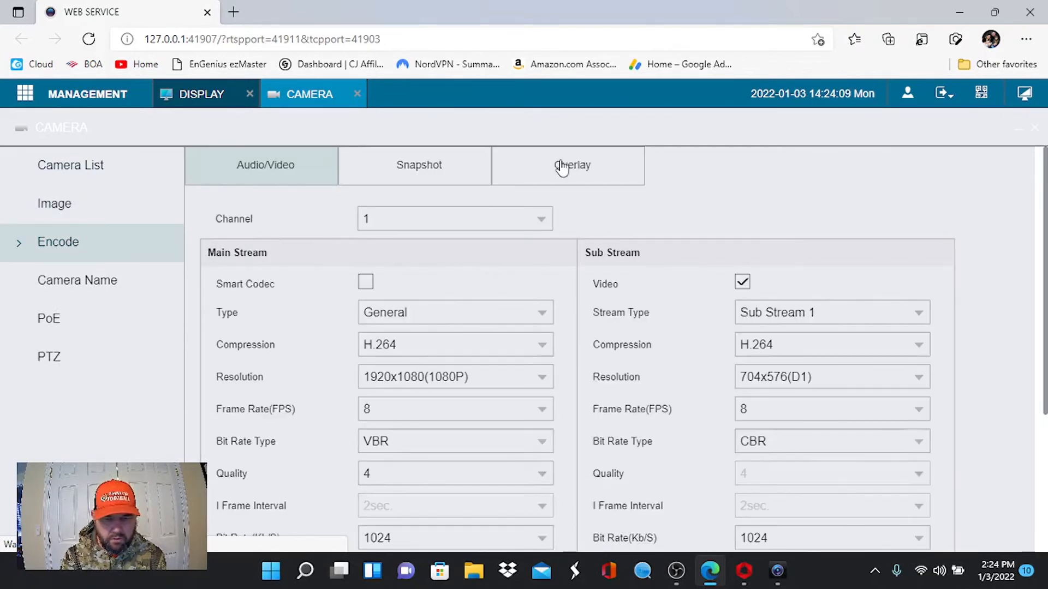
{"action": "left_click", "coordinate": [571, 165]}
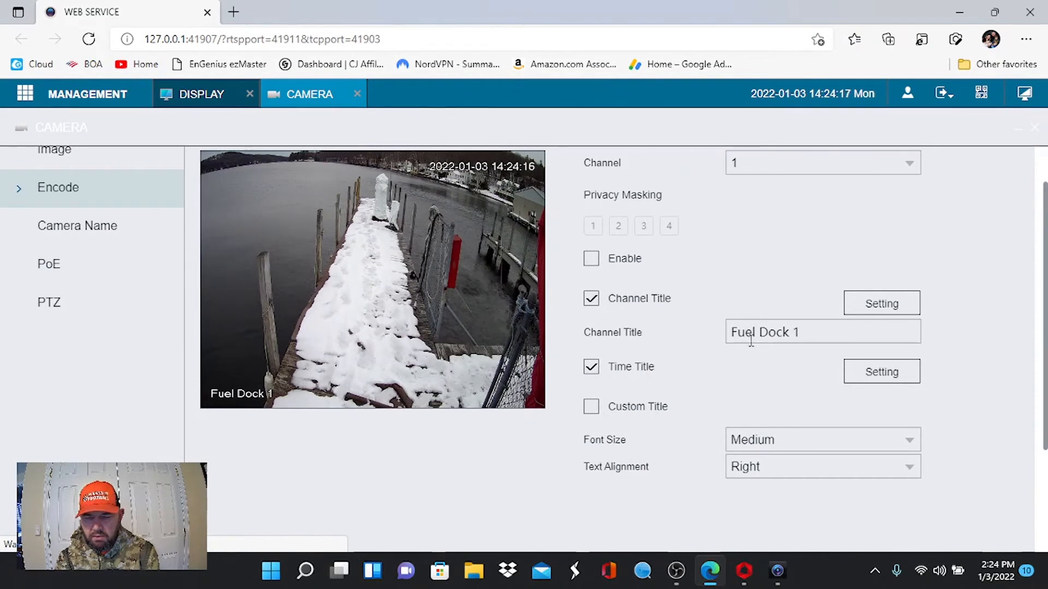
{"action": "mouse_move", "coordinate": [768, 446]}
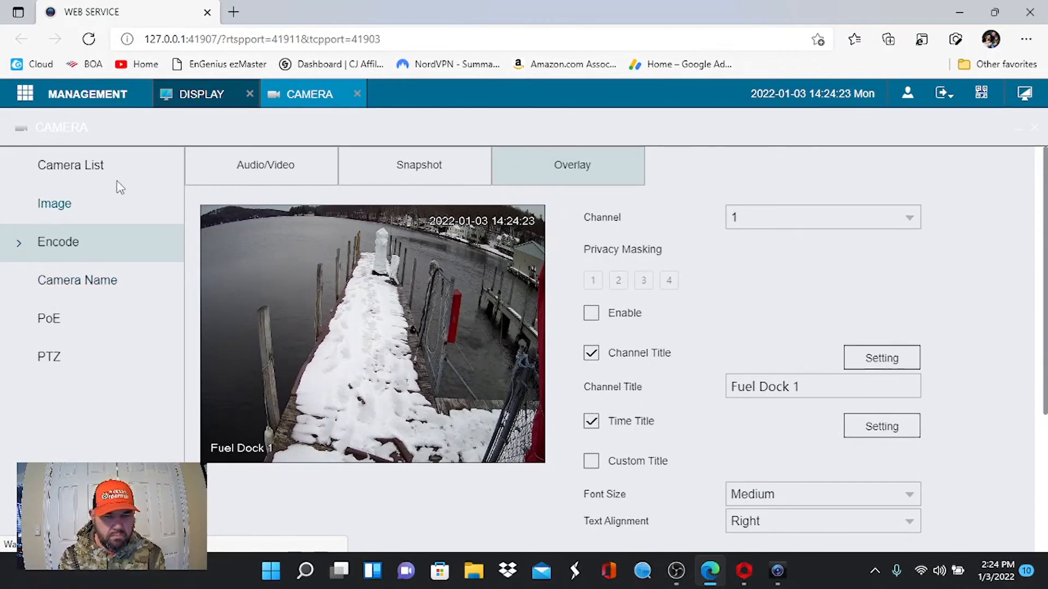
{"action": "left_click", "coordinate": [261, 165]}
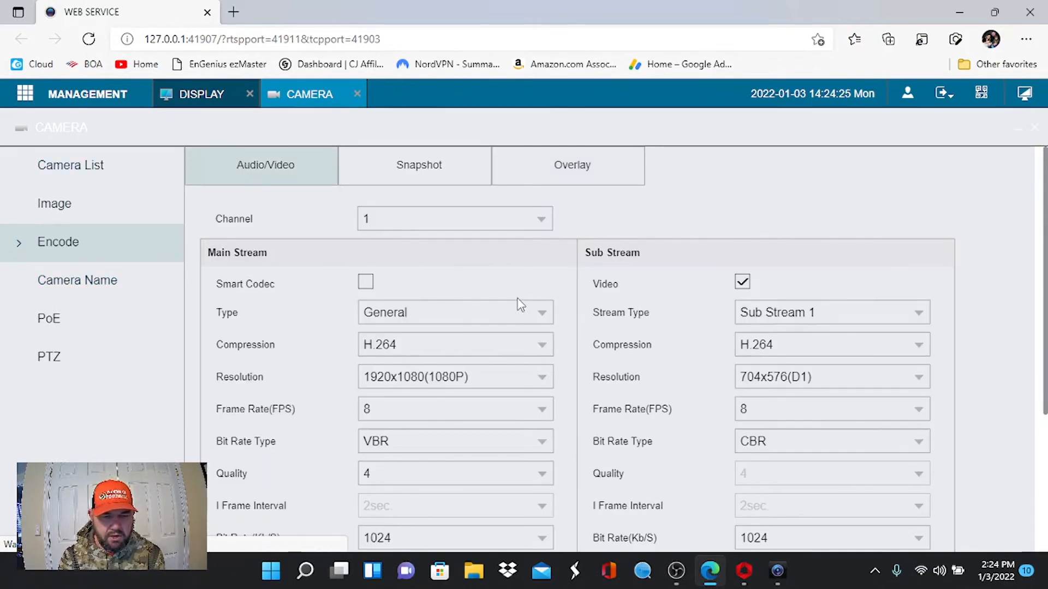
Keep the main stream at 1080P and 8 fps, then open Management > System general settings.
{"action": "scroll", "scroll_direction": "down", "scroll_amount": 3}
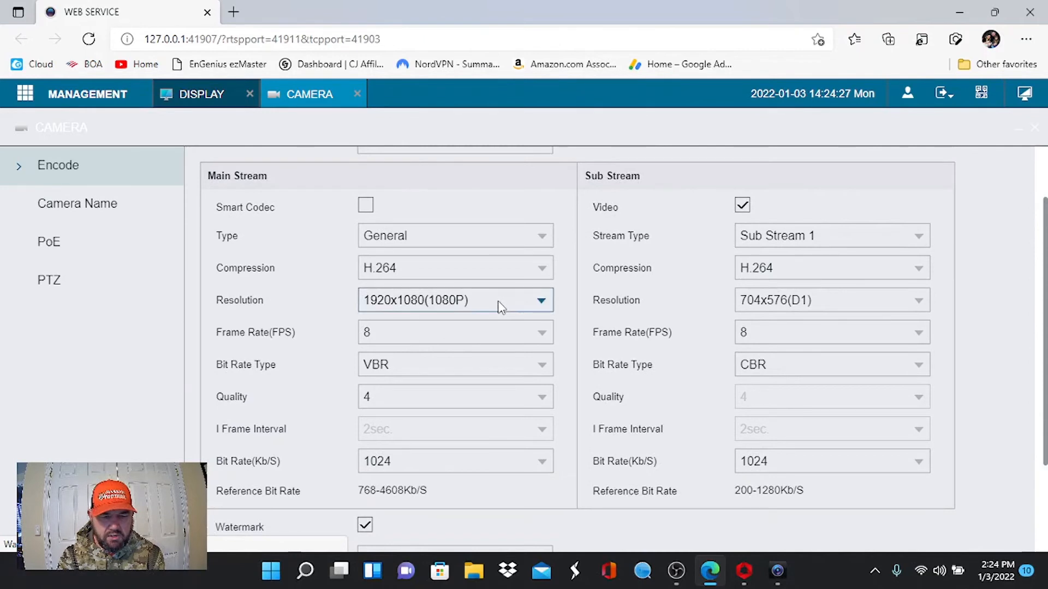
{"action": "left_click", "coordinate": [542, 300]}
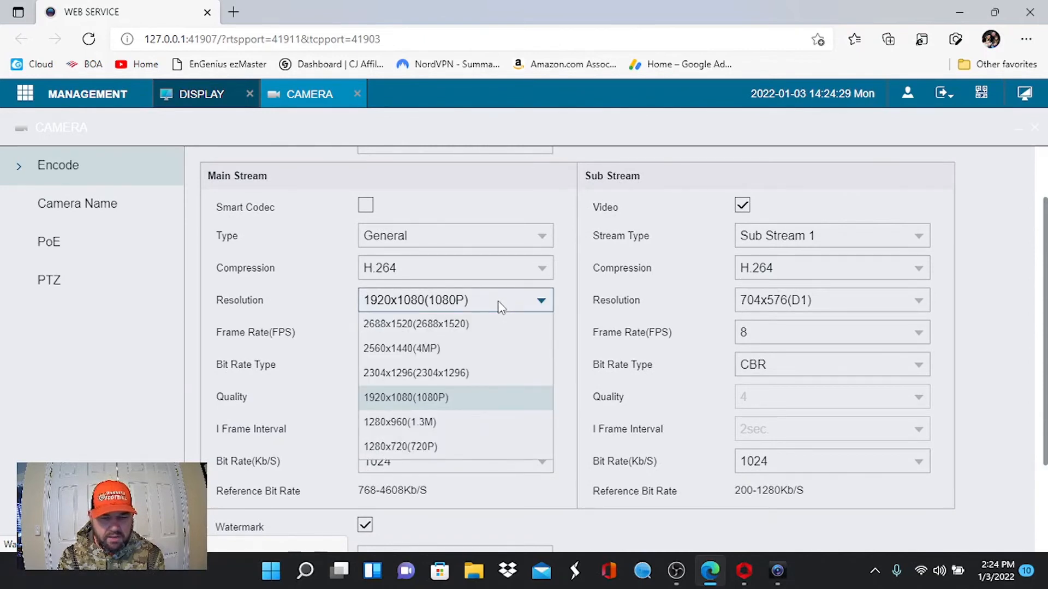
{"action": "mouse_move", "coordinate": [448, 398]}
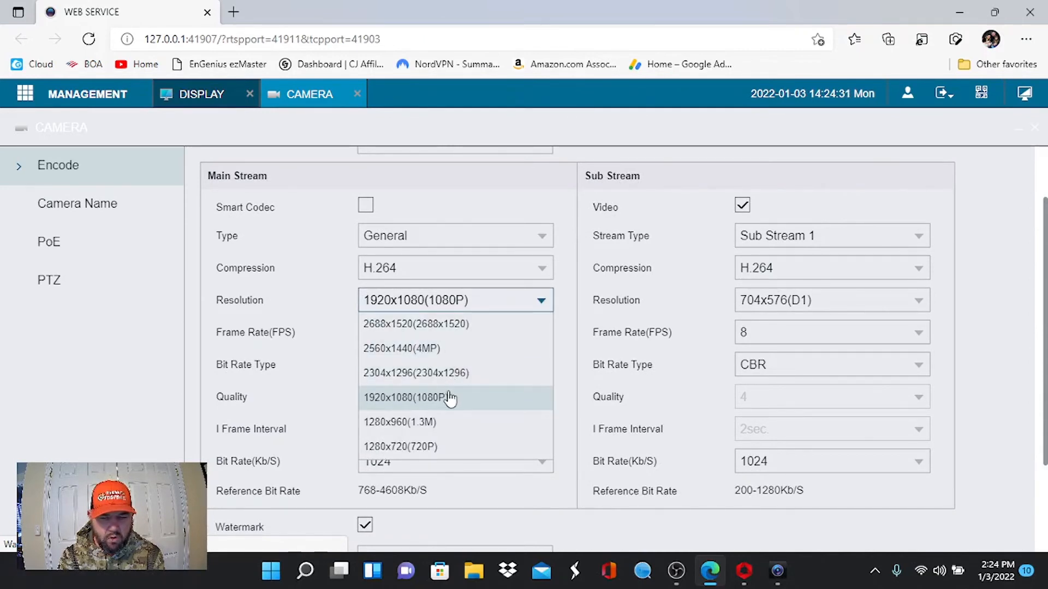
{"action": "left_click", "coordinate": [449, 396]}
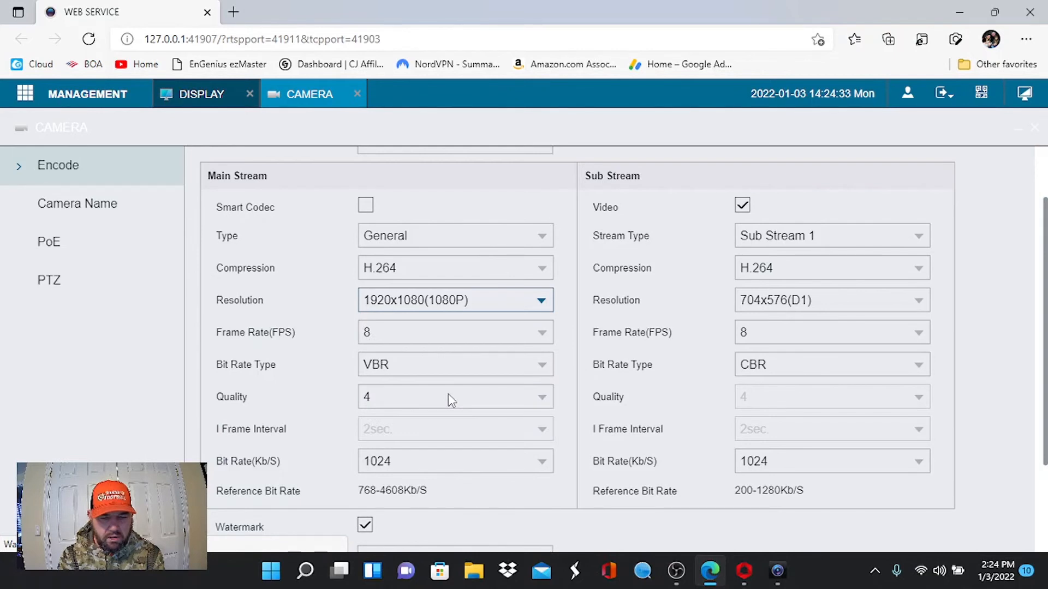
{"action": "left_click", "coordinate": [542, 333]}
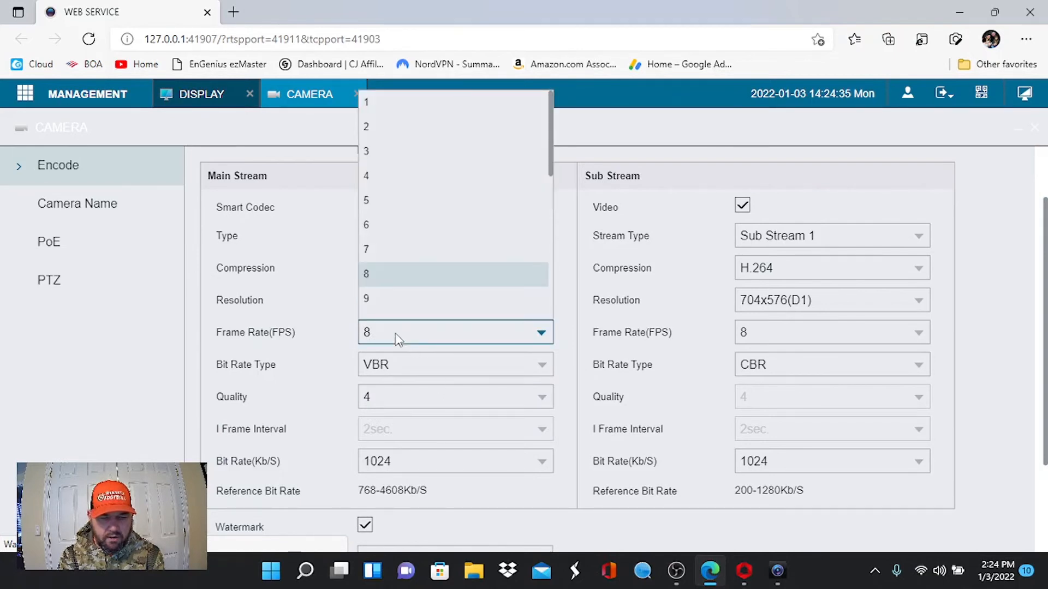
{"action": "scroll", "scroll_direction": "down", "scroll_amount": 3}
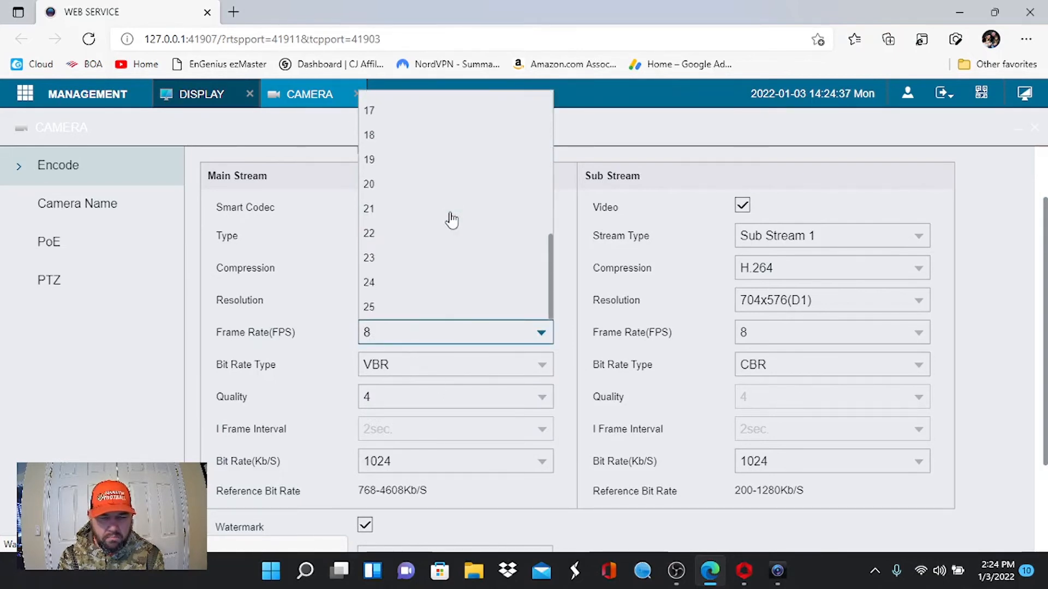
{"action": "left_click", "coordinate": [701, 190]}
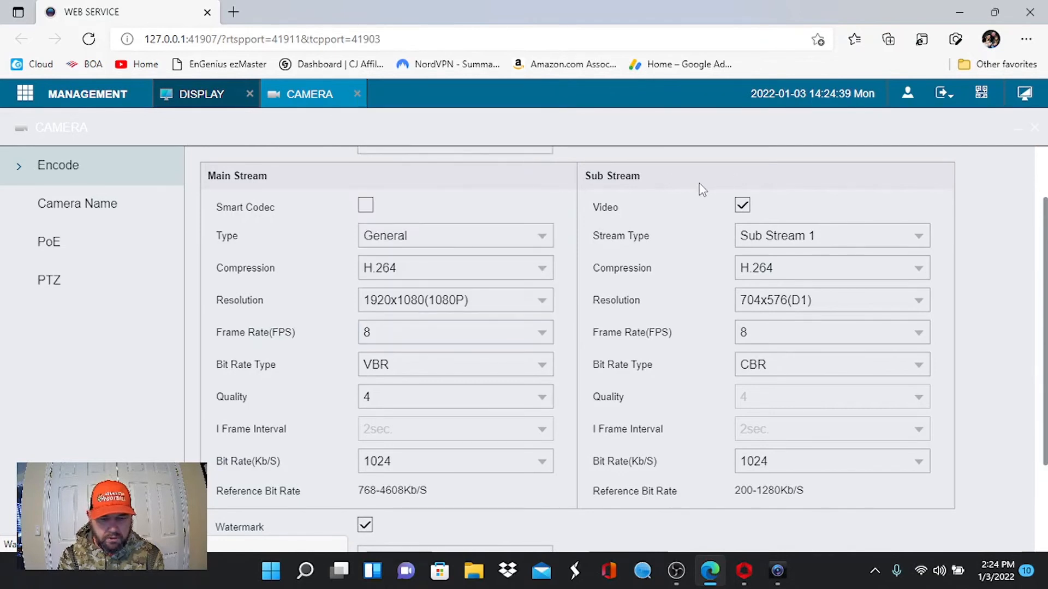
{"action": "mouse_move", "coordinate": [434, 411]}
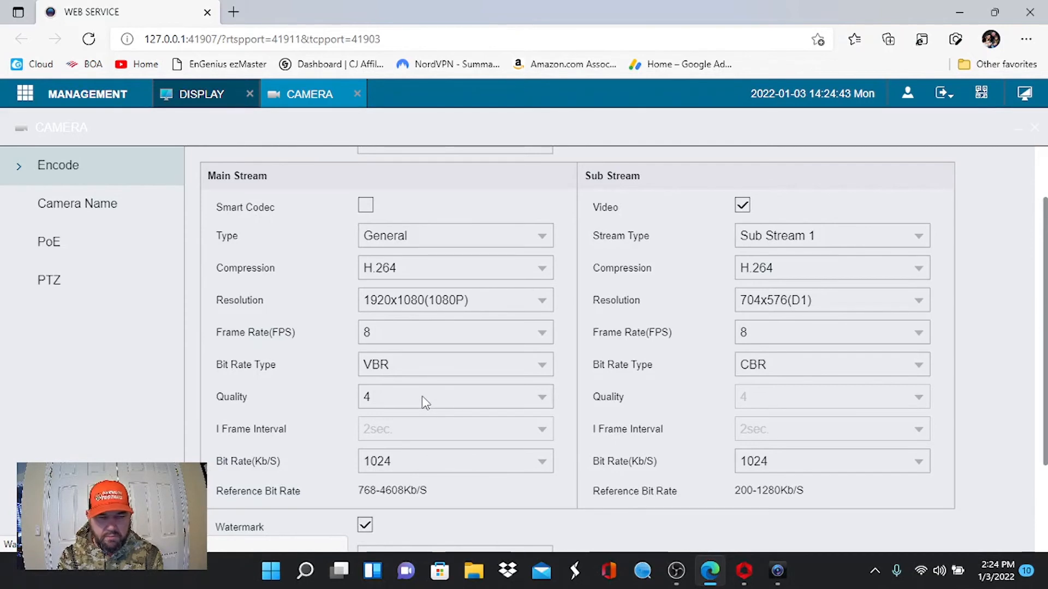
{"action": "left_click", "coordinate": [24, 93]}
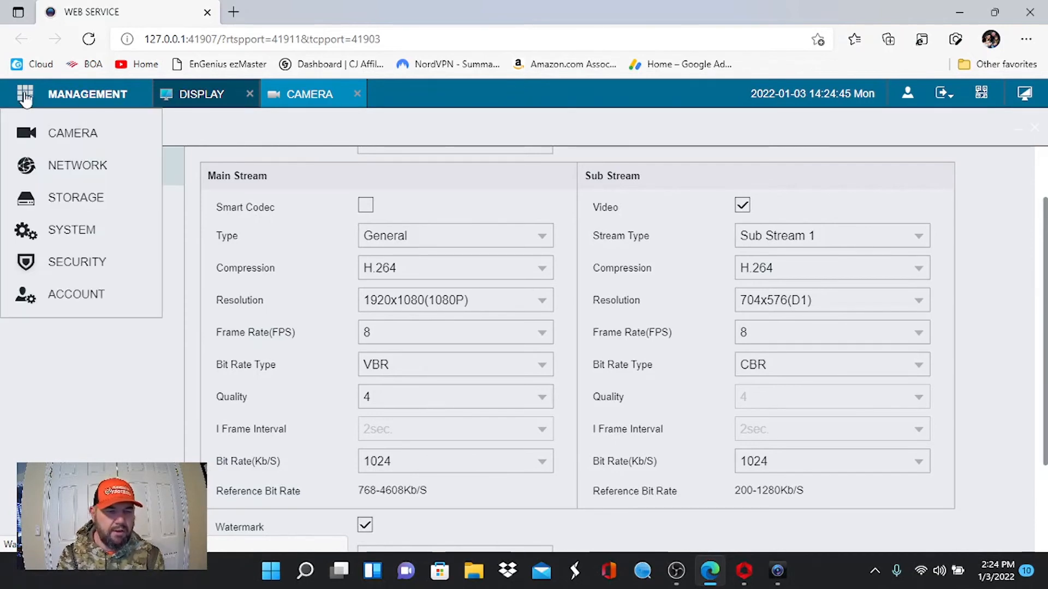
{"action": "mouse_move", "coordinate": [78, 133]}
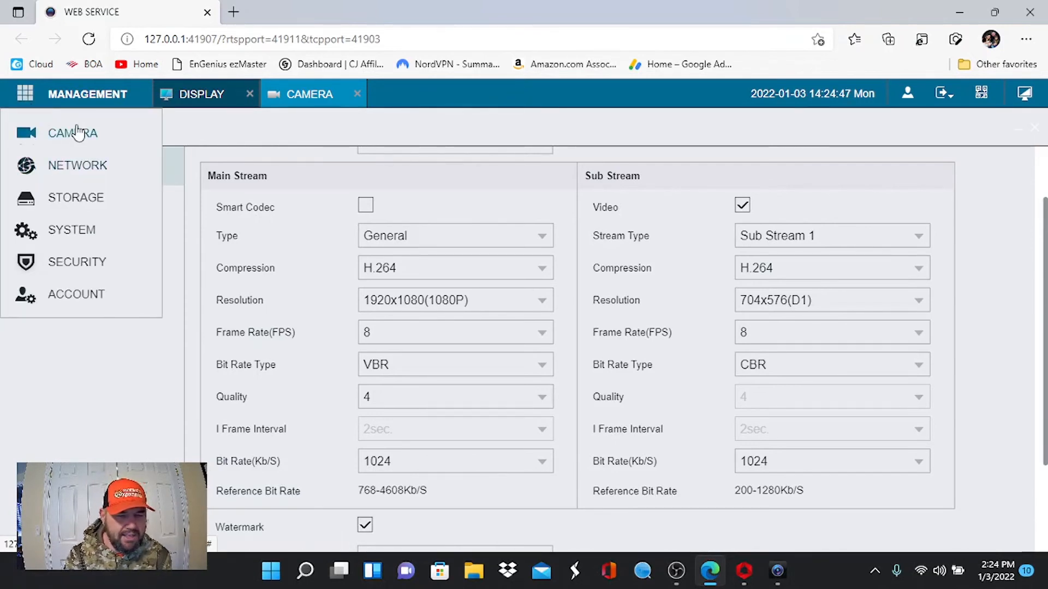
{"action": "left_click", "coordinate": [72, 229]}
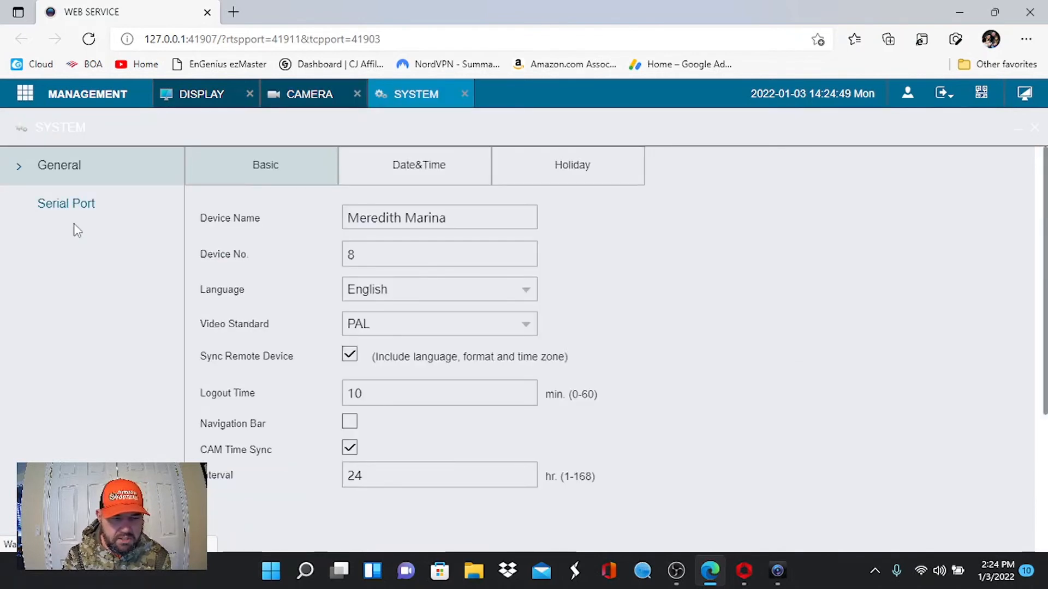
Save the recorder's time zone as Eastern Time (US & Canada).
{"action": "left_click", "coordinate": [418, 165]}
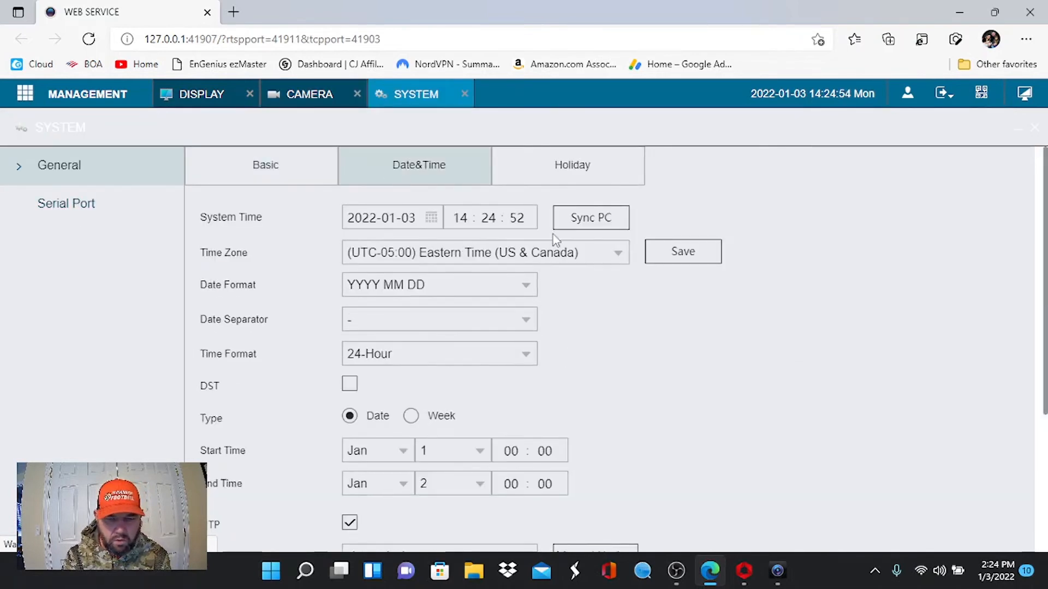
{"action": "left_click", "coordinate": [590, 218]}
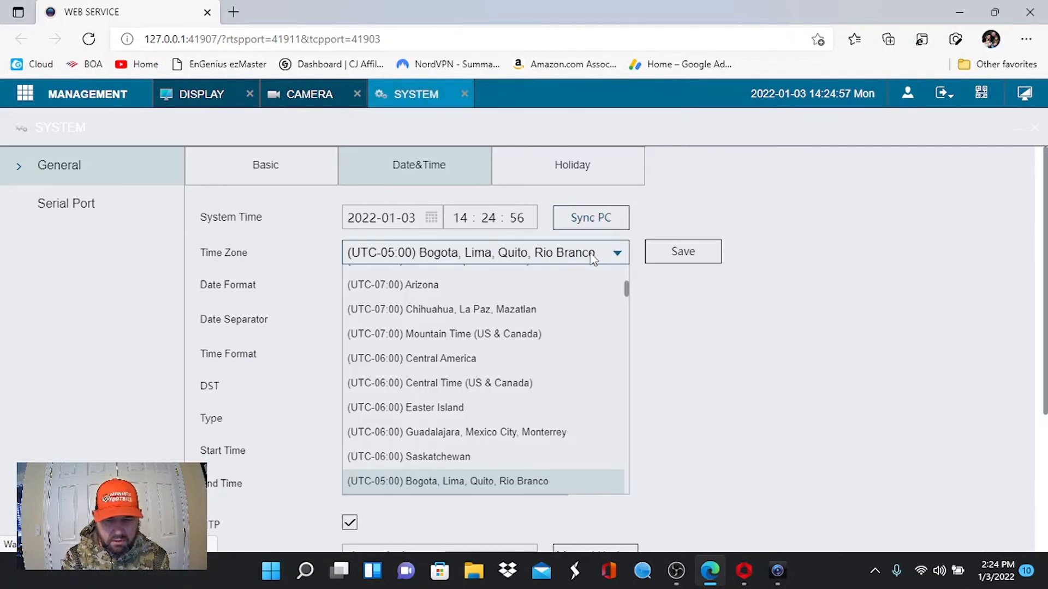
{"action": "scroll", "scroll_direction": "down", "scroll_amount": 3}
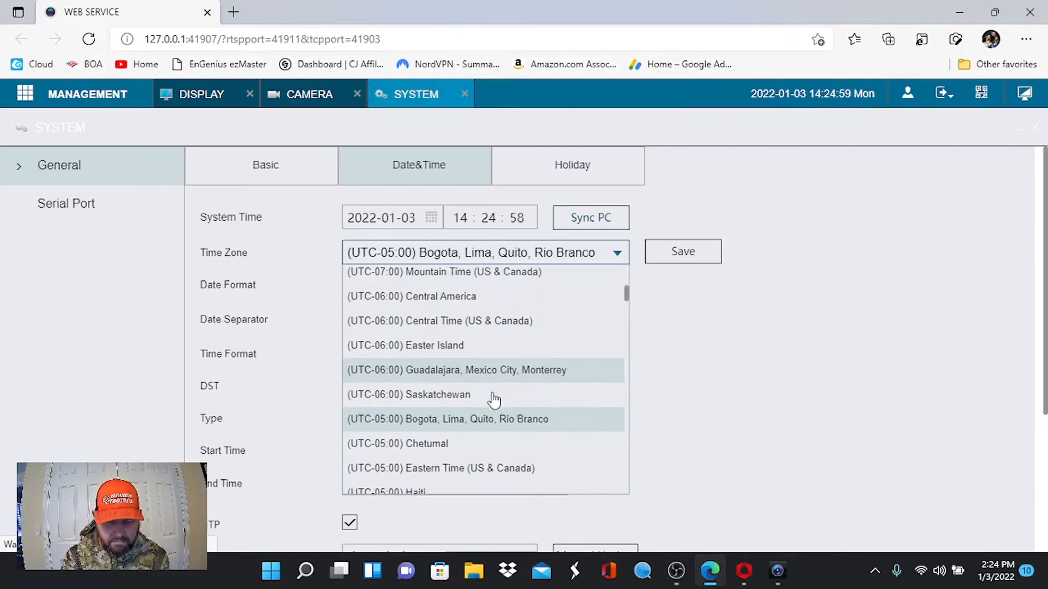
{"action": "left_click", "coordinate": [440, 468]}
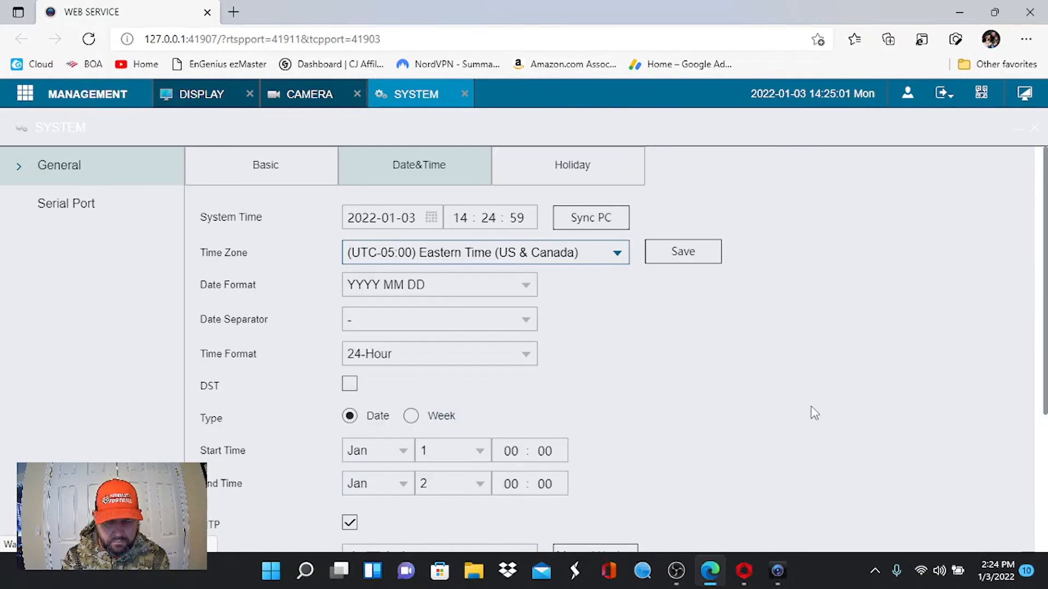
{"action": "scroll", "scroll_direction": "down", "scroll_amount": 3}
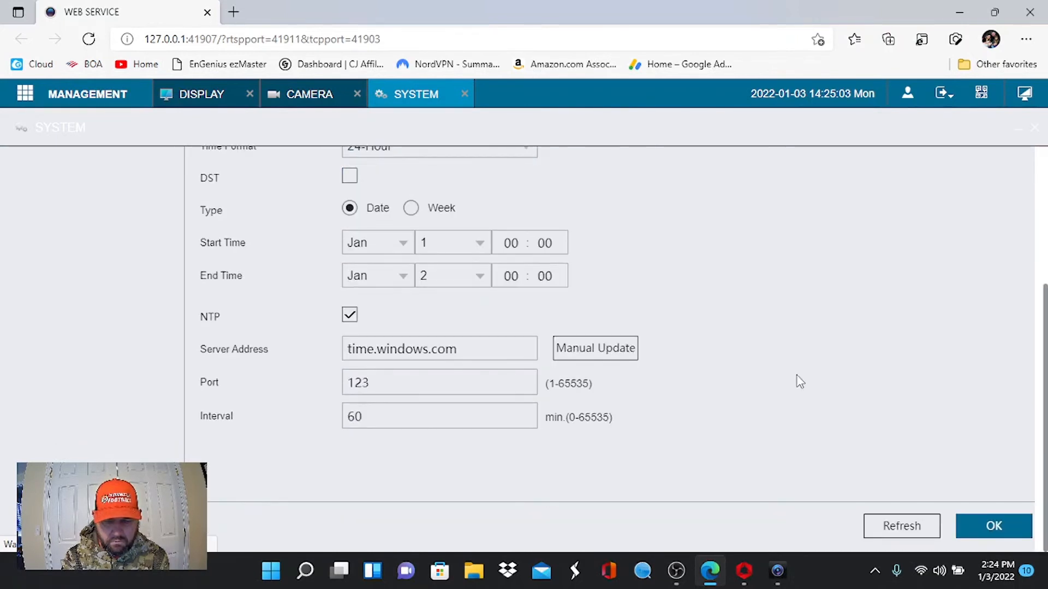
{"action": "left_click", "coordinate": [993, 526]}
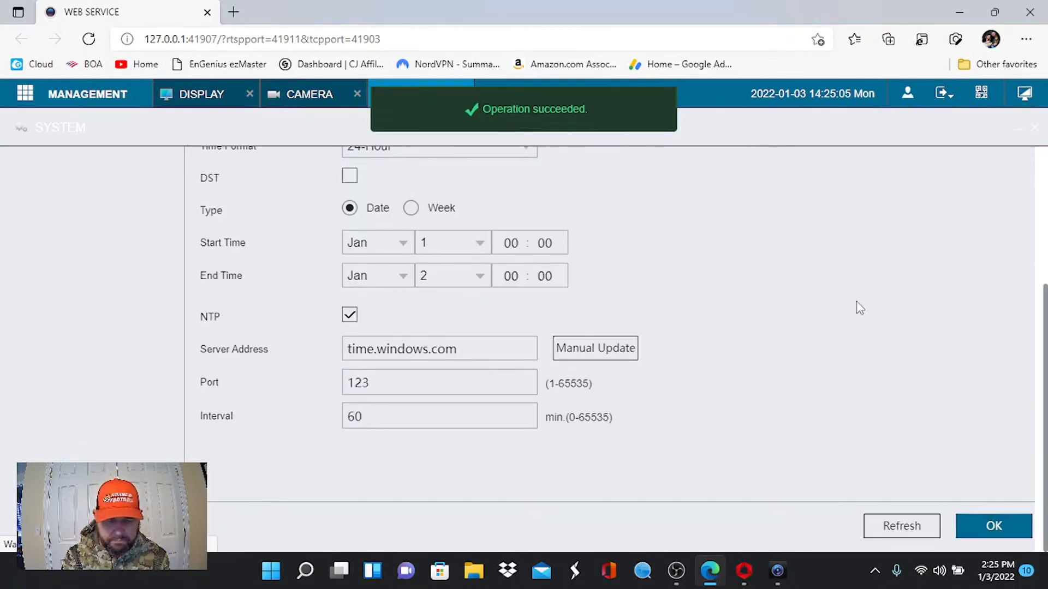
Open Management > Storage basic settings with overwrite and file-length options.
{"action": "scroll", "scroll_direction": "up", "scroll_amount": 3}
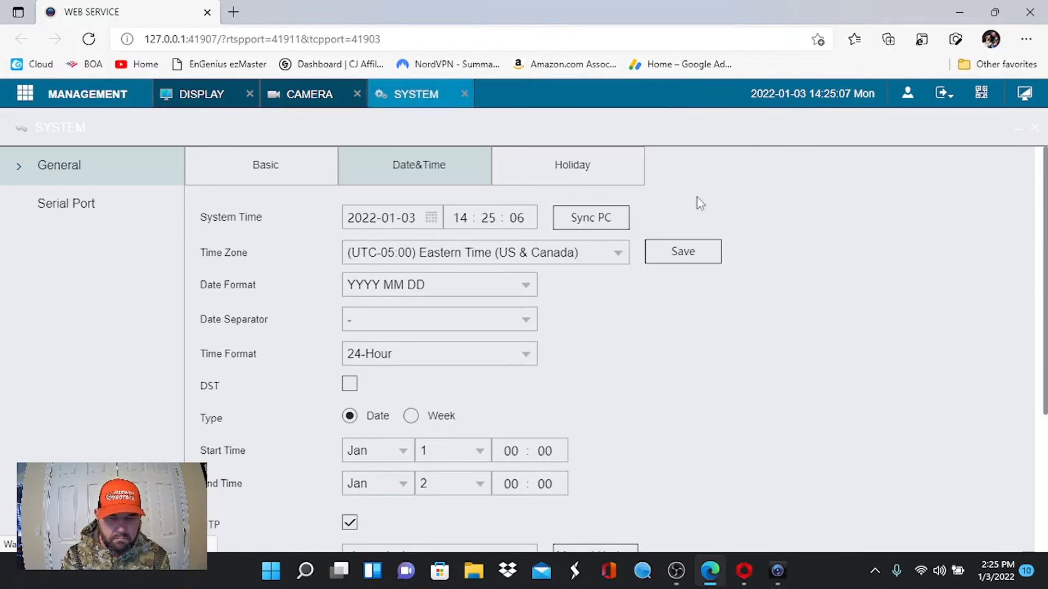
{"action": "left_click", "coordinate": [25, 93]}
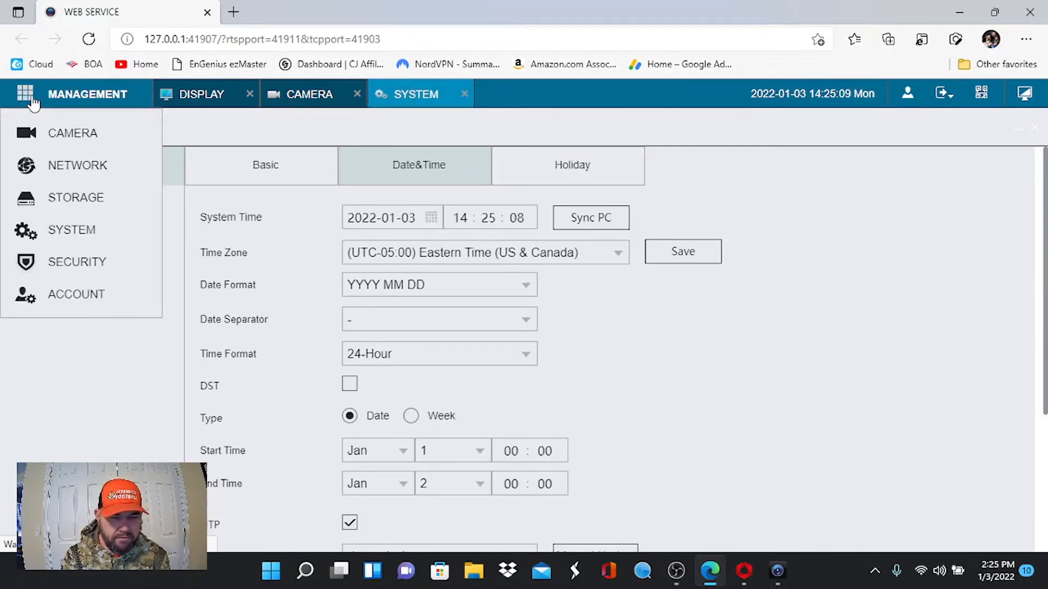
{"action": "left_click", "coordinate": [74, 197]}
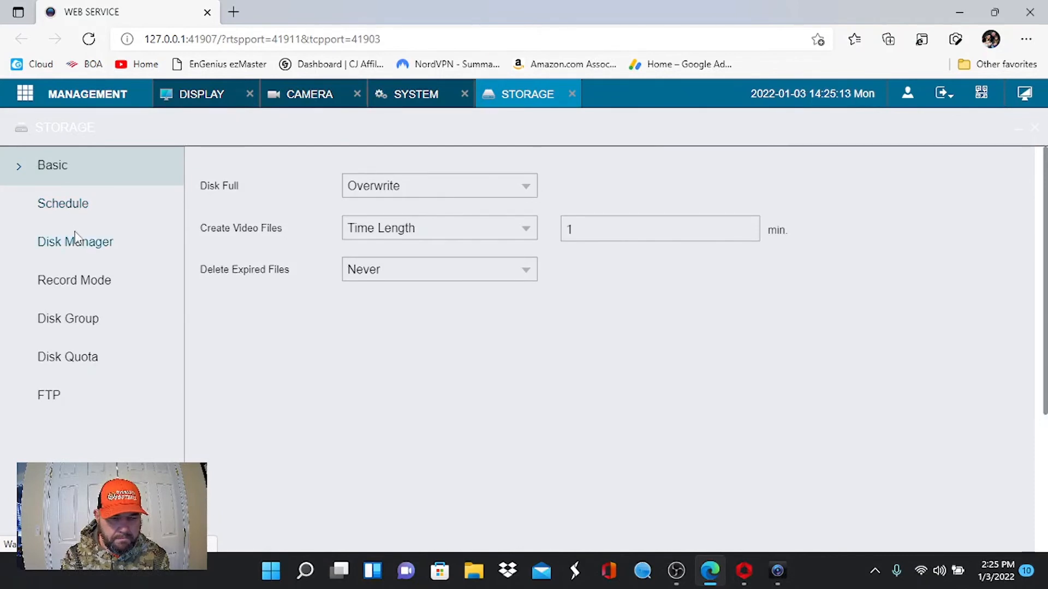
In Disk Manager, select the 3.62 TB sda disk and review its status.
{"action": "left_click", "coordinate": [75, 242]}
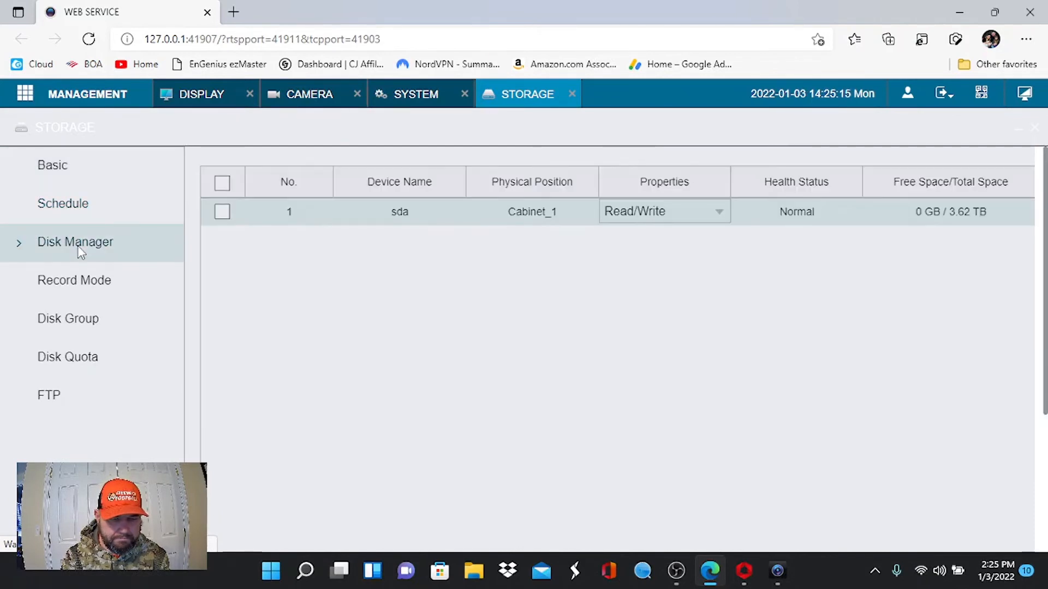
{"action": "left_click", "coordinate": [222, 182]}
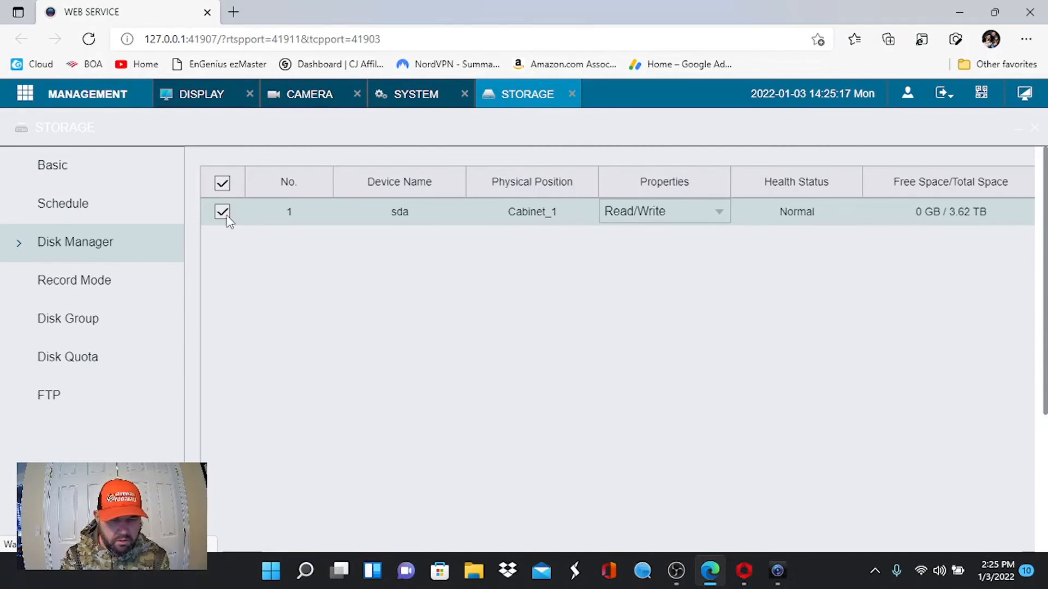
{"action": "scroll", "scroll_direction": "down", "scroll_amount": 3}
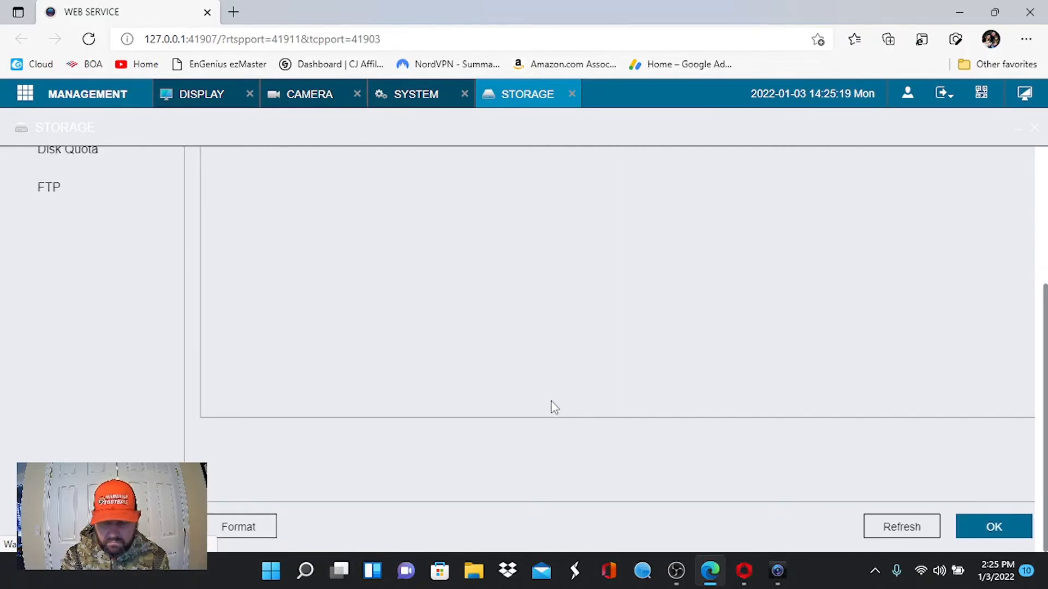
{"action": "mouse_move", "coordinate": [740, 110]}
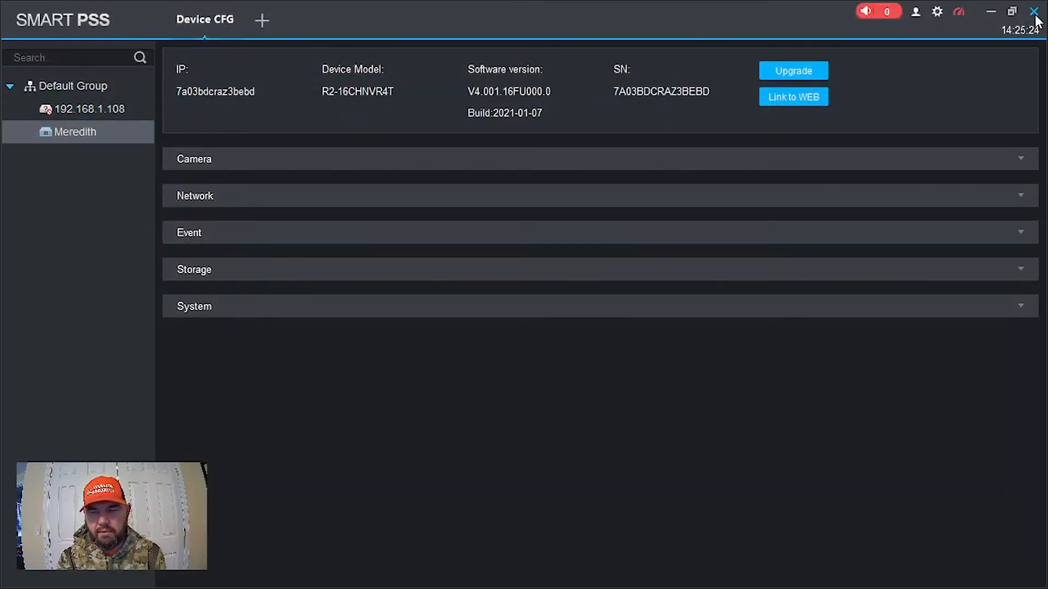
Close SmartPSS and open iVMS-4200's Device Management list of seven recorders.
{"action": "left_click", "coordinate": [1037, 12]}
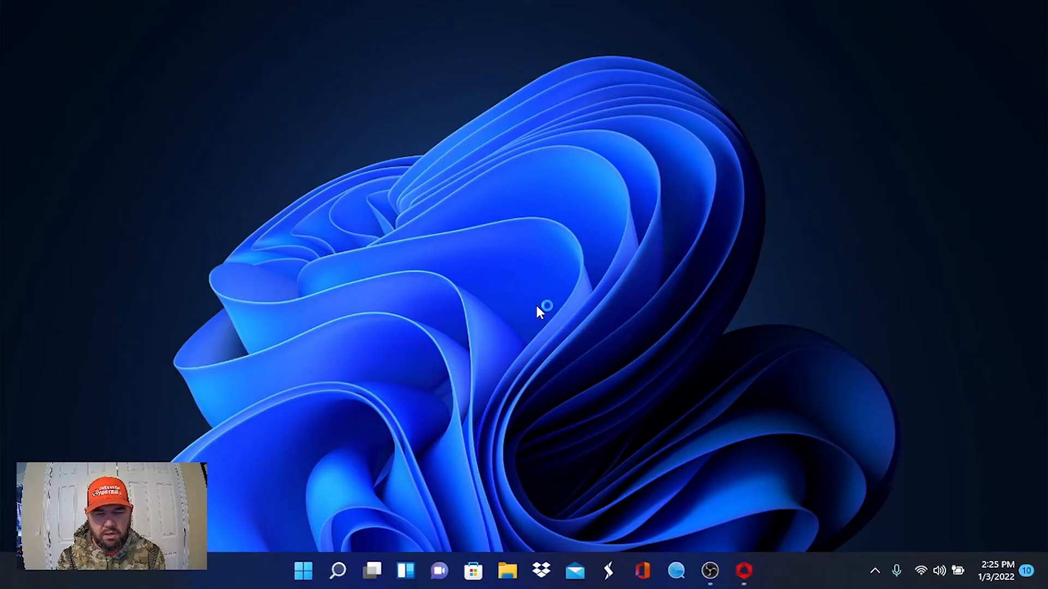
{"action": "left_click", "coordinate": [743, 572]}
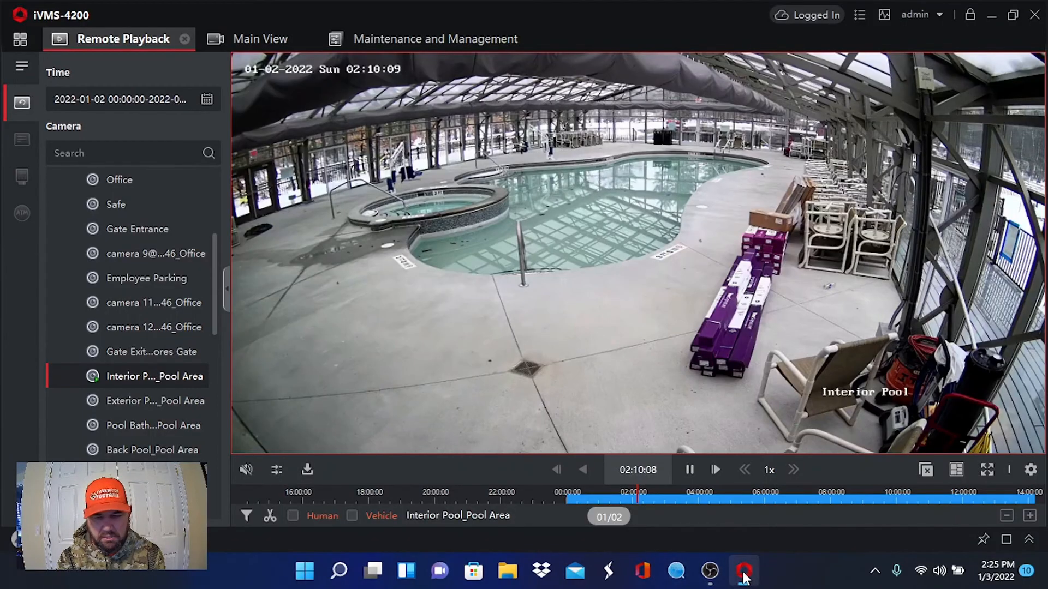
{"action": "left_click", "coordinate": [20, 39]}
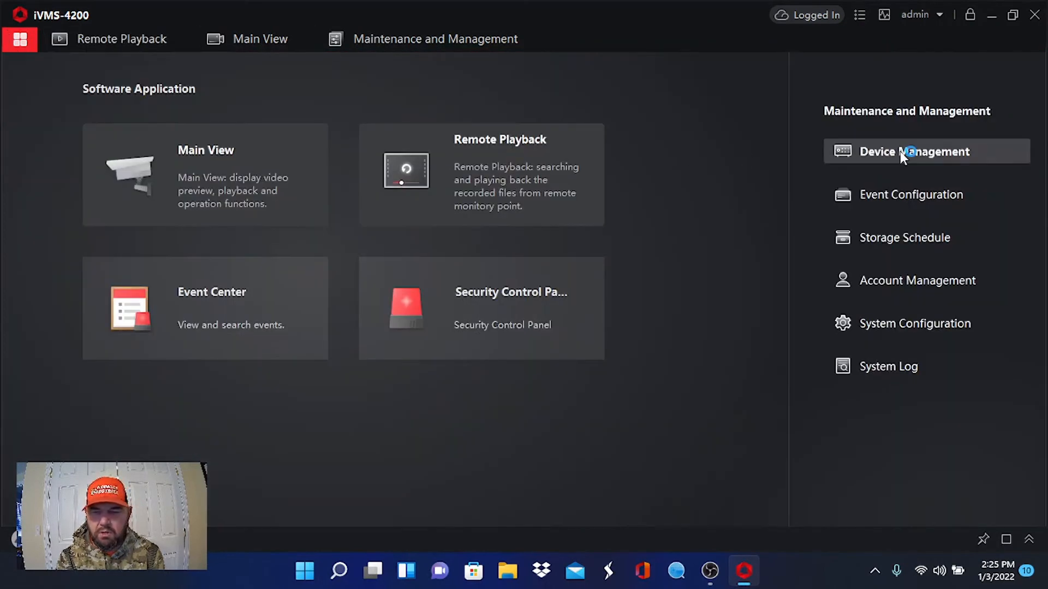
{"action": "left_click", "coordinate": [911, 152]}
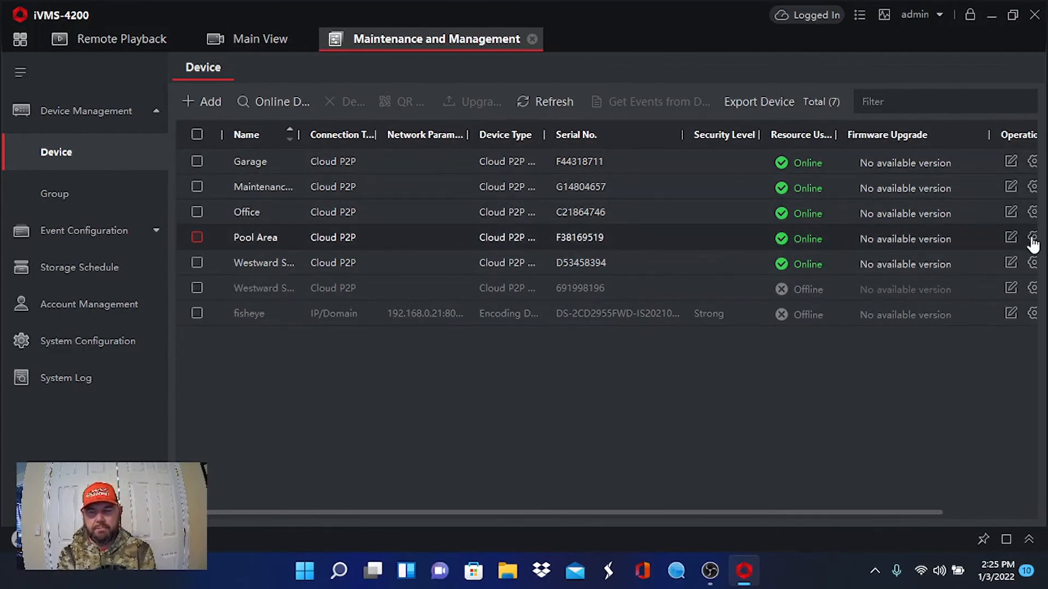
Open Remote Configuration for the Pool Area recorder from its gear icon.
{"action": "left_click", "coordinate": [1032, 238]}
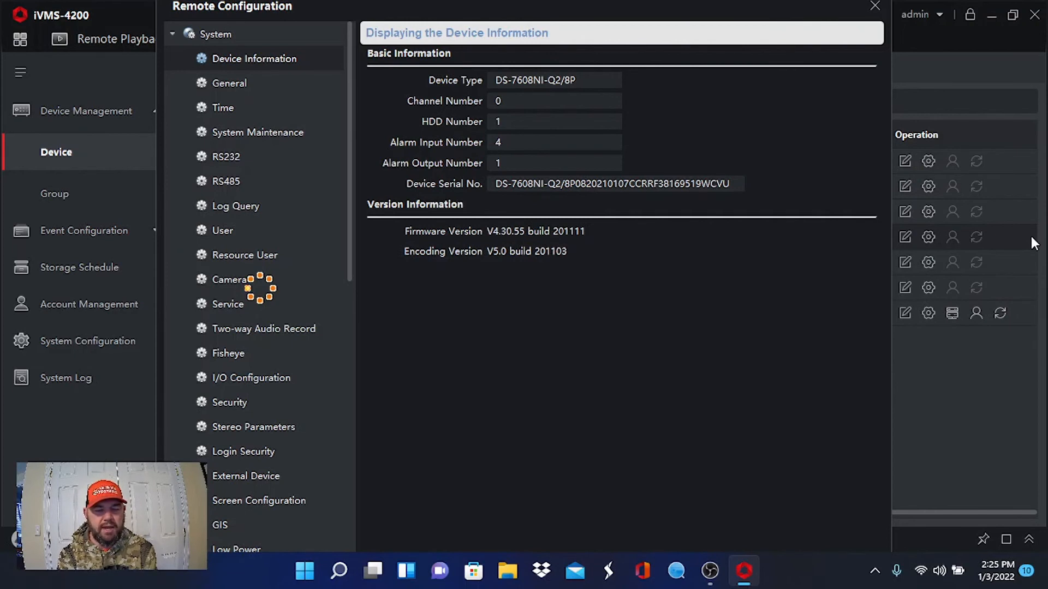
{"action": "mouse_move", "coordinate": [633, 105]}
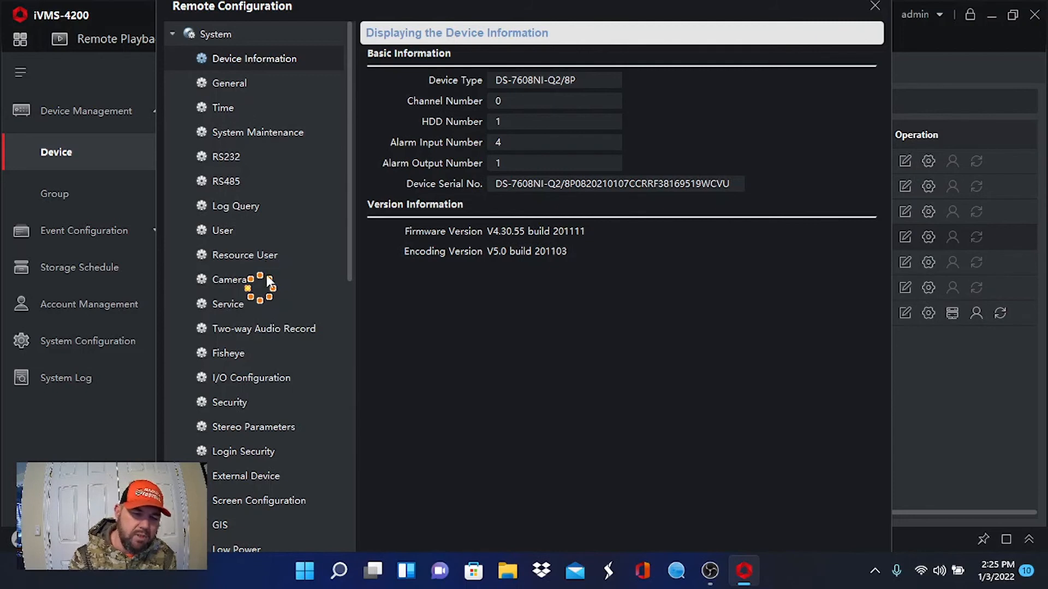
{"action": "mouse_move", "coordinate": [233, 115]}
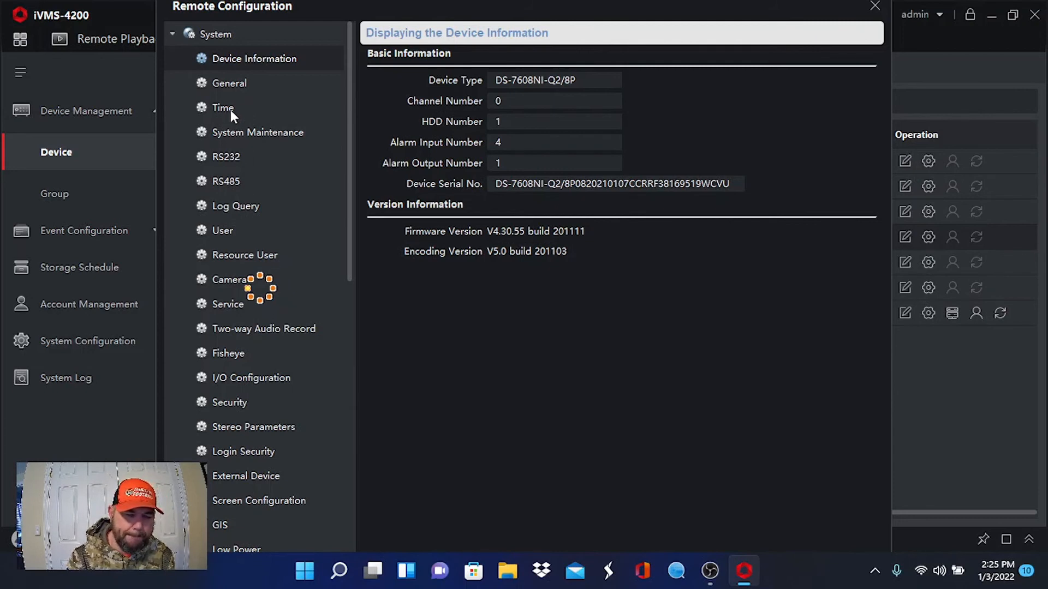
{"action": "mouse_move", "coordinate": [268, 289]}
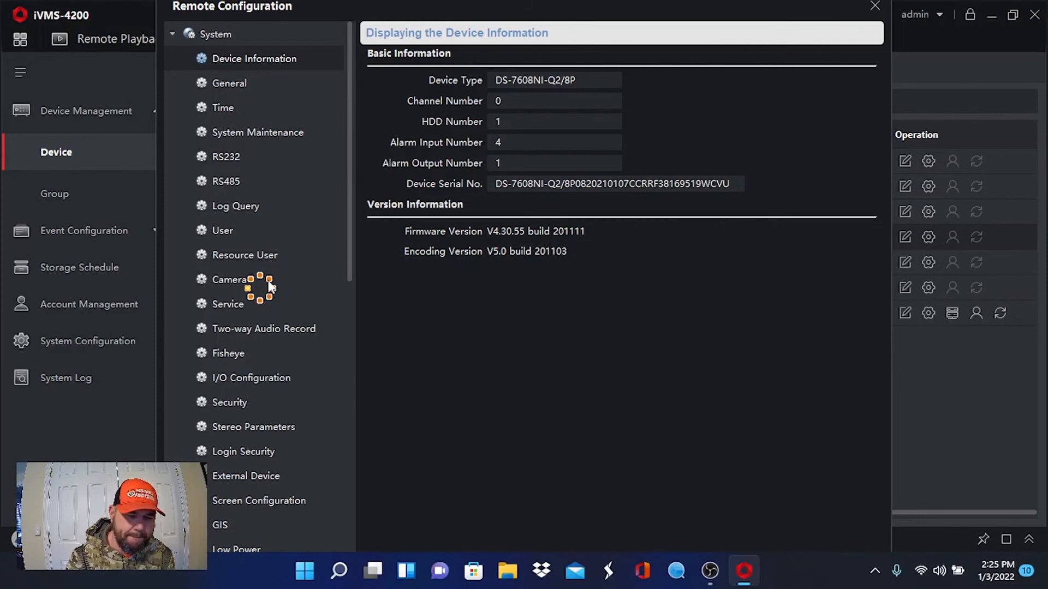
{"action": "mouse_move", "coordinate": [277, 202]}
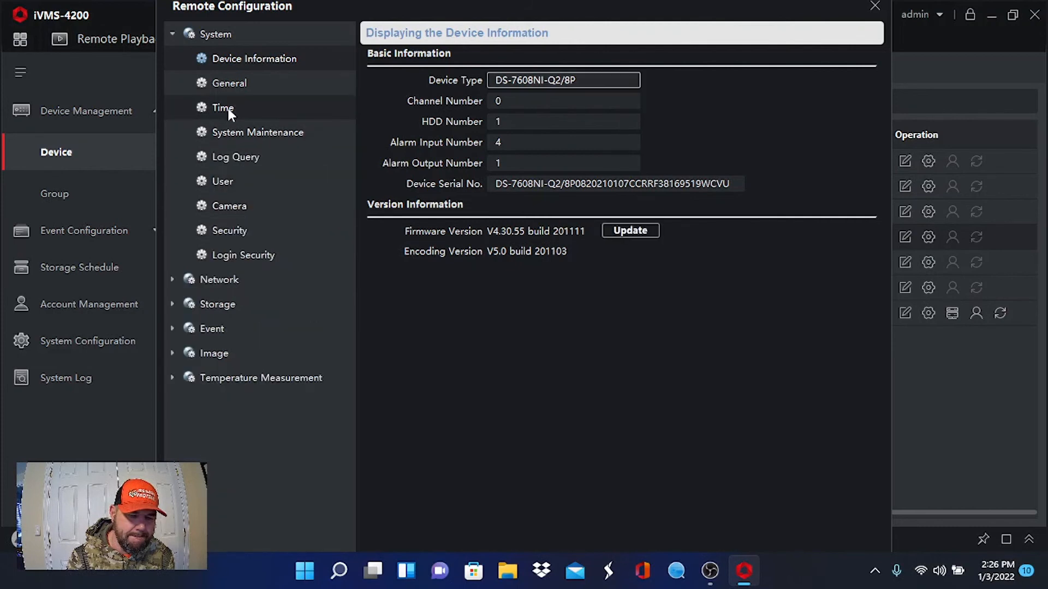
Show the Pool Area recorder's System > Time settings with Eastern Time and NTP.
{"action": "left_click", "coordinate": [223, 108]}
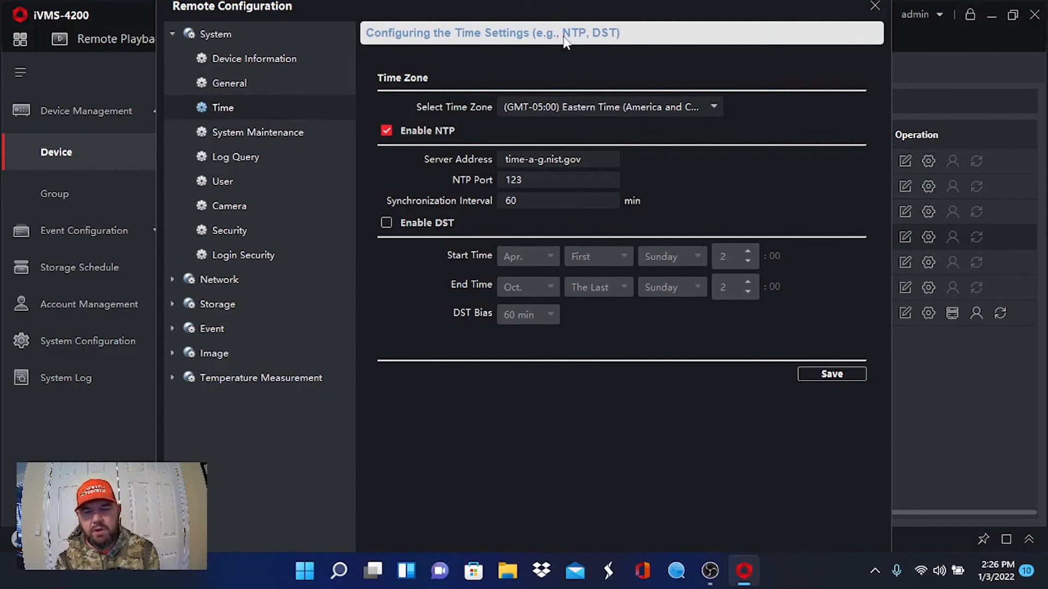
{"action": "mouse_move", "coordinate": [597, 65]}
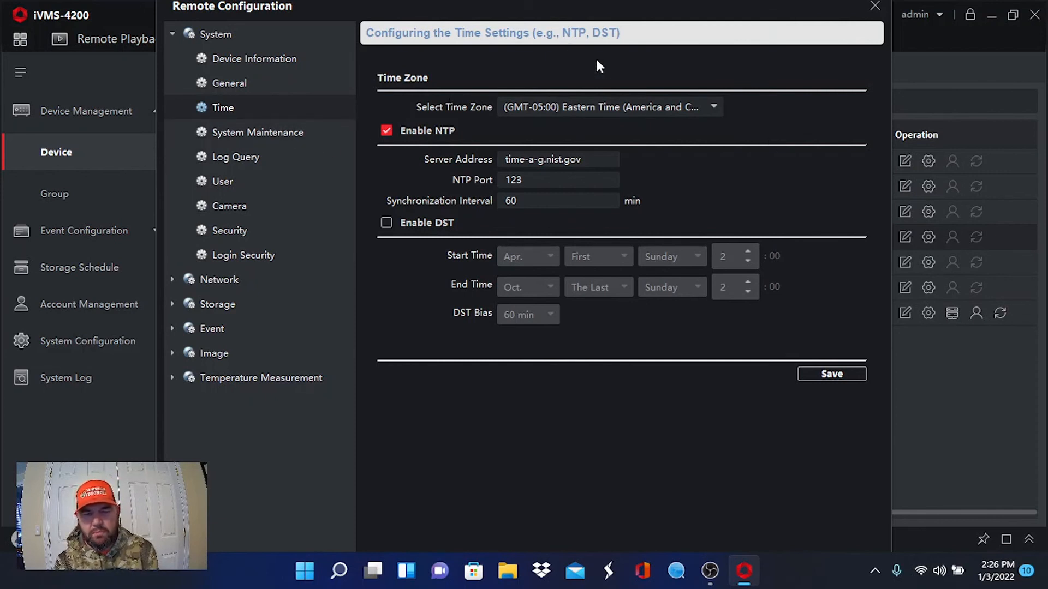
{"action": "mouse_move", "coordinate": [846, 337]}
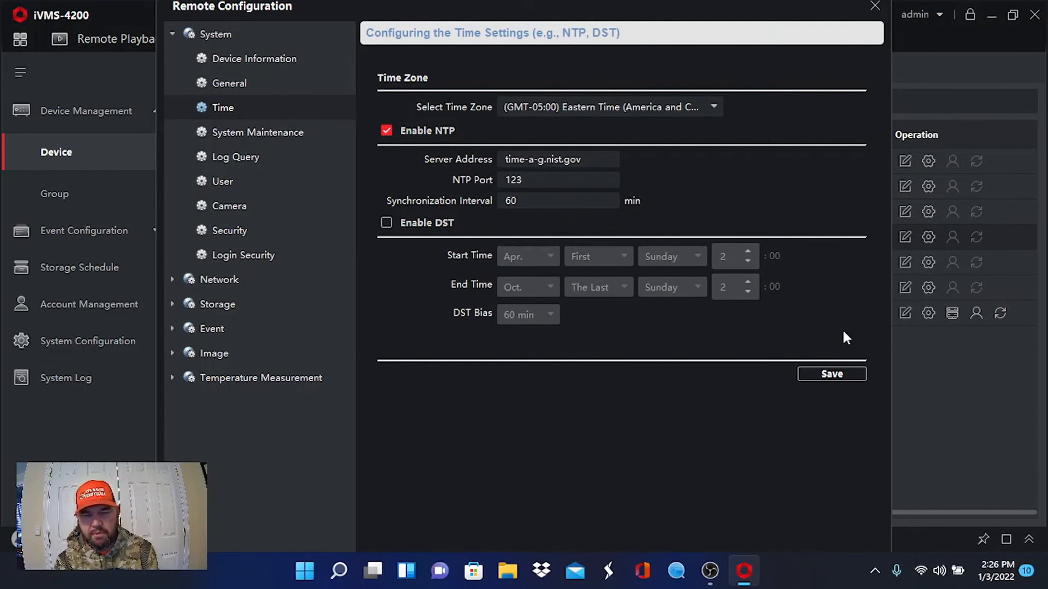
{"action": "mouse_move", "coordinate": [453, 147]}
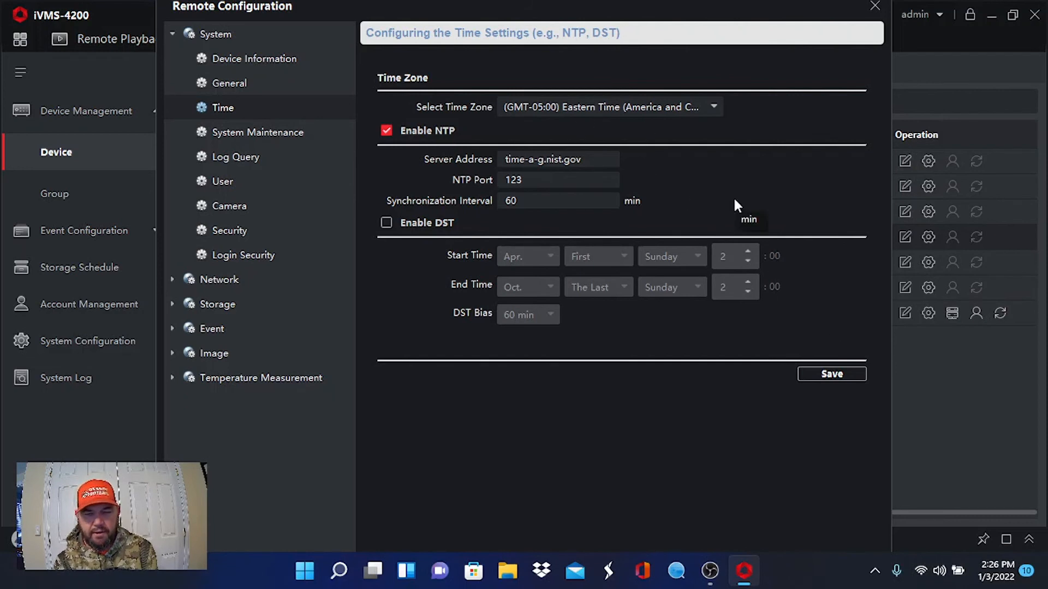
{"action": "mouse_move", "coordinate": [678, 169]}
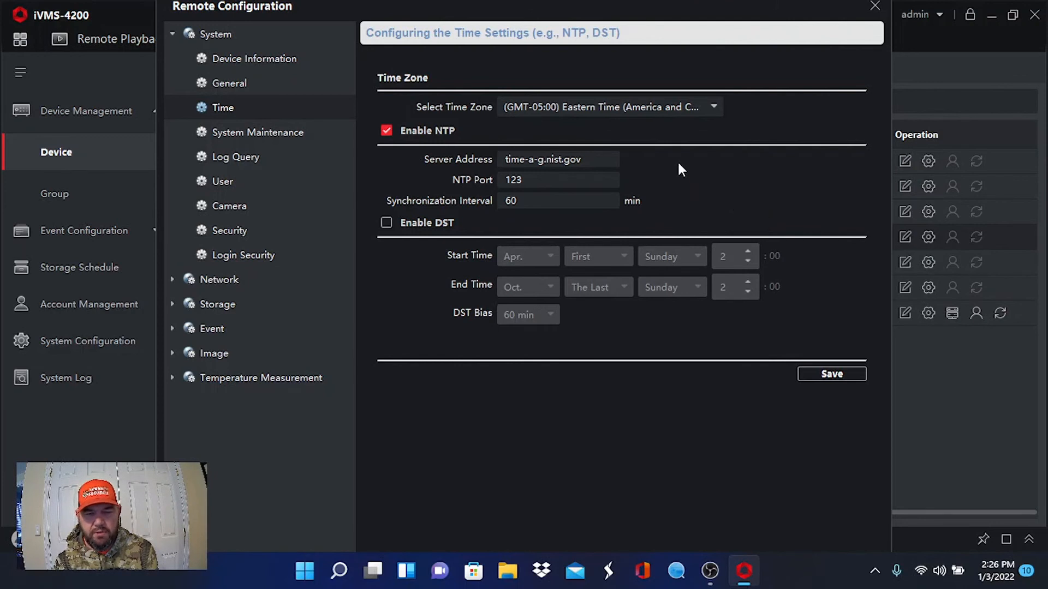
{"action": "mouse_move", "coordinate": [731, 176]}
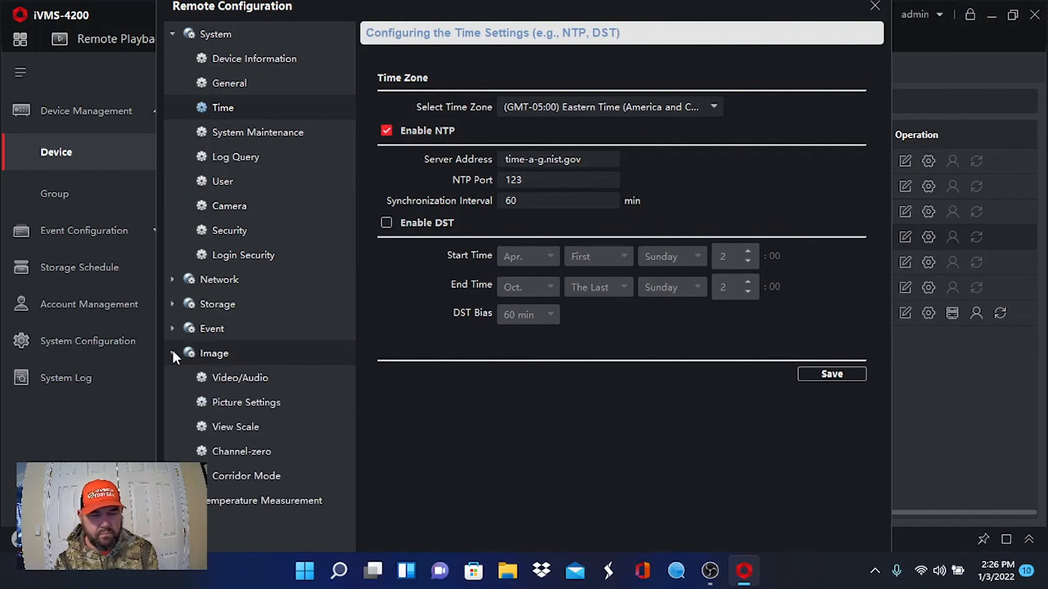
{"action": "mouse_move", "coordinate": [240, 360]}
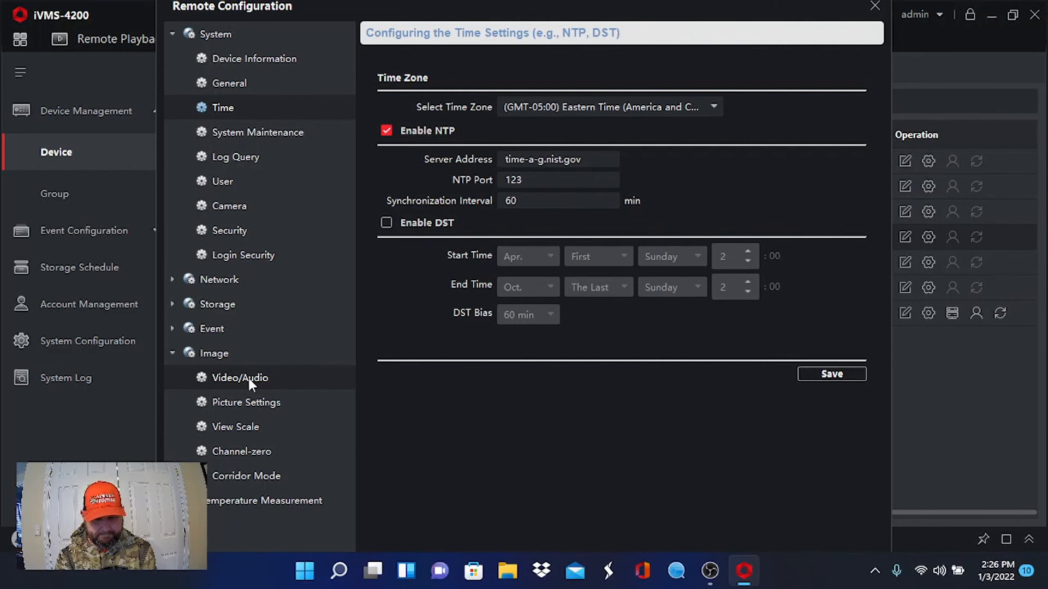
Open the Pool Area recorder's Image > Video/Audio encoding page.
{"action": "left_click", "coordinate": [240, 378]}
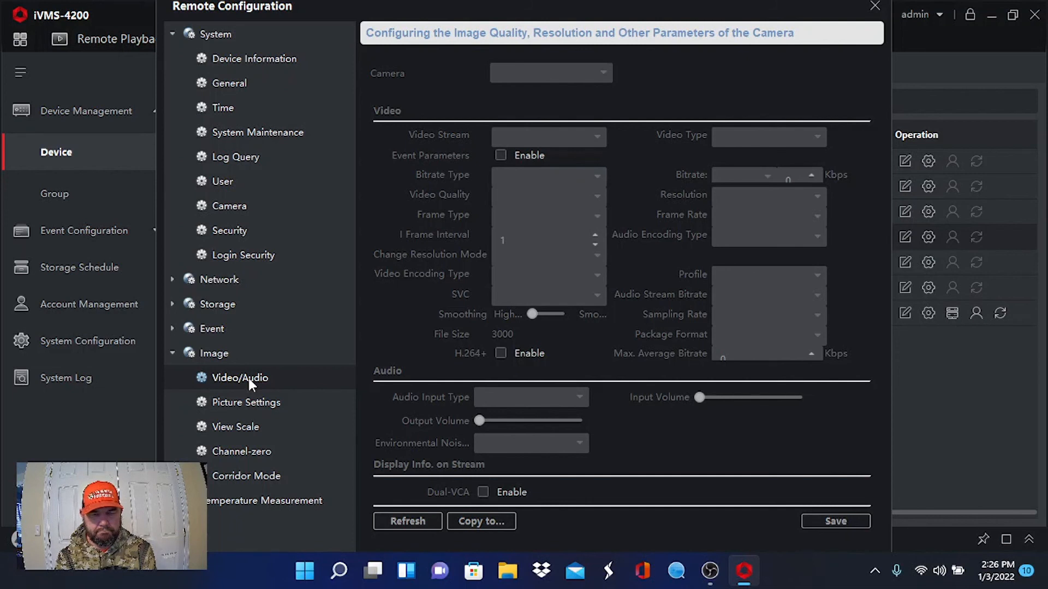
{"action": "mouse_move", "coordinate": [661, 224]}
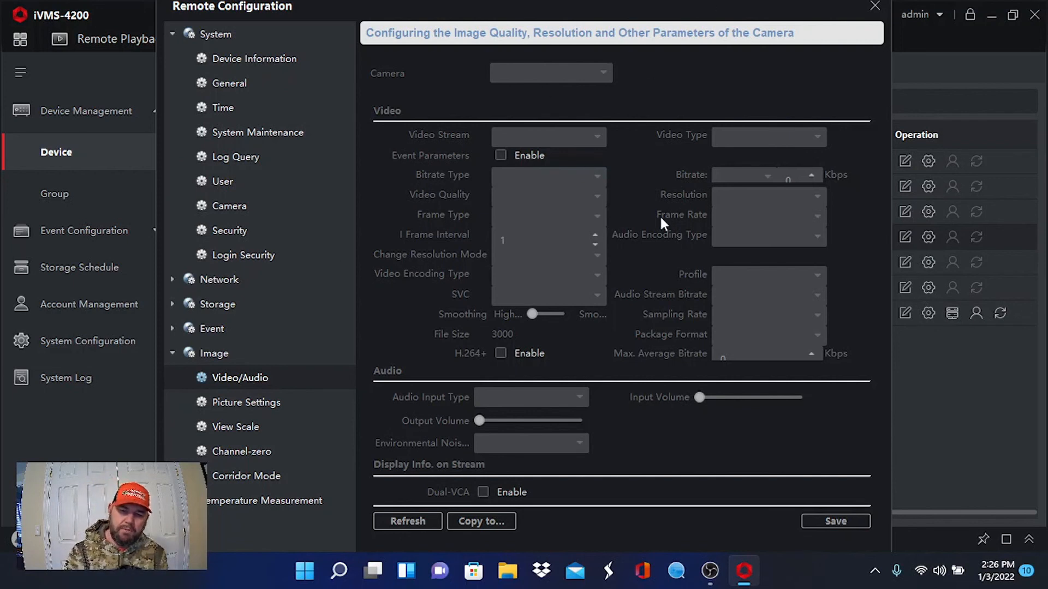
{"action": "mouse_move", "coordinate": [635, 94]}
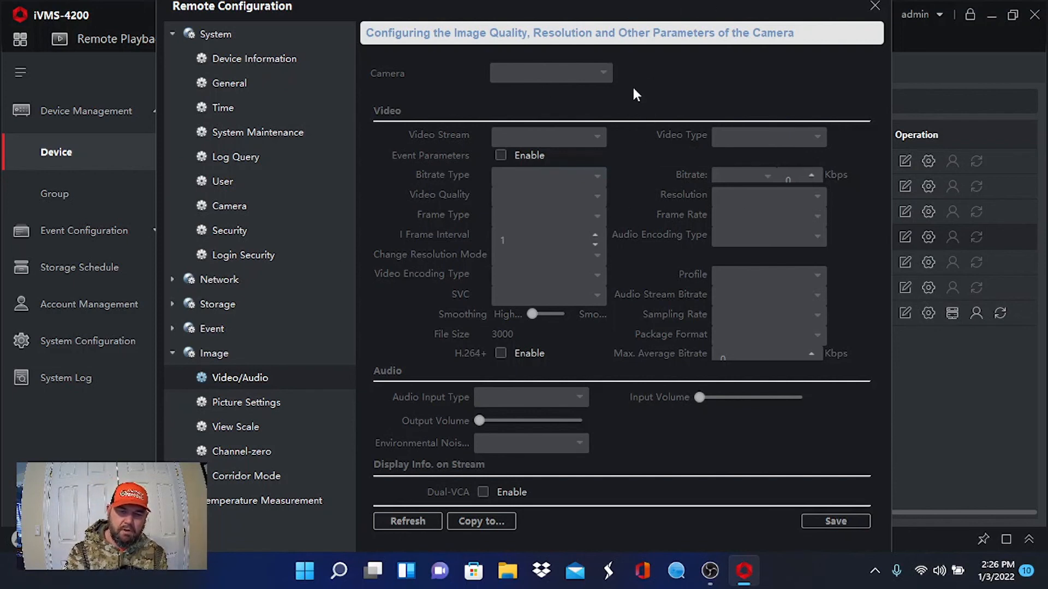
{"action": "mouse_move", "coordinate": [640, 99]}
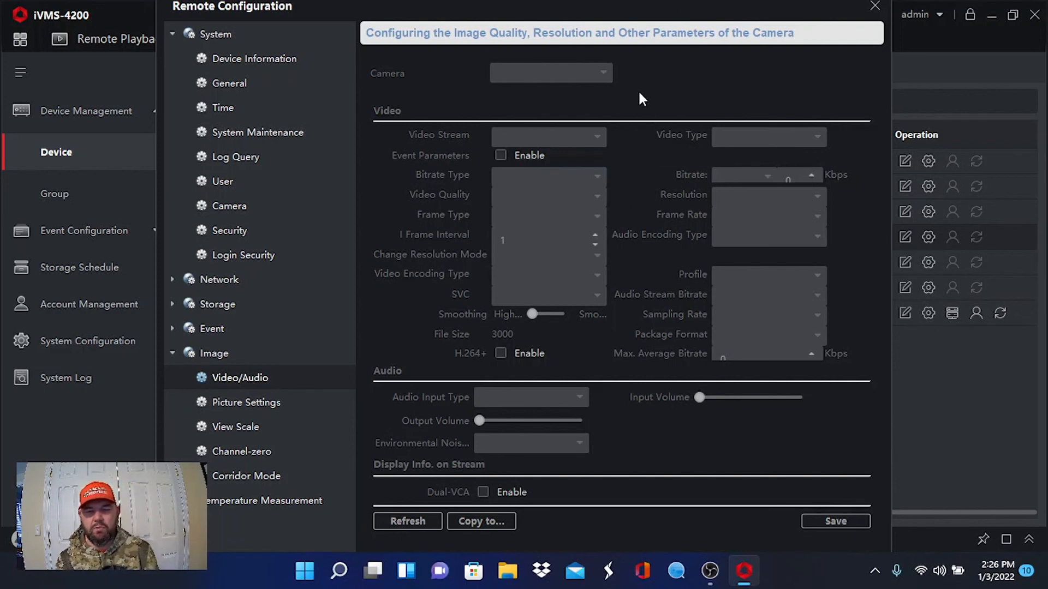